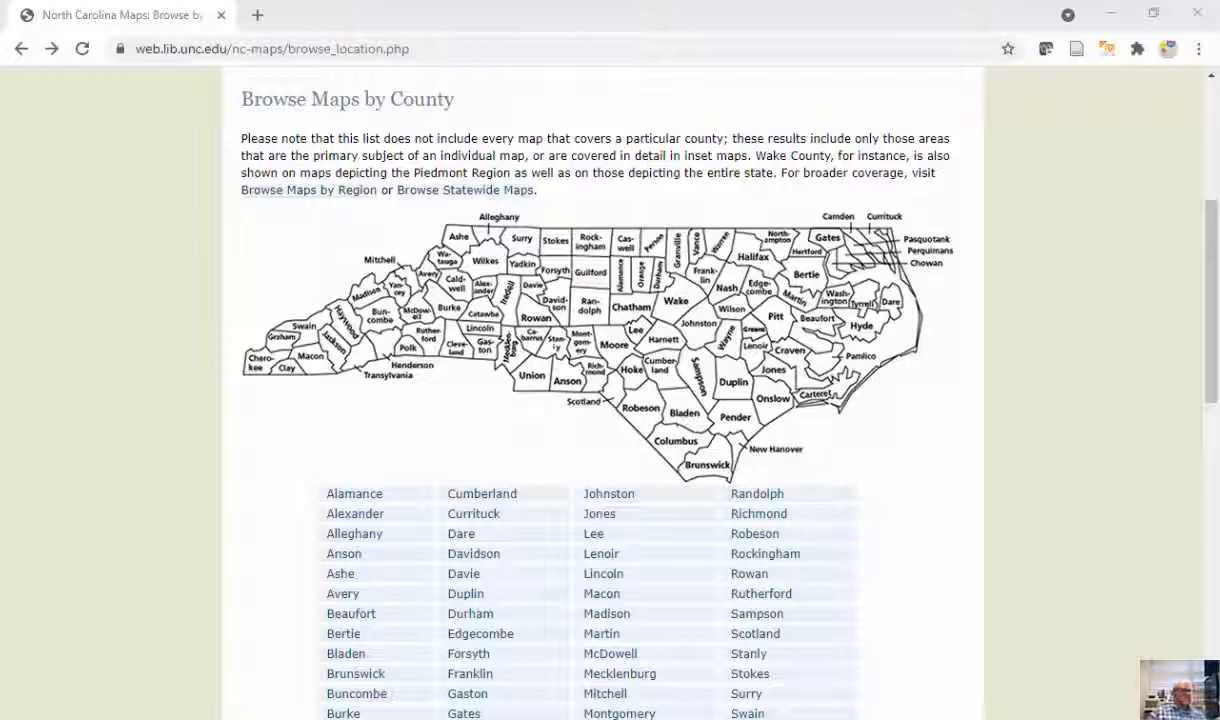
mouse_move(1160, 18)
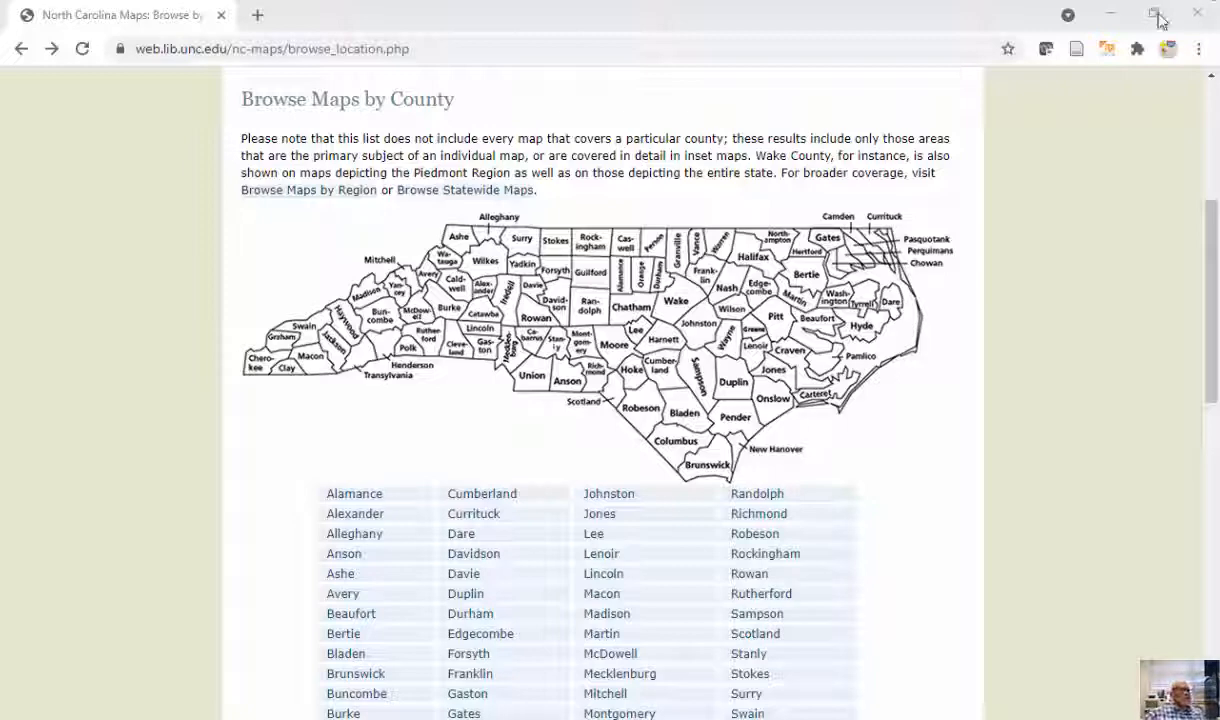
Open Durham County's map listings and go to results page 2 with the road surveys
scroll("up", 3)
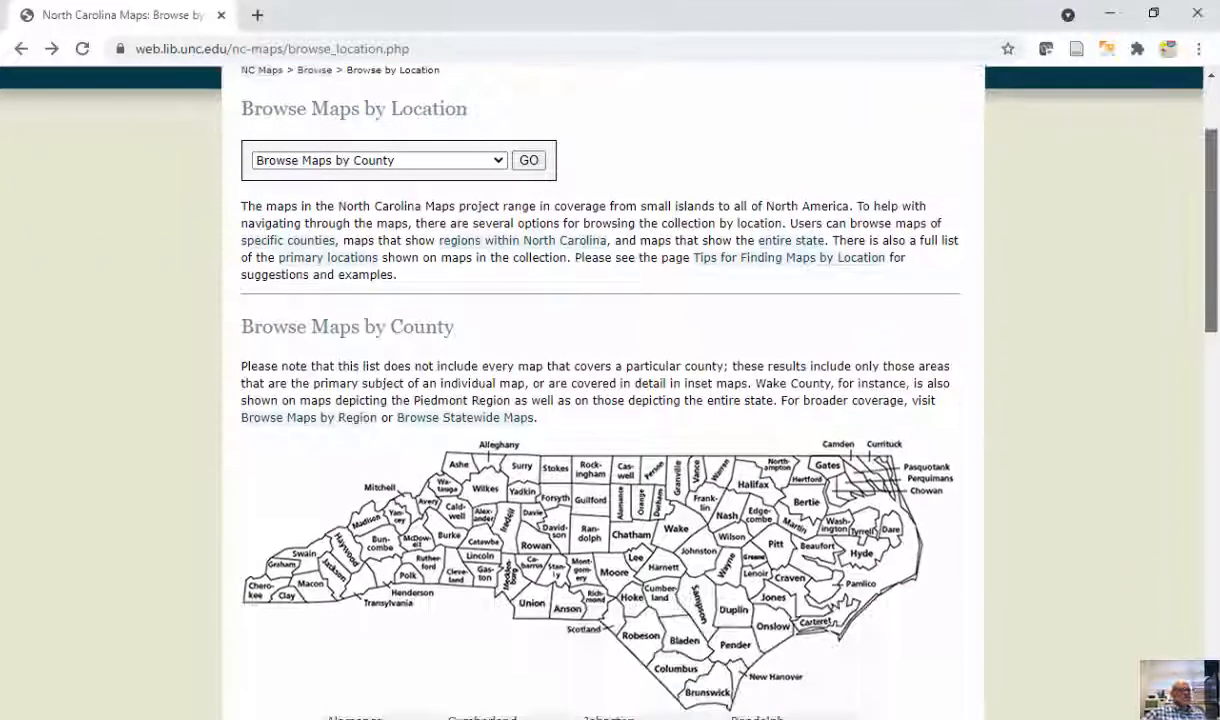
scroll("down", 3)
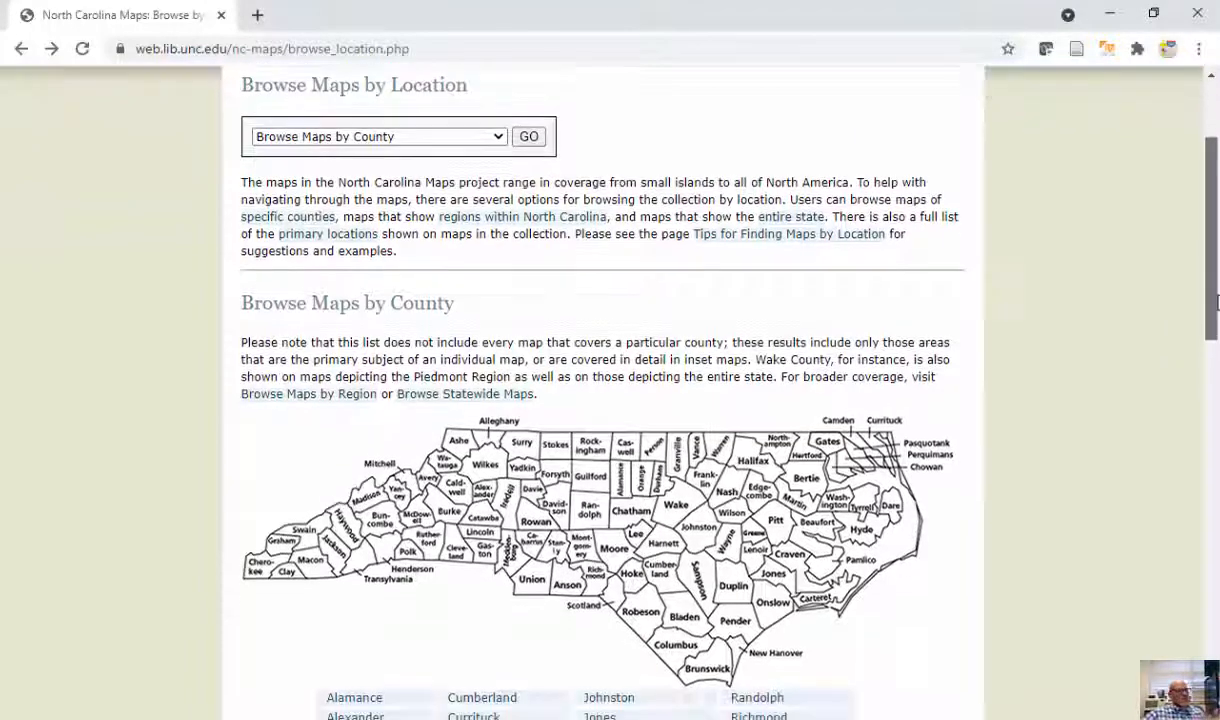
scroll("up", 3)
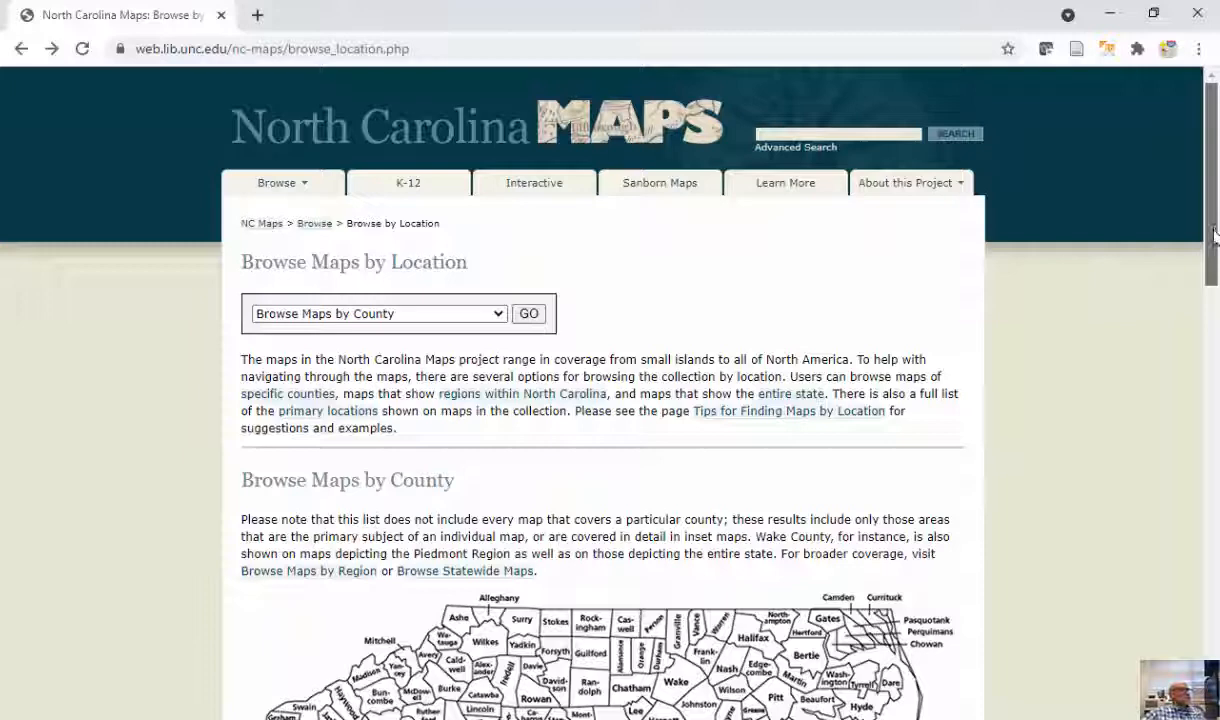
scroll("down", 3)
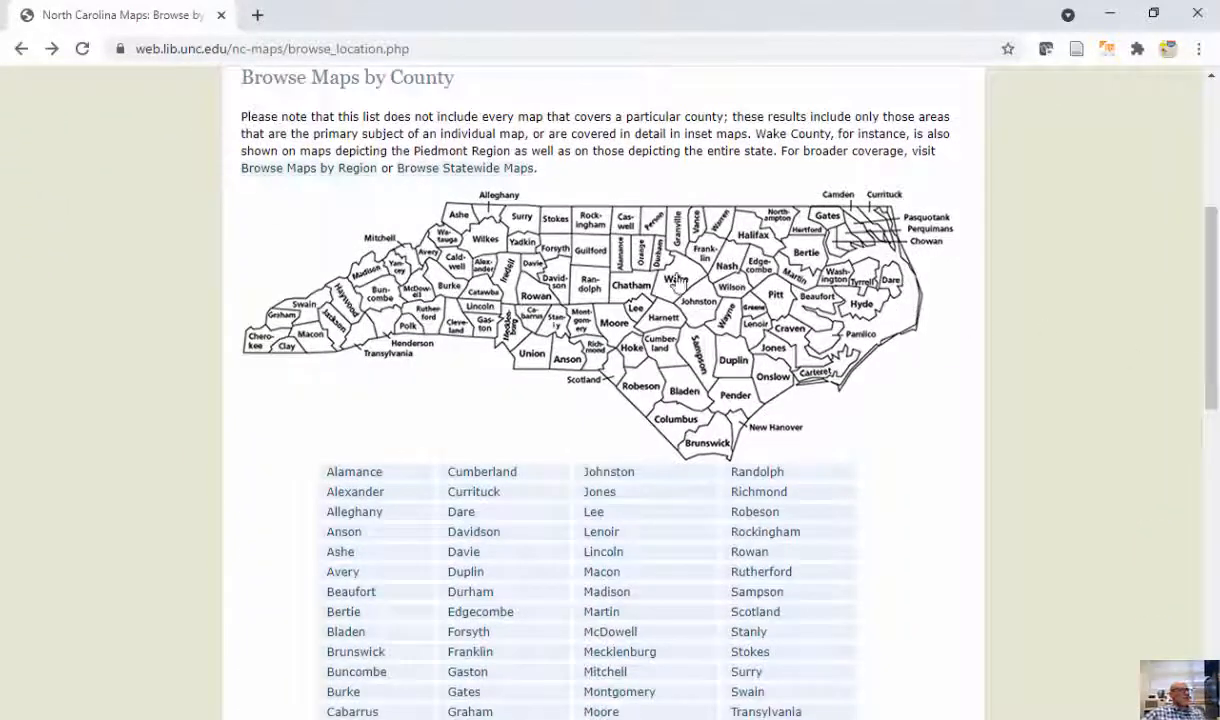
left_click(469, 591)
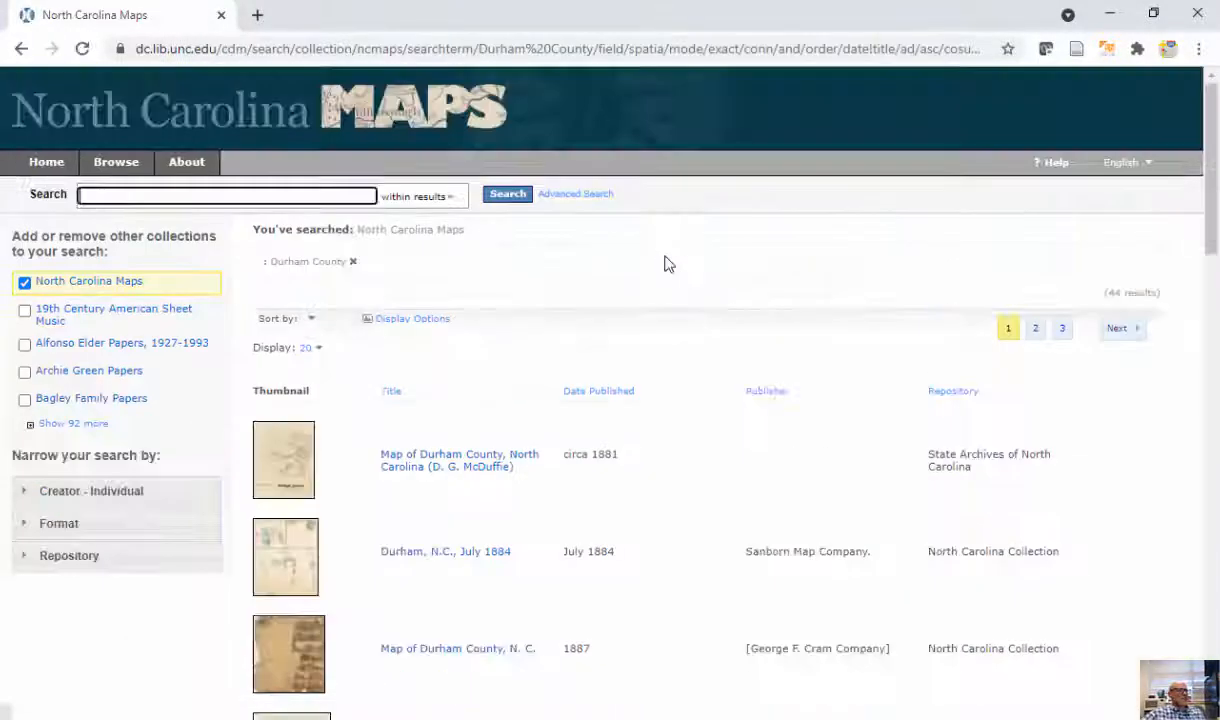
scroll("down", 3)
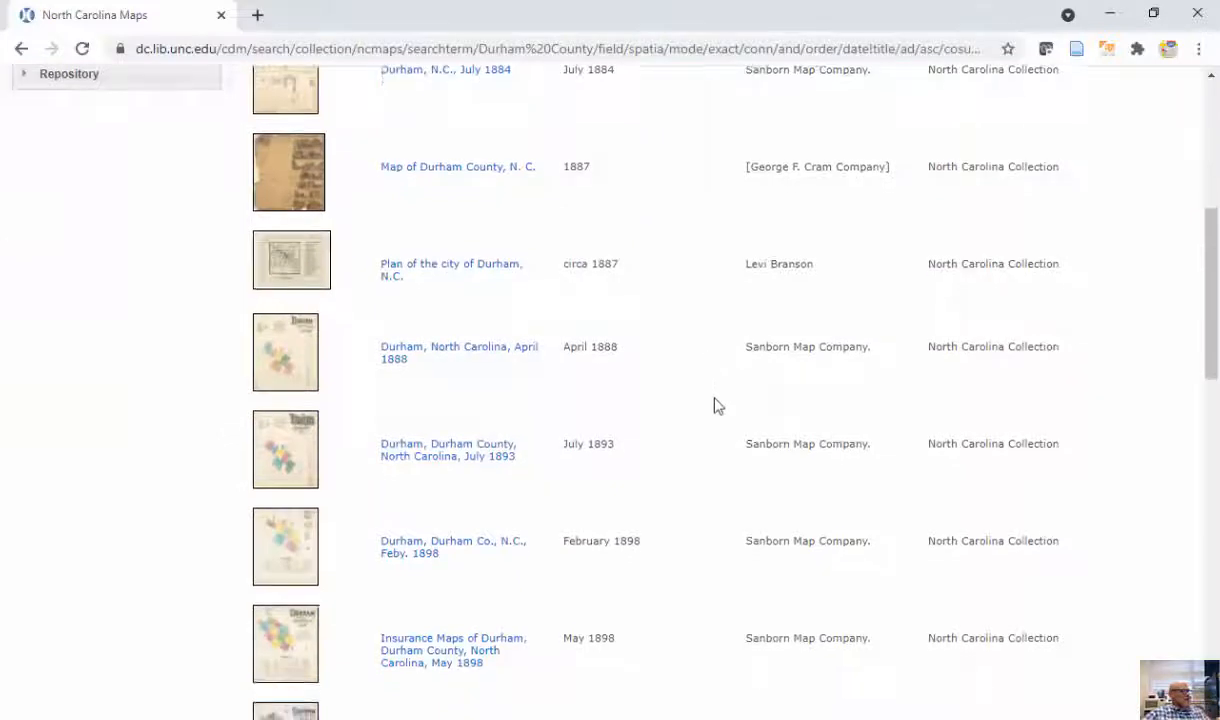
scroll("down", 3)
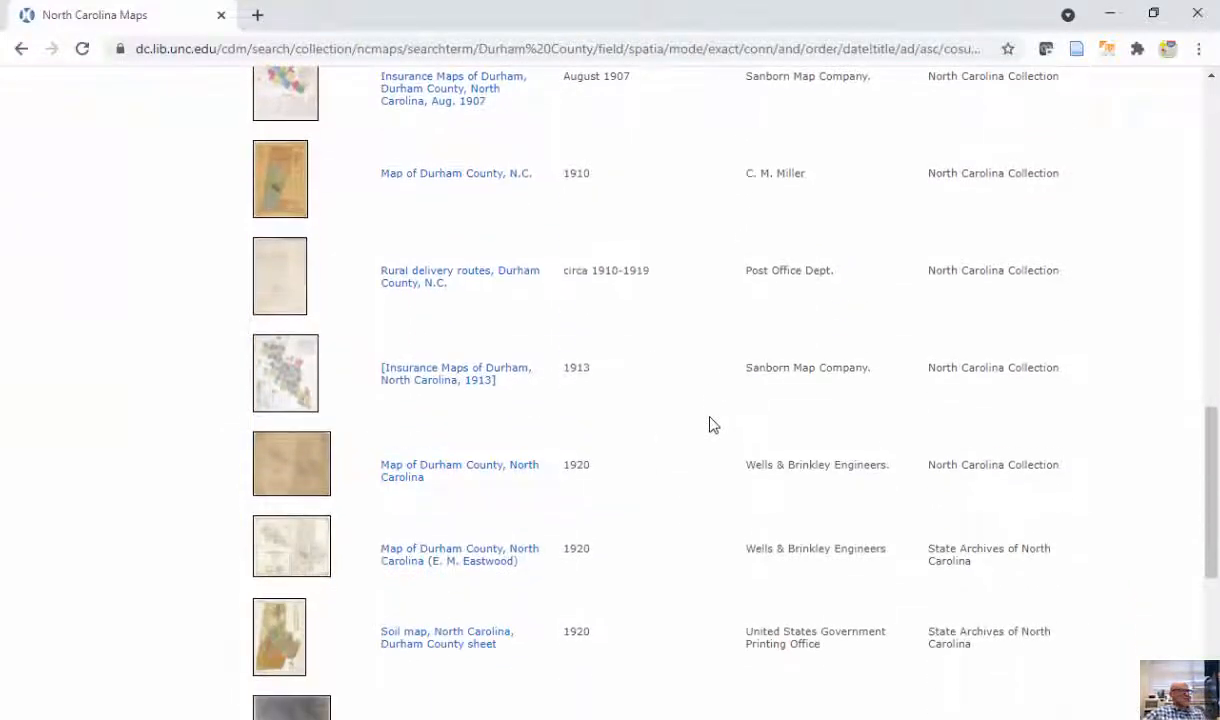
scroll("down", 3)
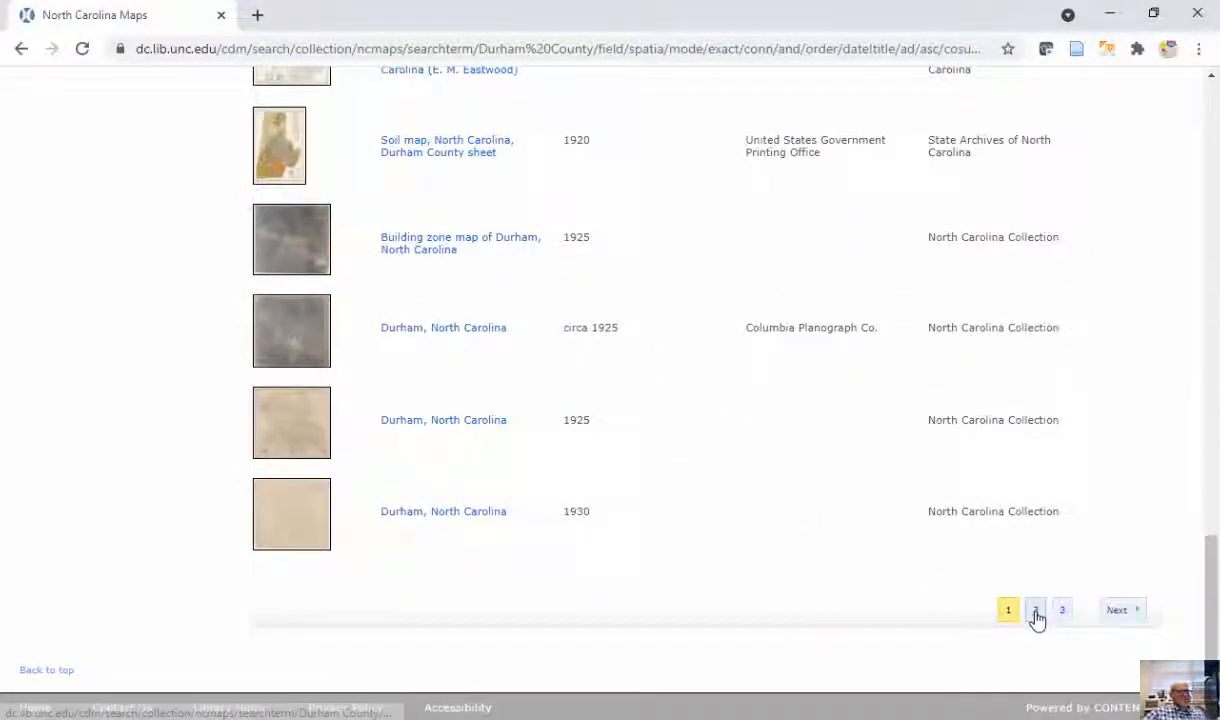
left_click(1035, 610)
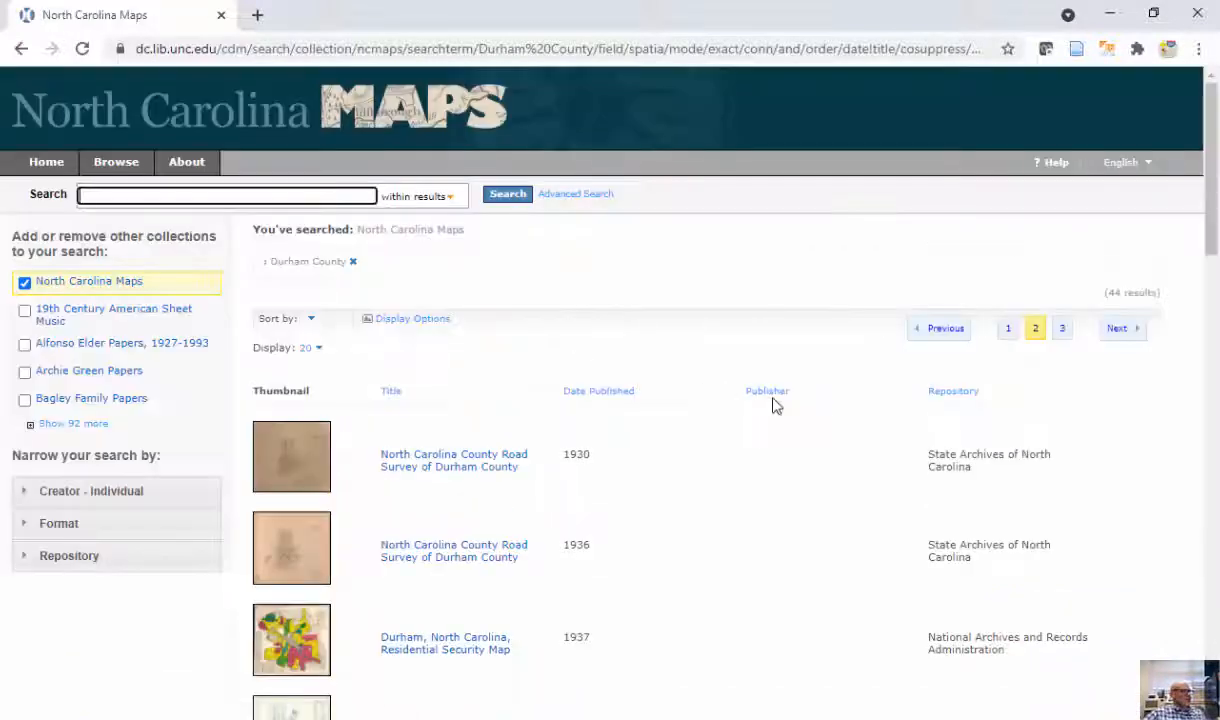
scroll("down", 3)
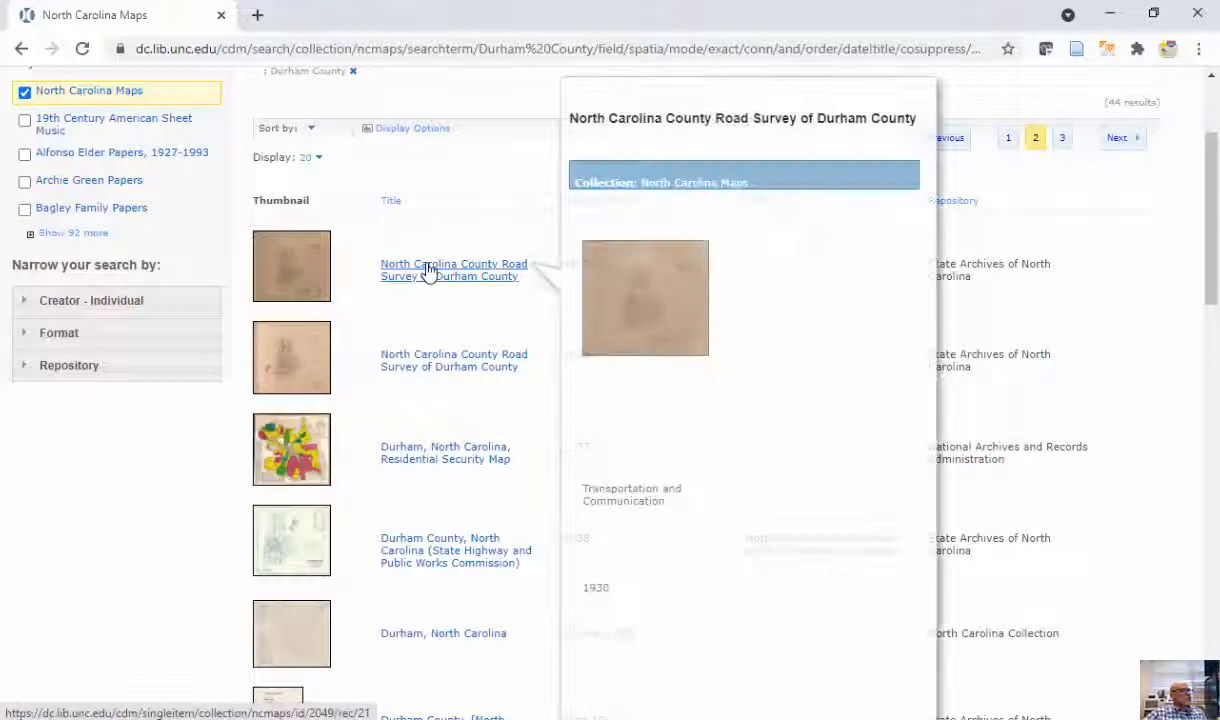
Open the 1930 County Road Survey of Durham County record and download its JPG
left_click(453, 269)
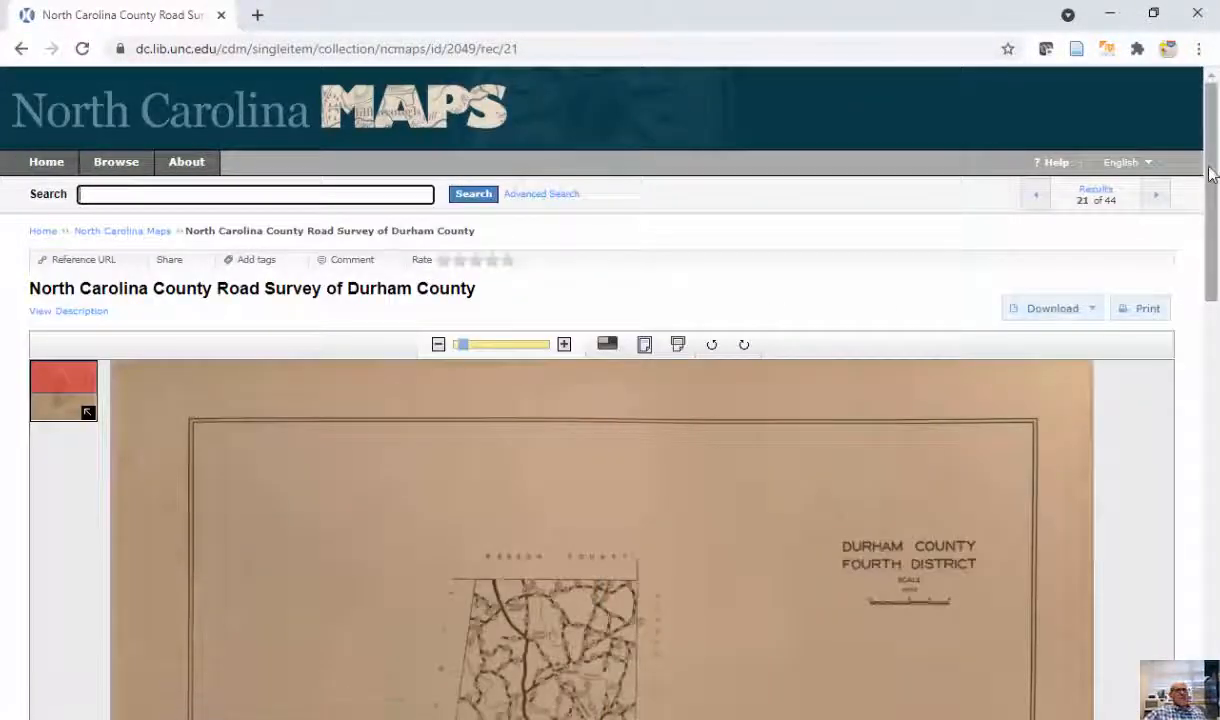
scroll("down", 3)
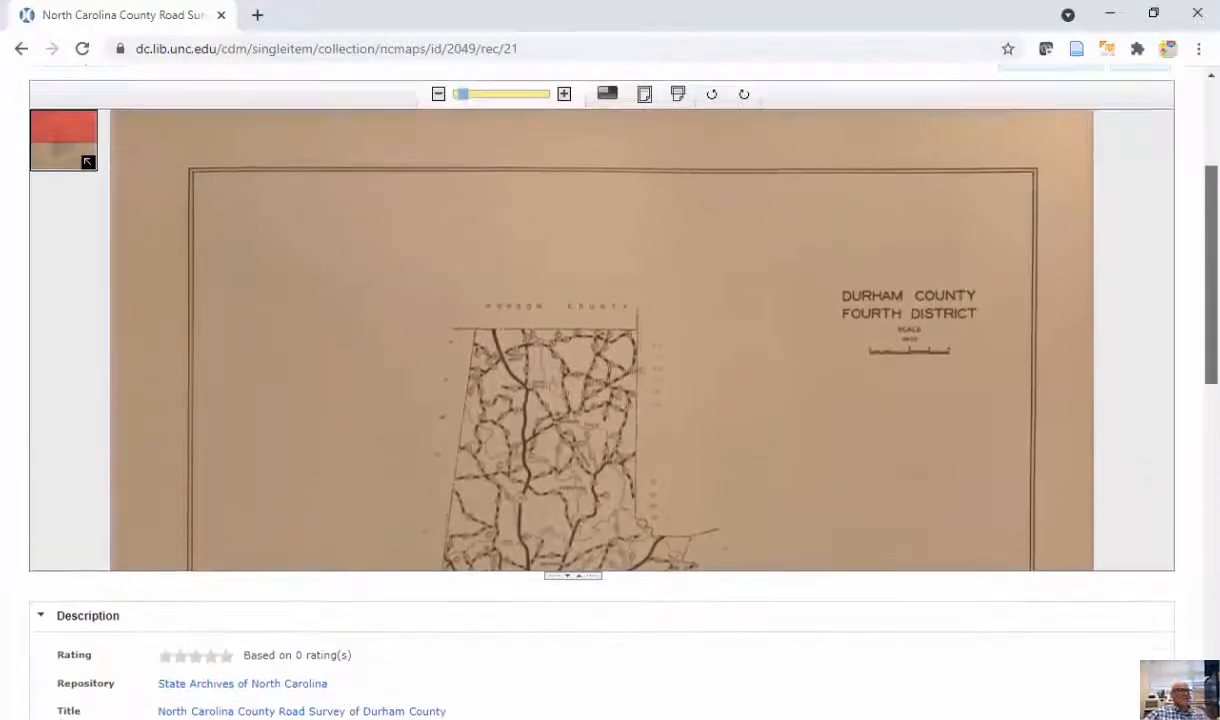
scroll("up", 3)
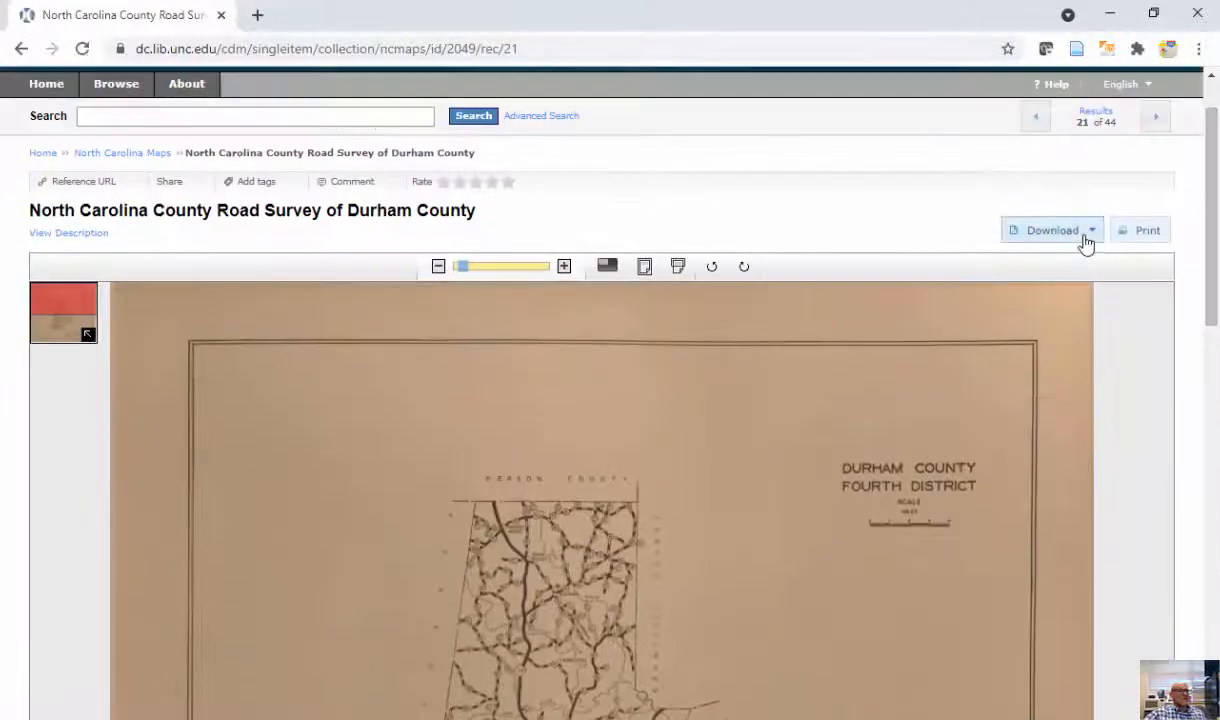
left_click(1051, 230)
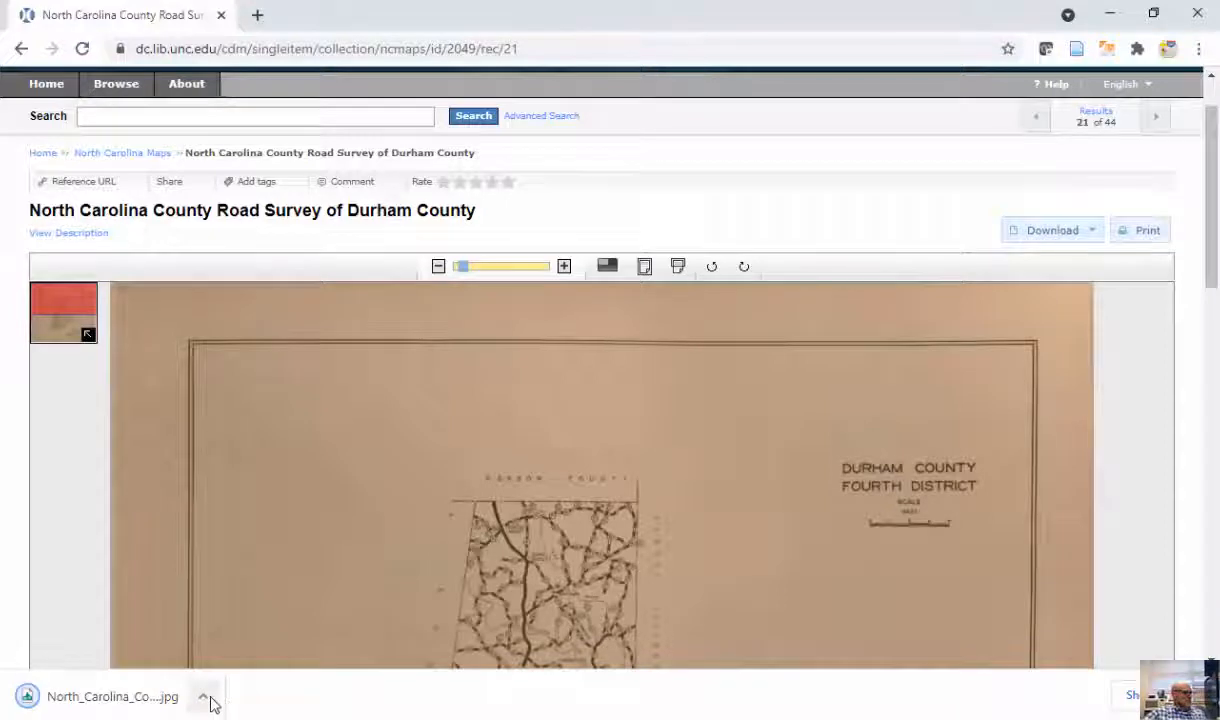
left_click(205, 696)
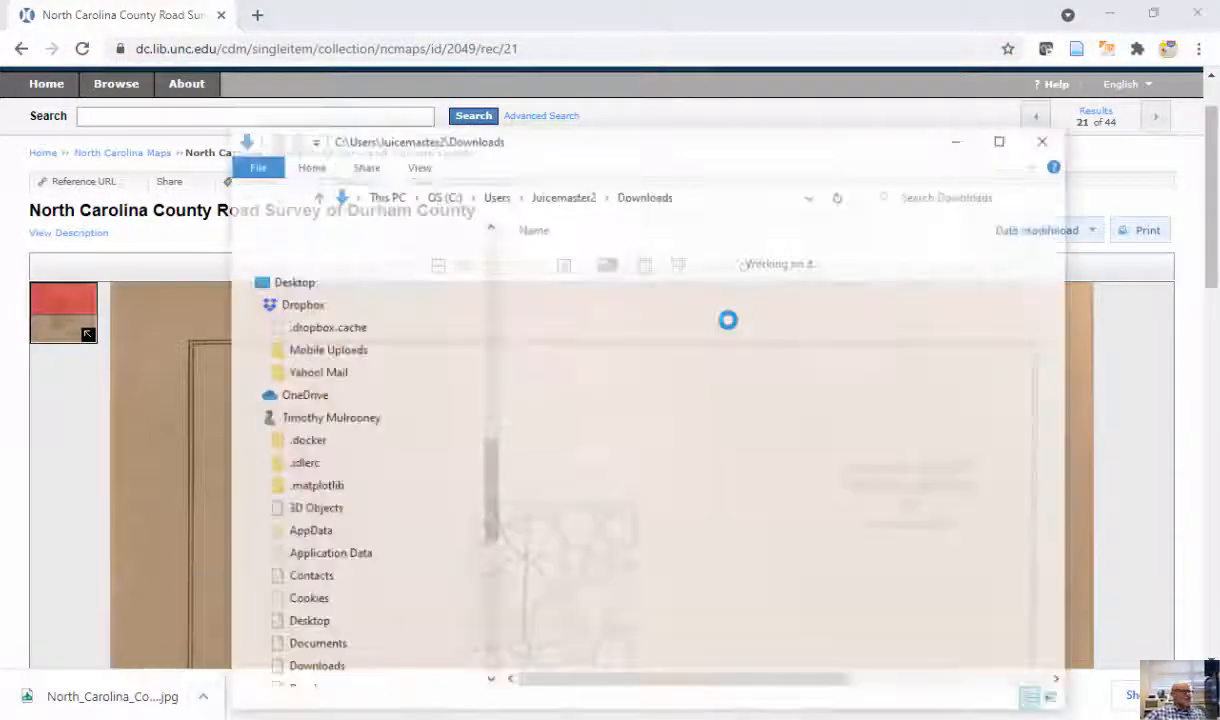
left_click(691, 302)
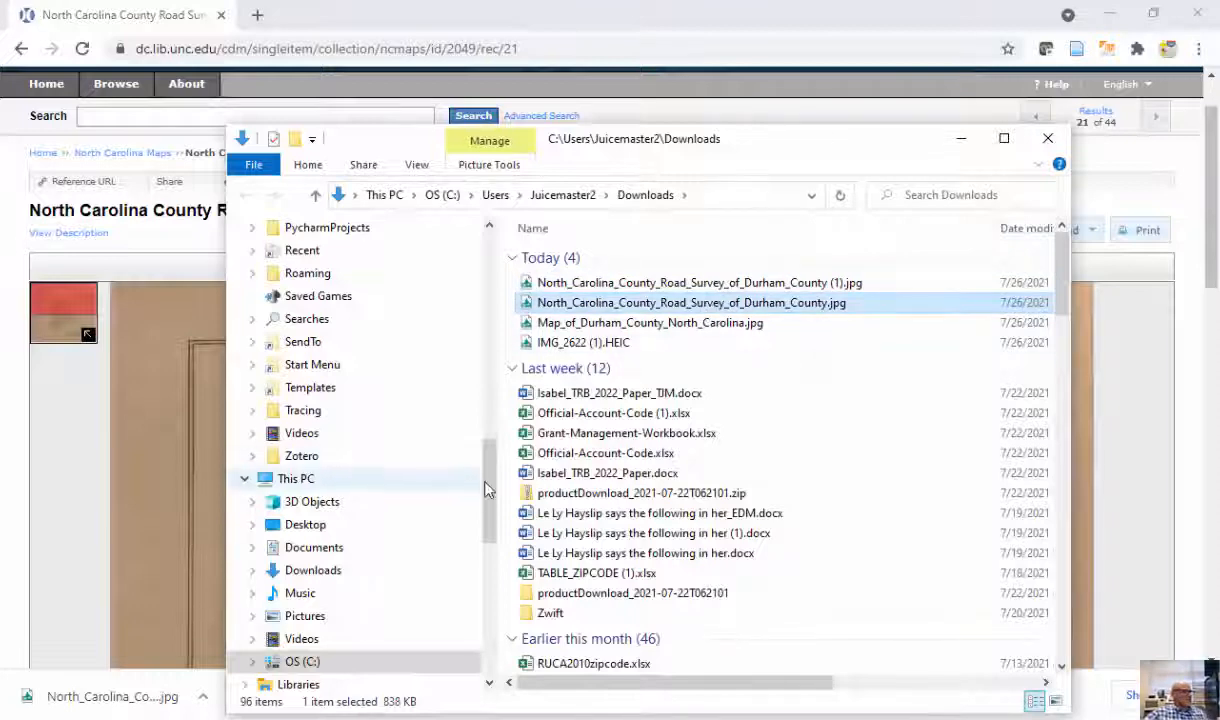
scroll("up", 3)
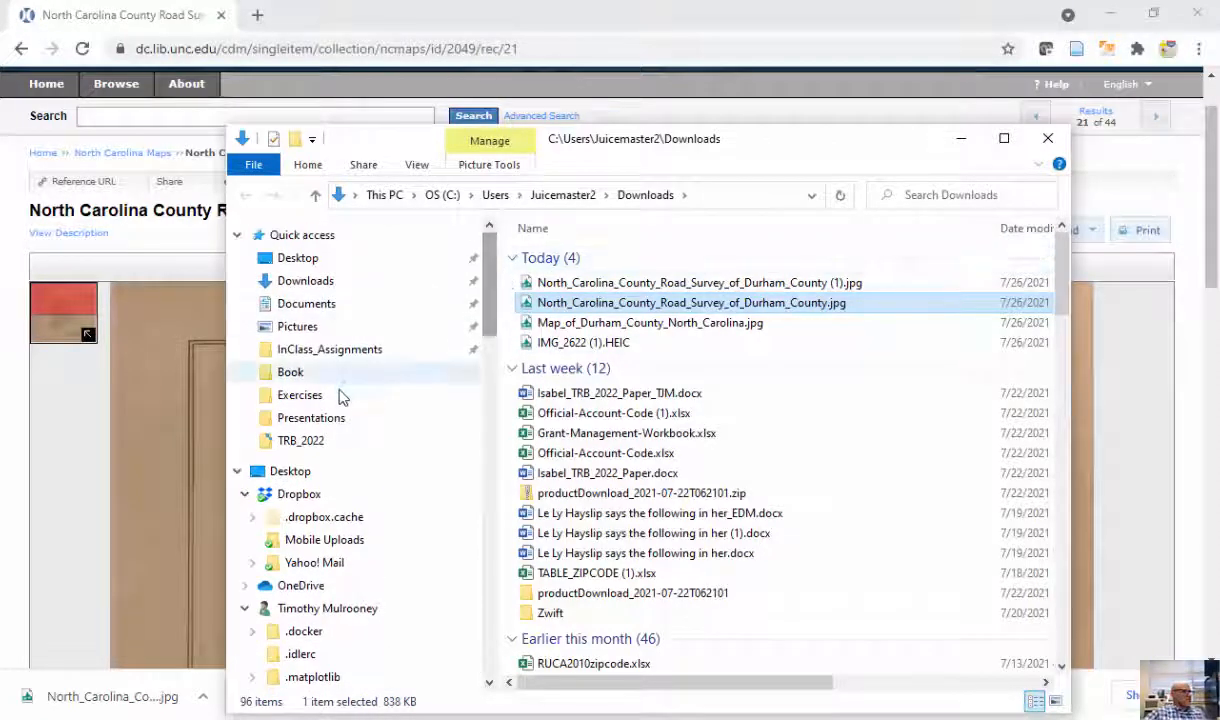
left_click(299, 394)
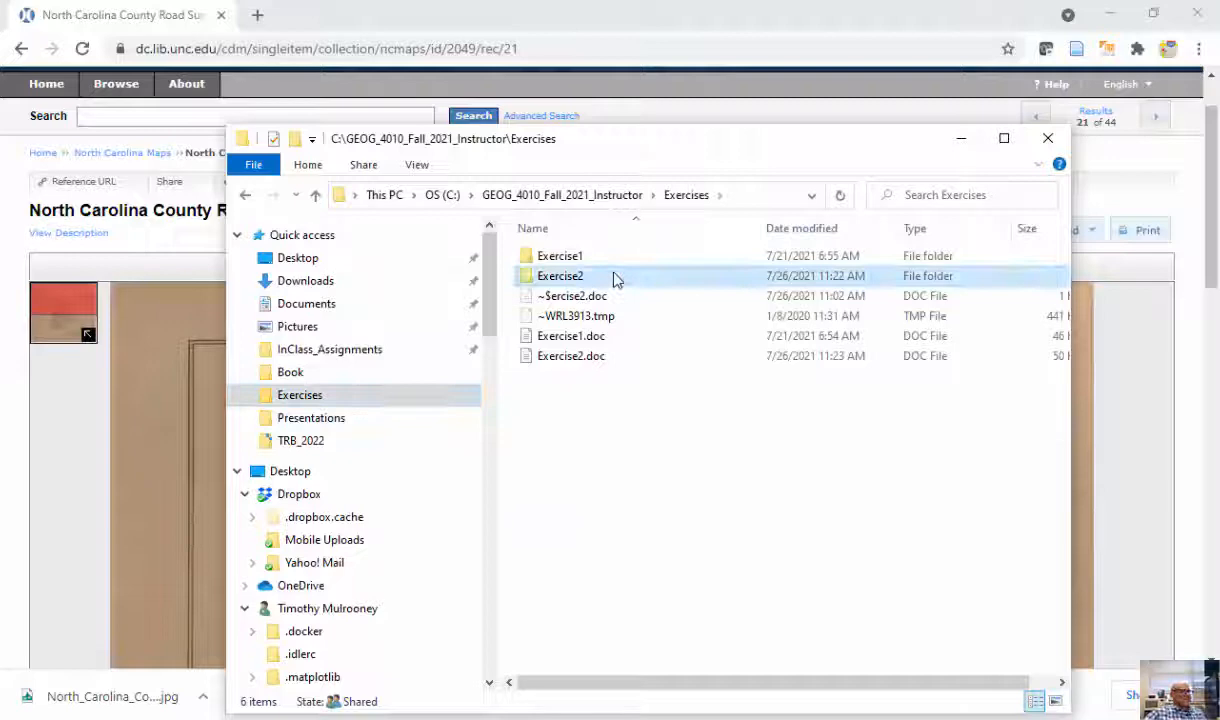
double_click(560, 275)
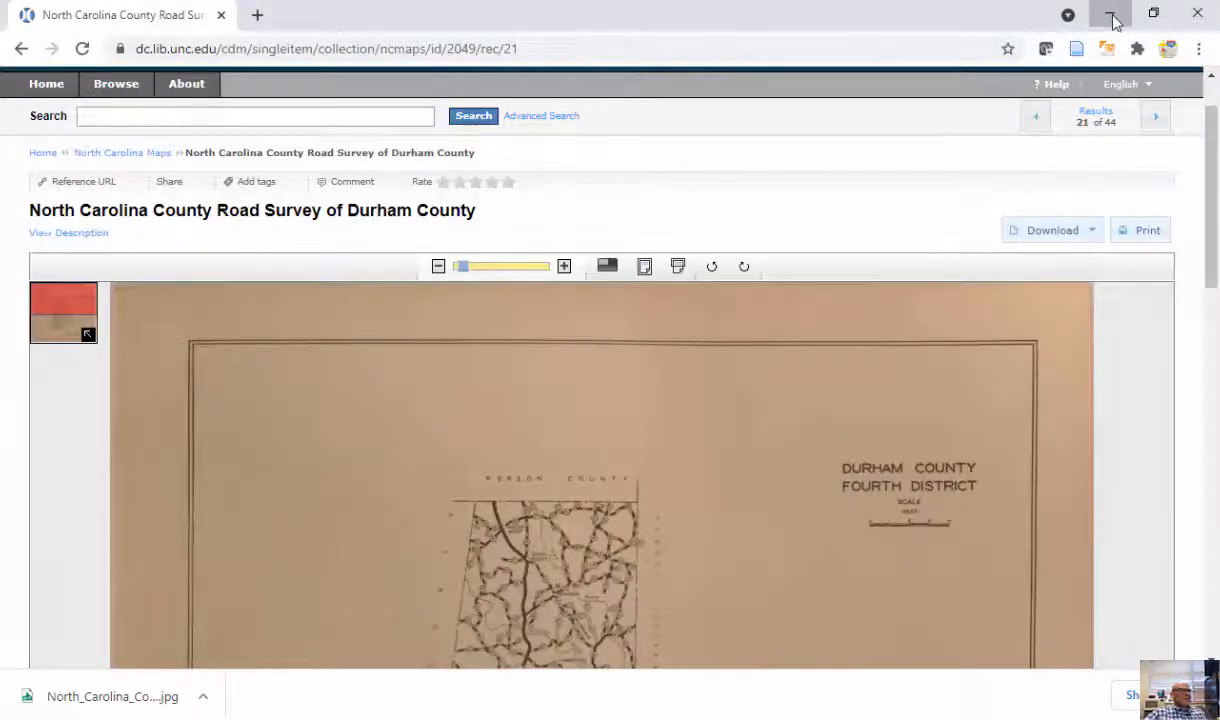
Minimize Chrome to reveal the Exercise2 map and zoom toward Durham County
left_click(1113, 13)
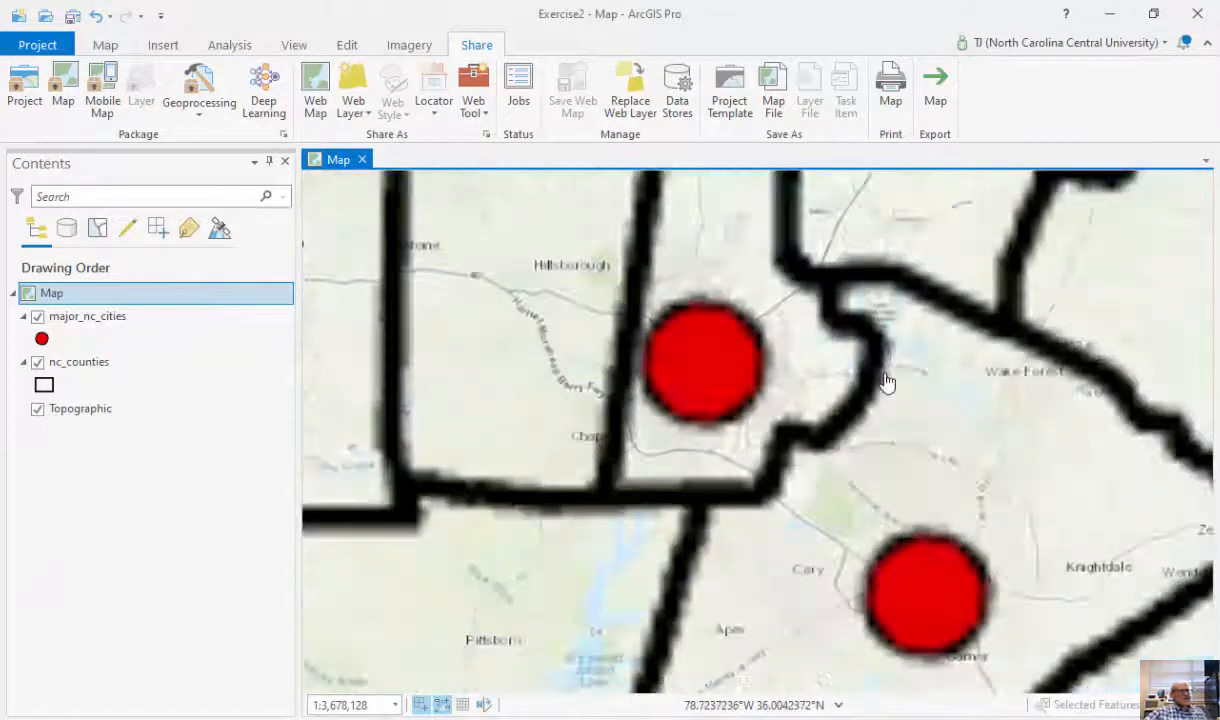
scroll("down", 3)
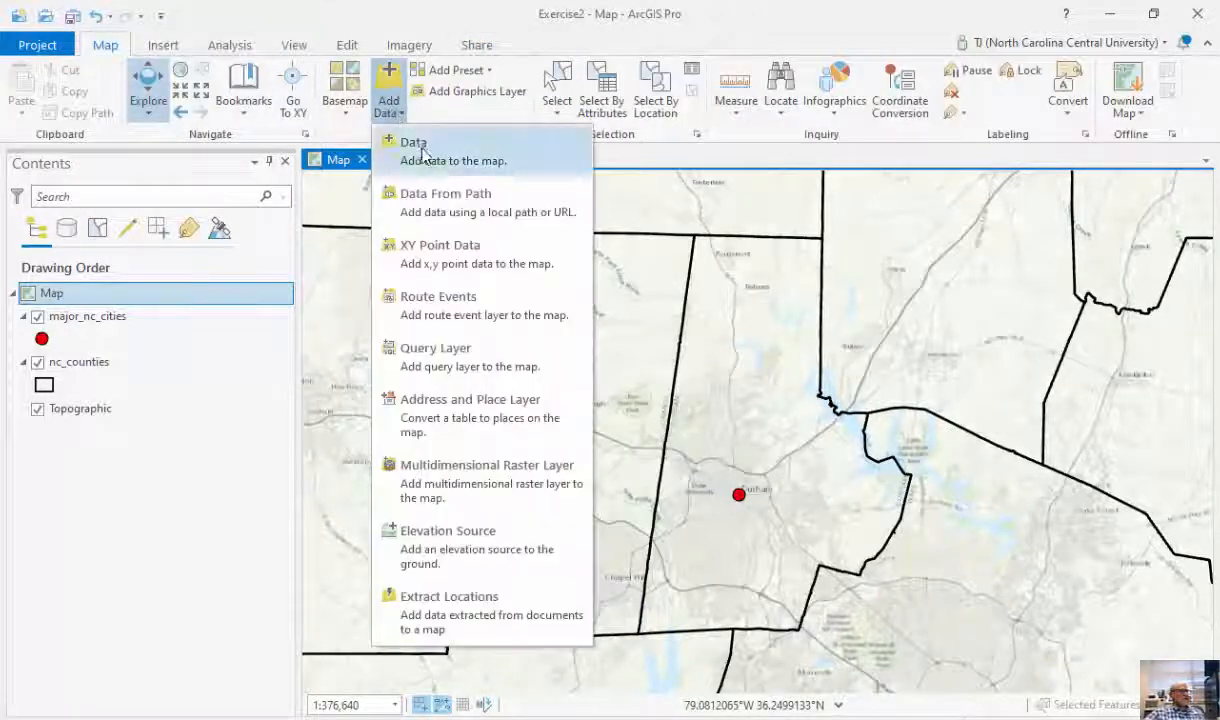
Start adding data and browse the project's folder connections on the C drive
left_click(413, 142)
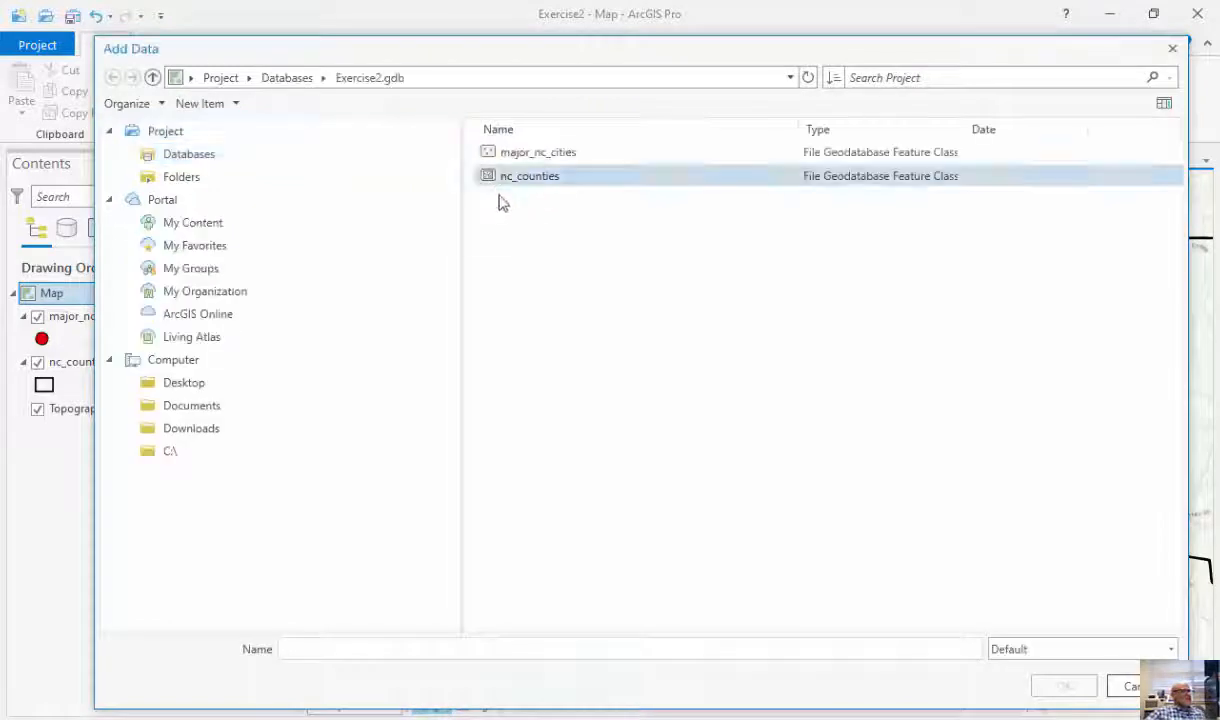
left_click(286, 77)
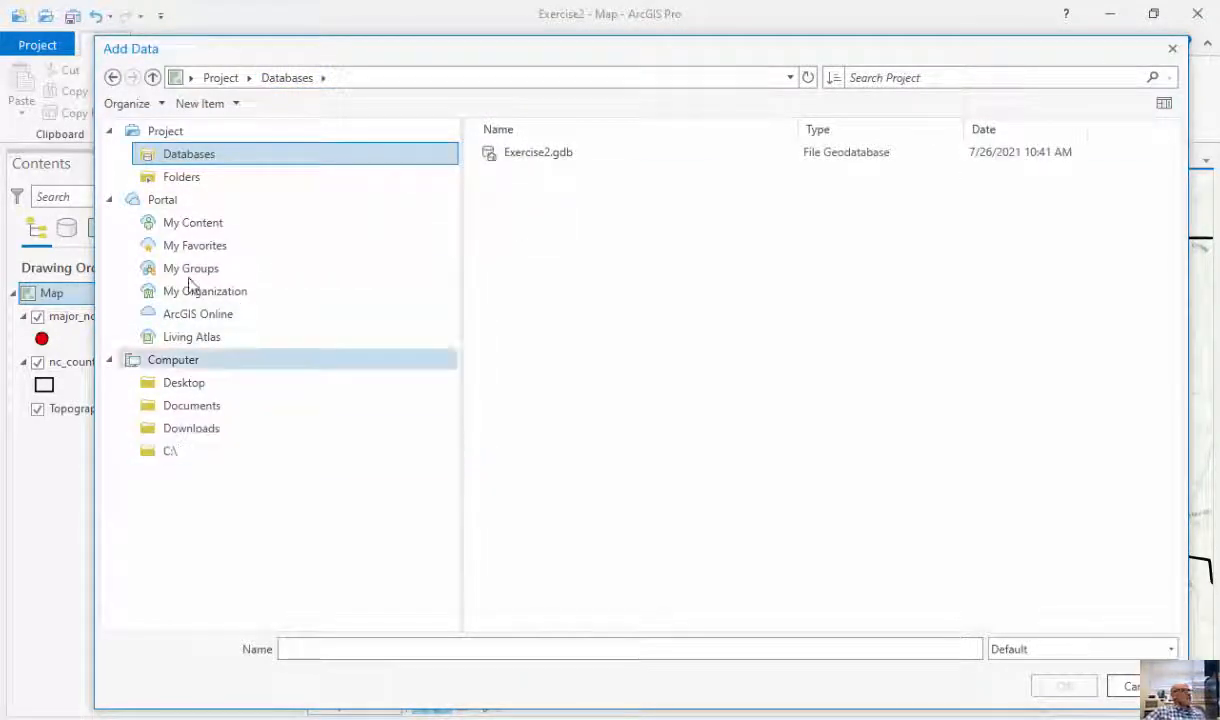
left_click(181, 176)
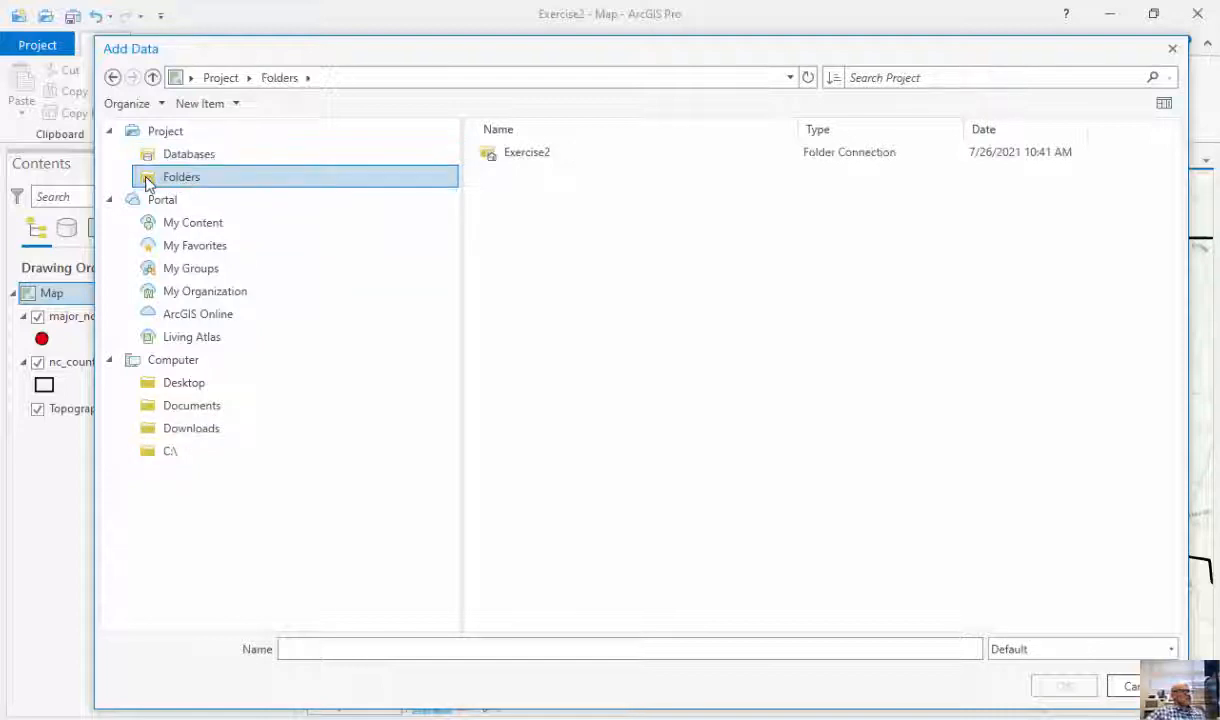
left_click(170, 451)
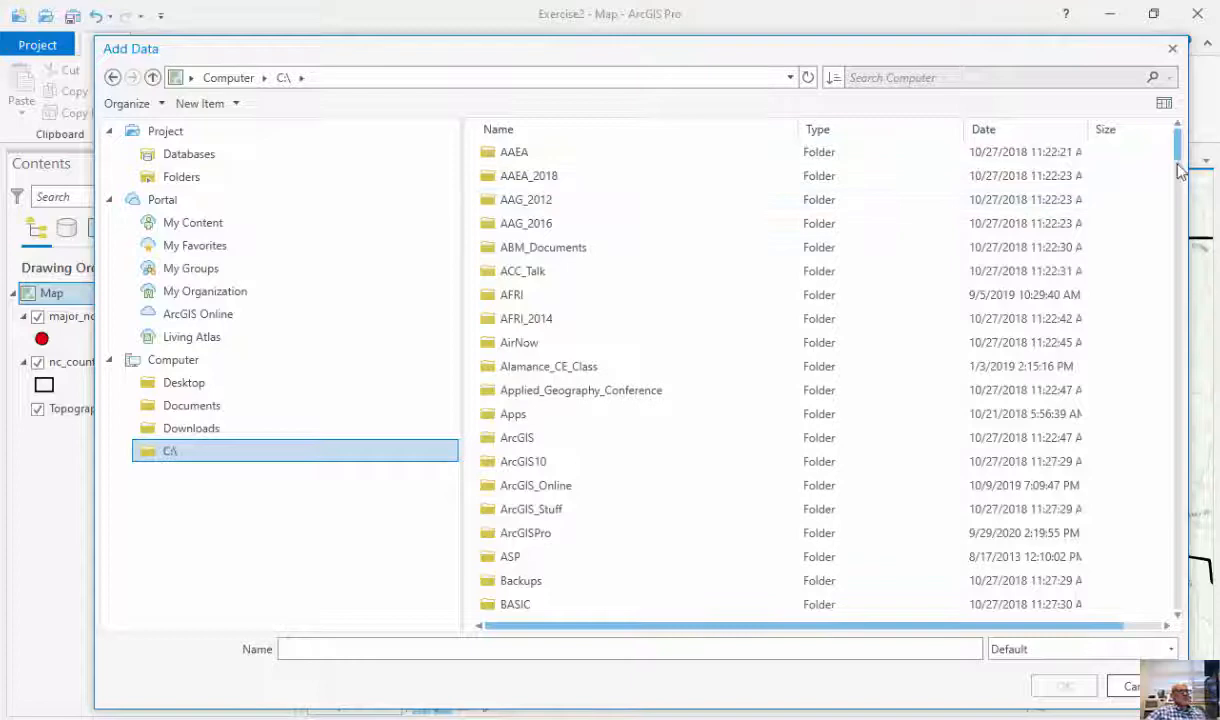
scroll("down", 3)
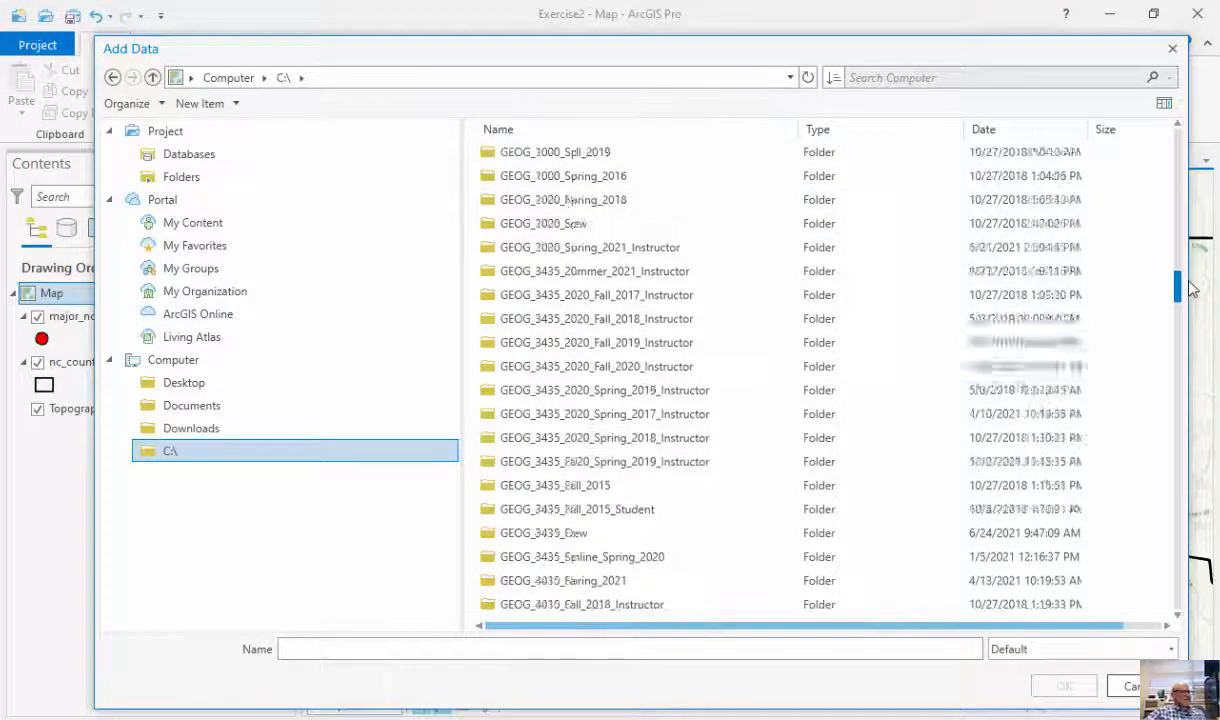
scroll("down", 3)
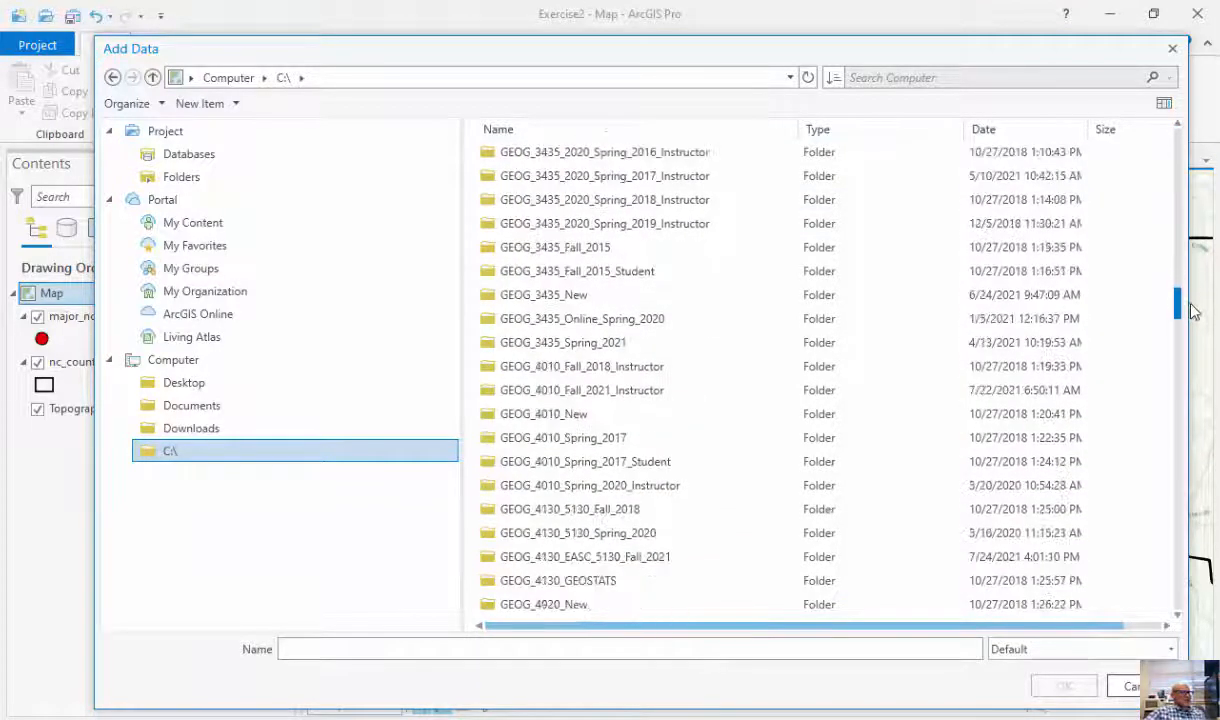
scroll("down", 3)
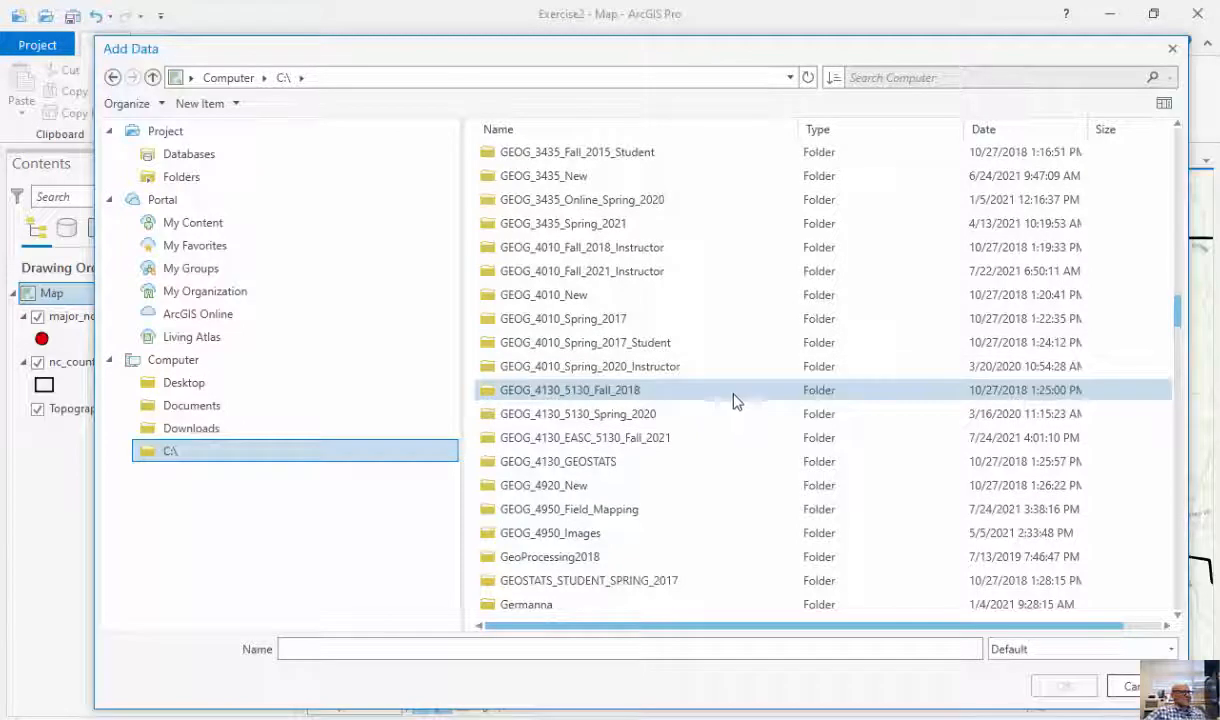
mouse_move(735, 390)
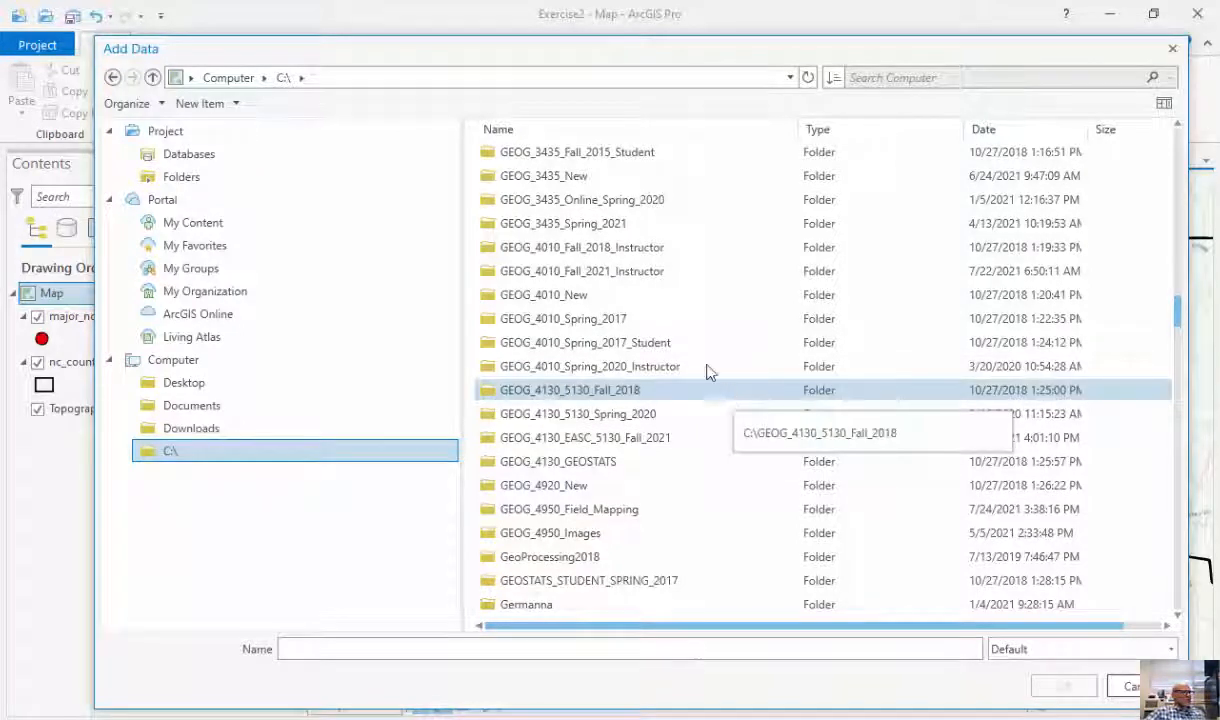
Open the course Exercises > Exercise2 folder, refresh it, and select the road survey JPG
double_click(582, 271)
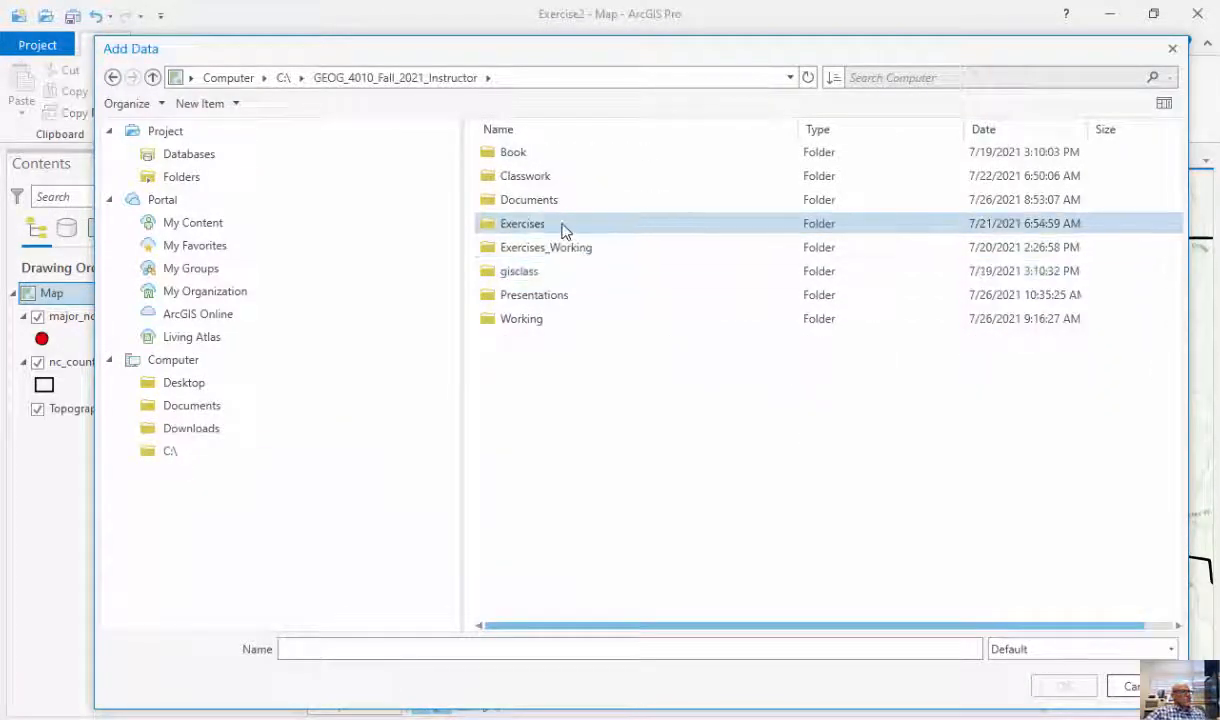
double_click(522, 223)
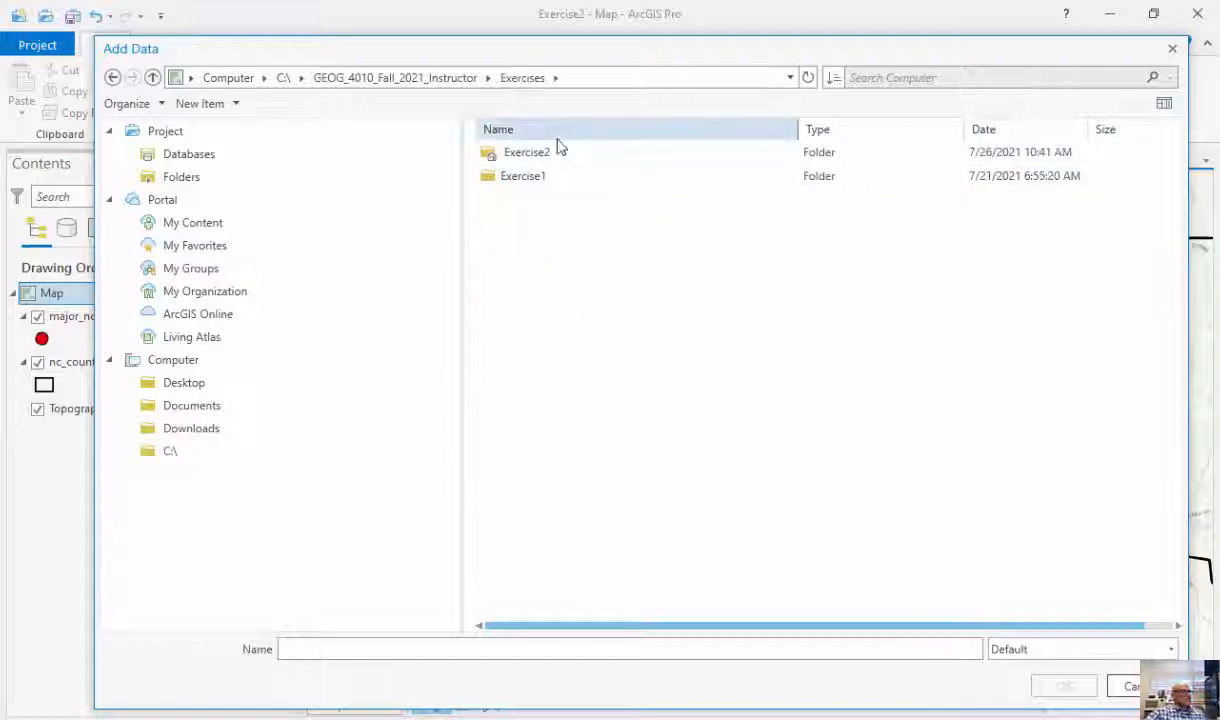
double_click(526, 151)
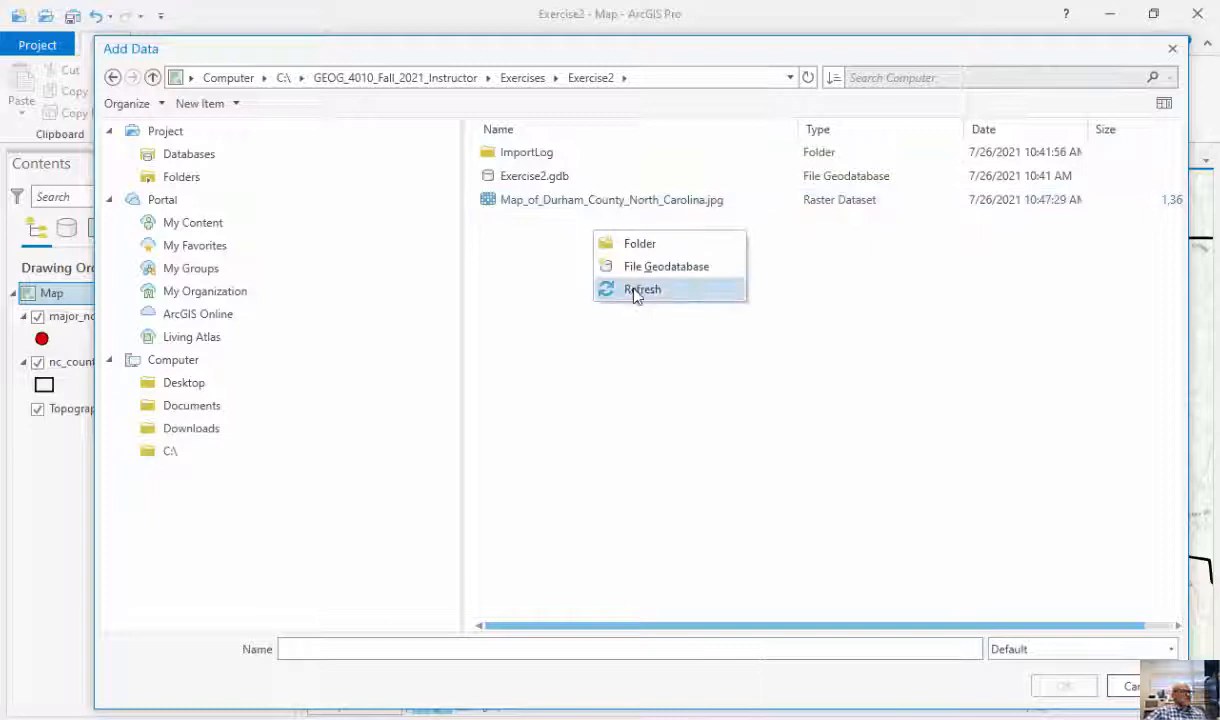
left_click(641, 289)
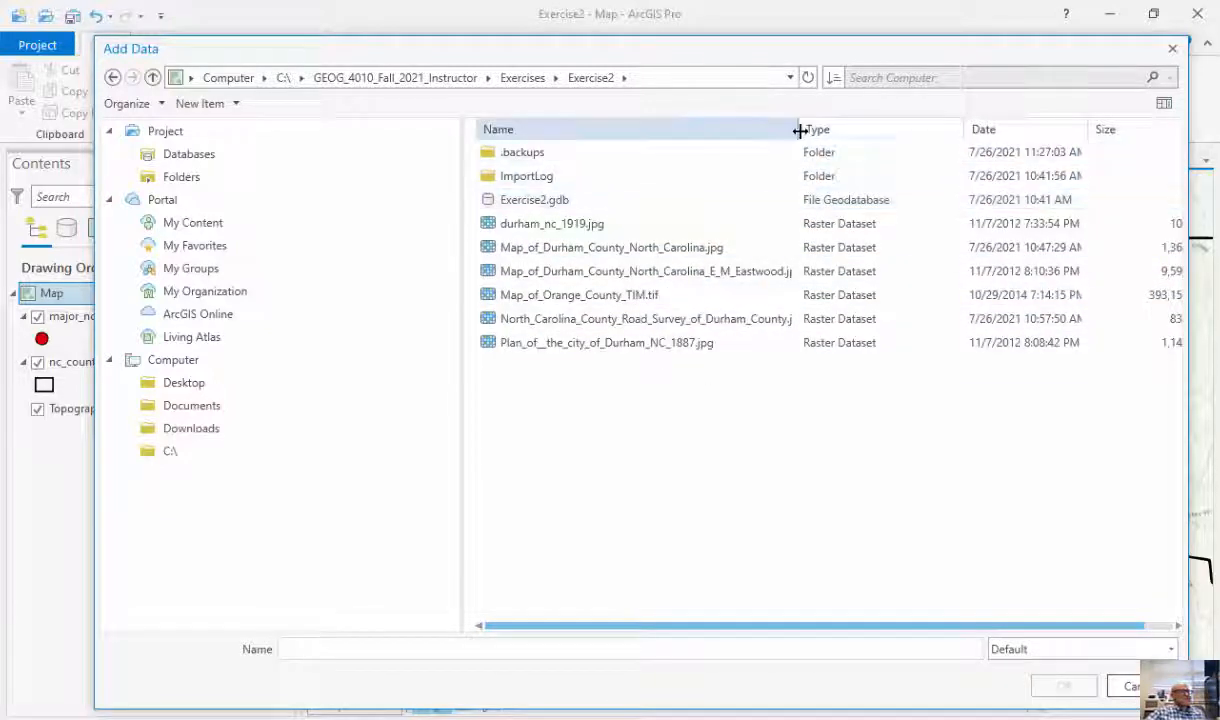
left_click(645, 318)
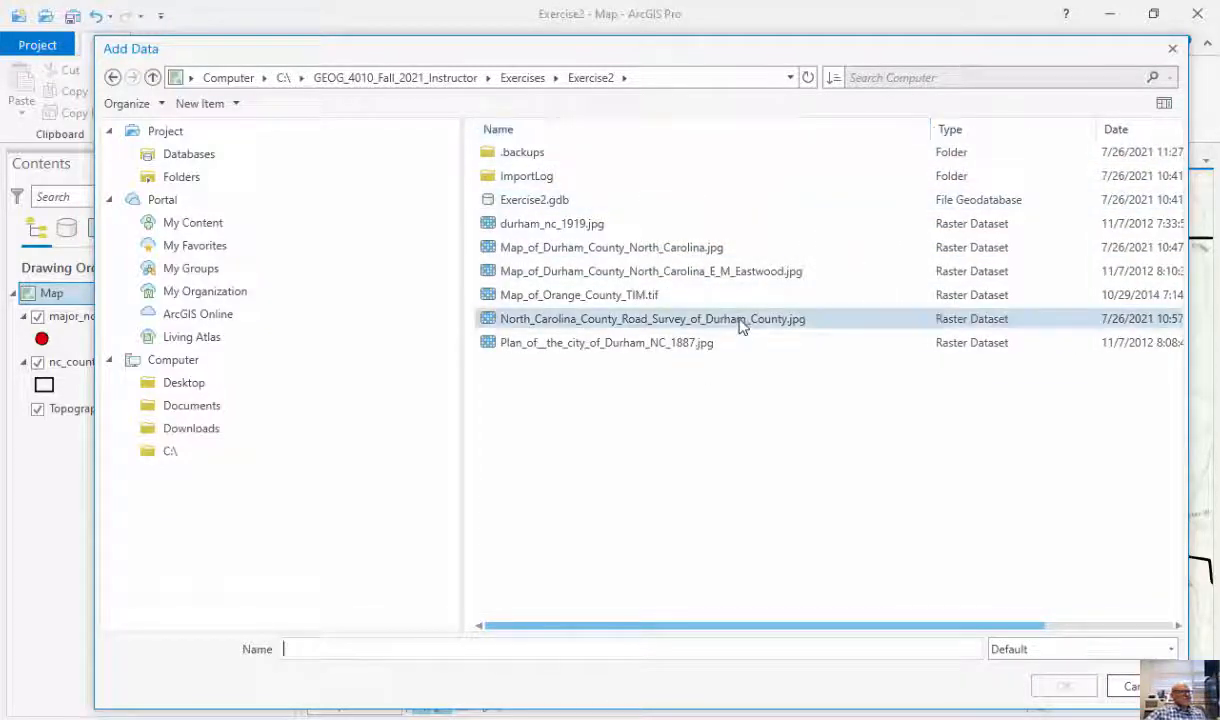
left_click(651, 318)
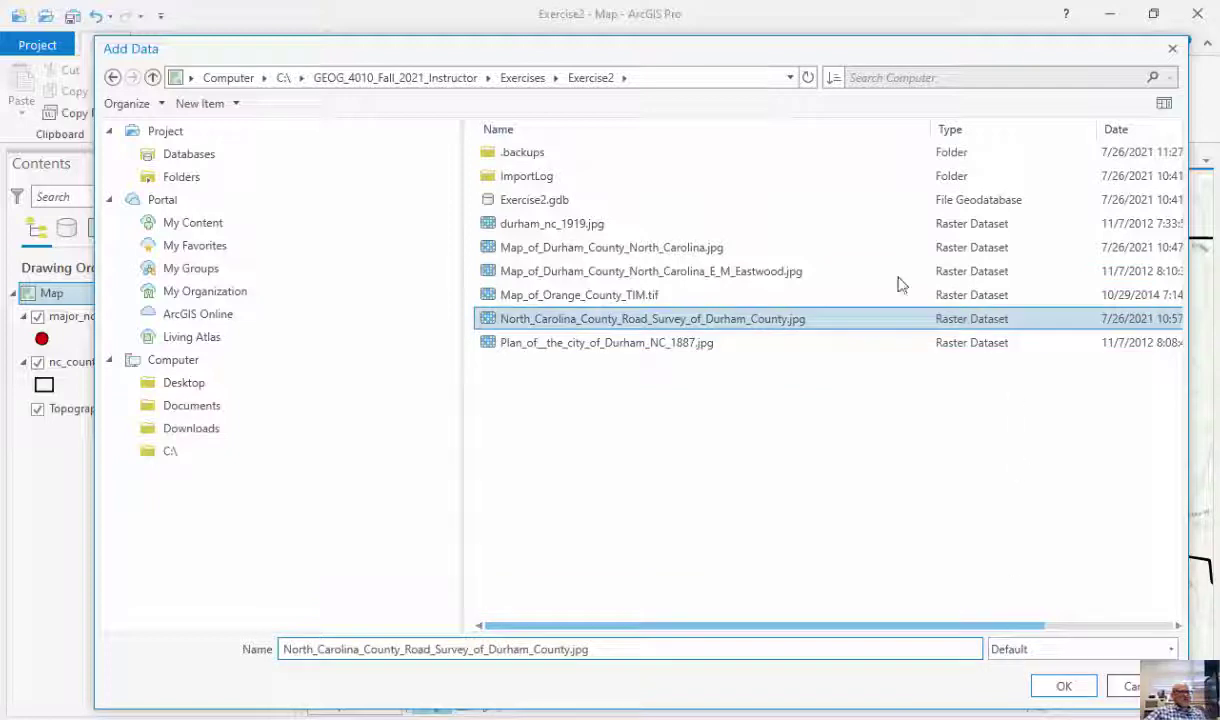
double_click(651, 318)
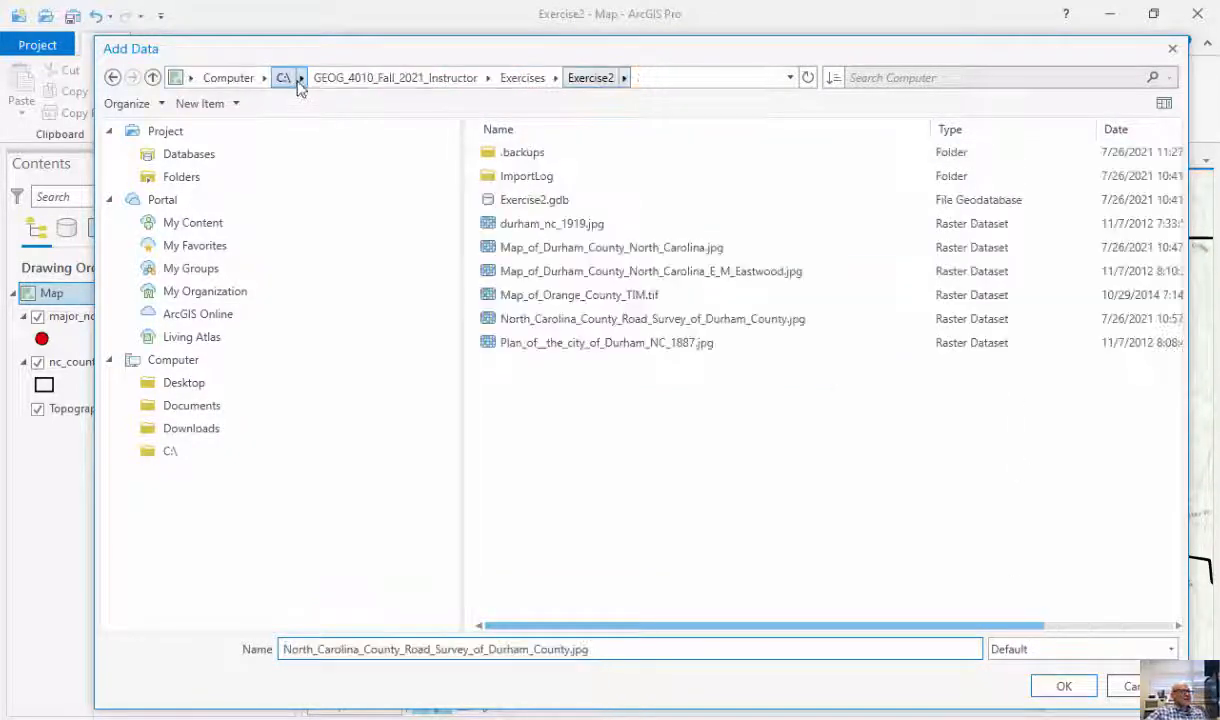
left_click(652, 318)
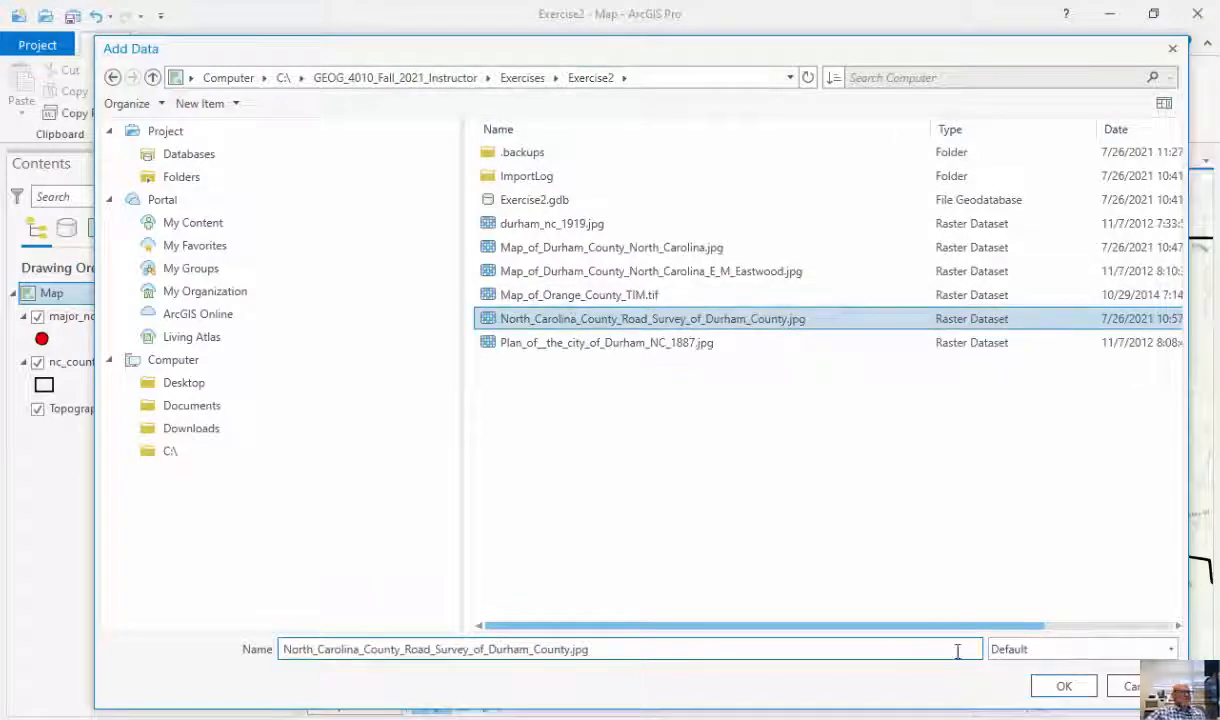
Add the Durham road survey JPG as a map layer and show the Imagery tools
left_click(1063, 686)
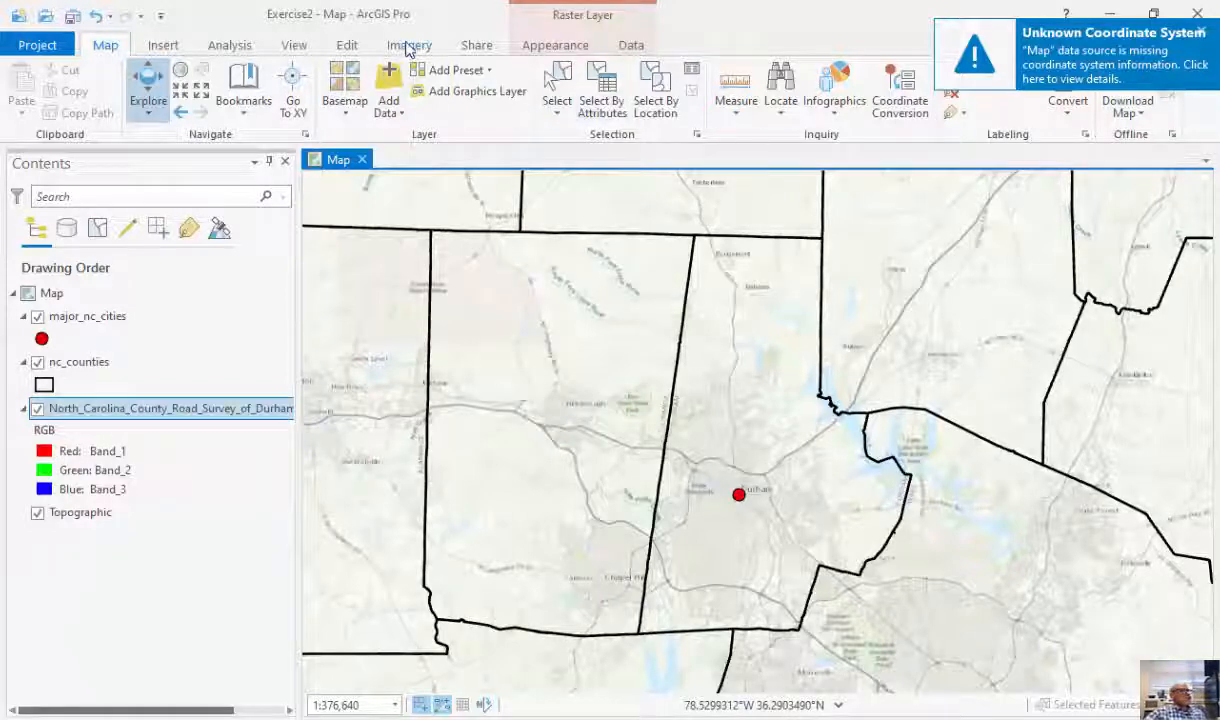
left_click(408, 45)
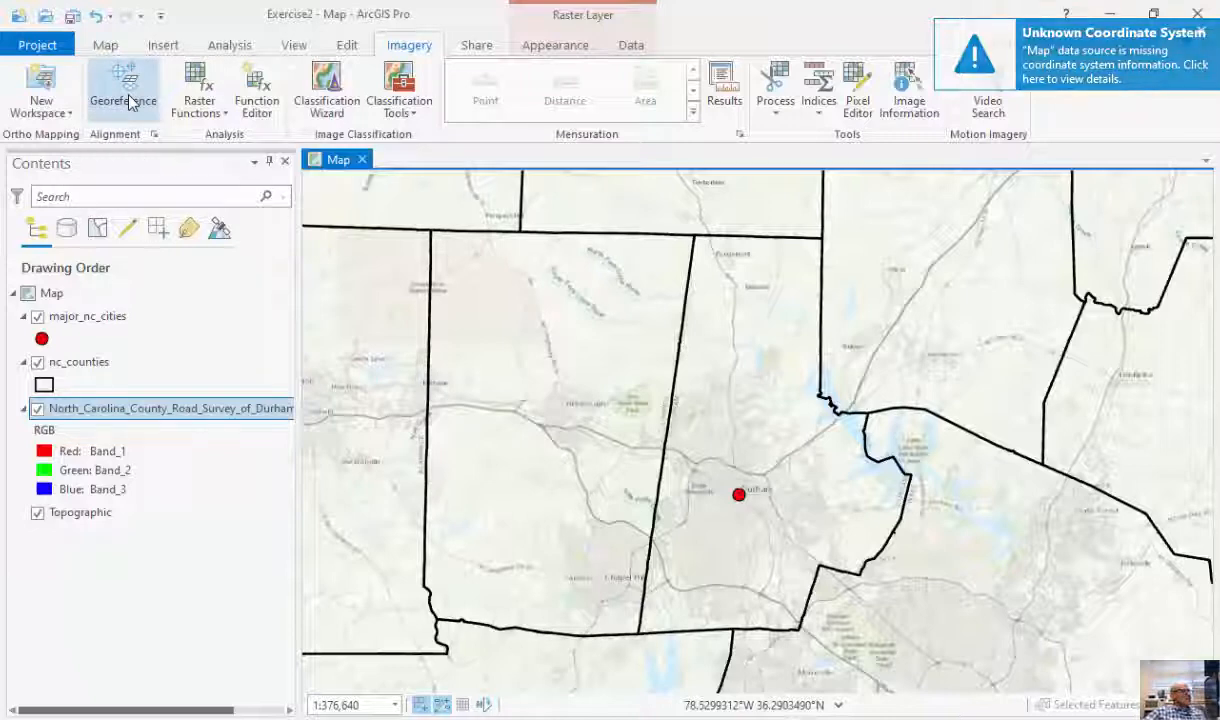
Start a Georeference session and fit the road survey image to the display
left_click(123, 88)
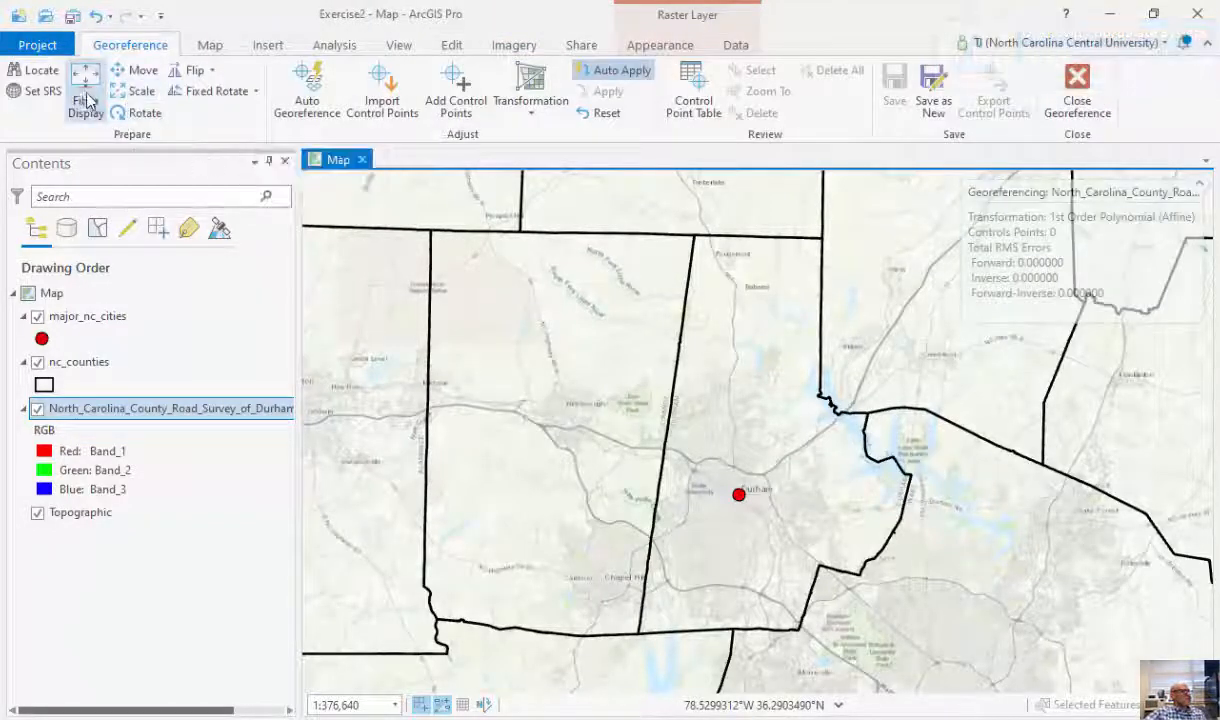
left_click(85, 90)
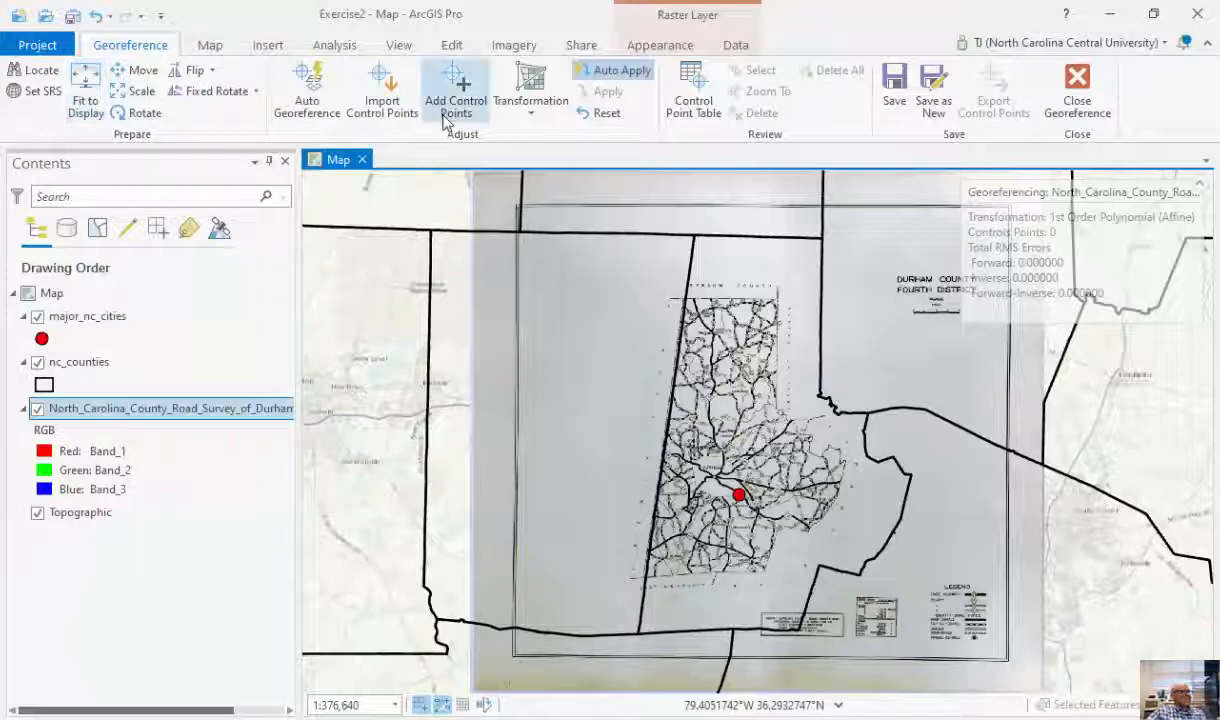
mouse_move(455, 95)
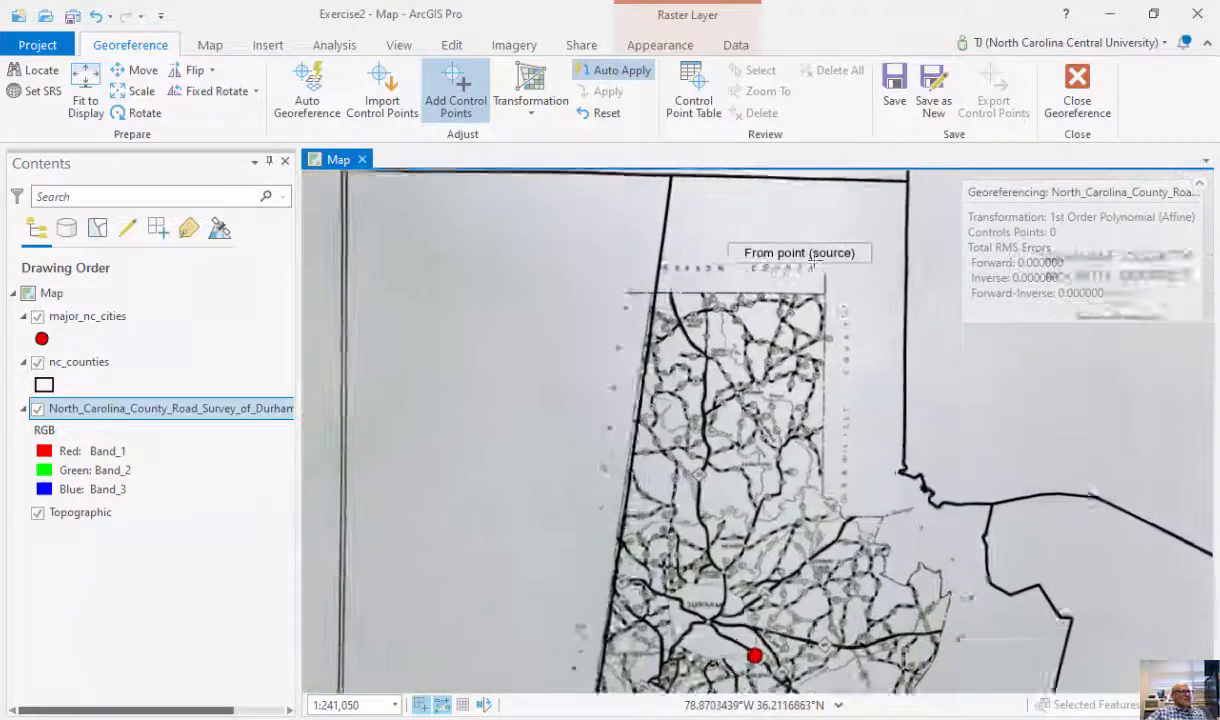
Link four survey corners to nc_counties vertices as control points, then zoom out
scroll("up", 3)
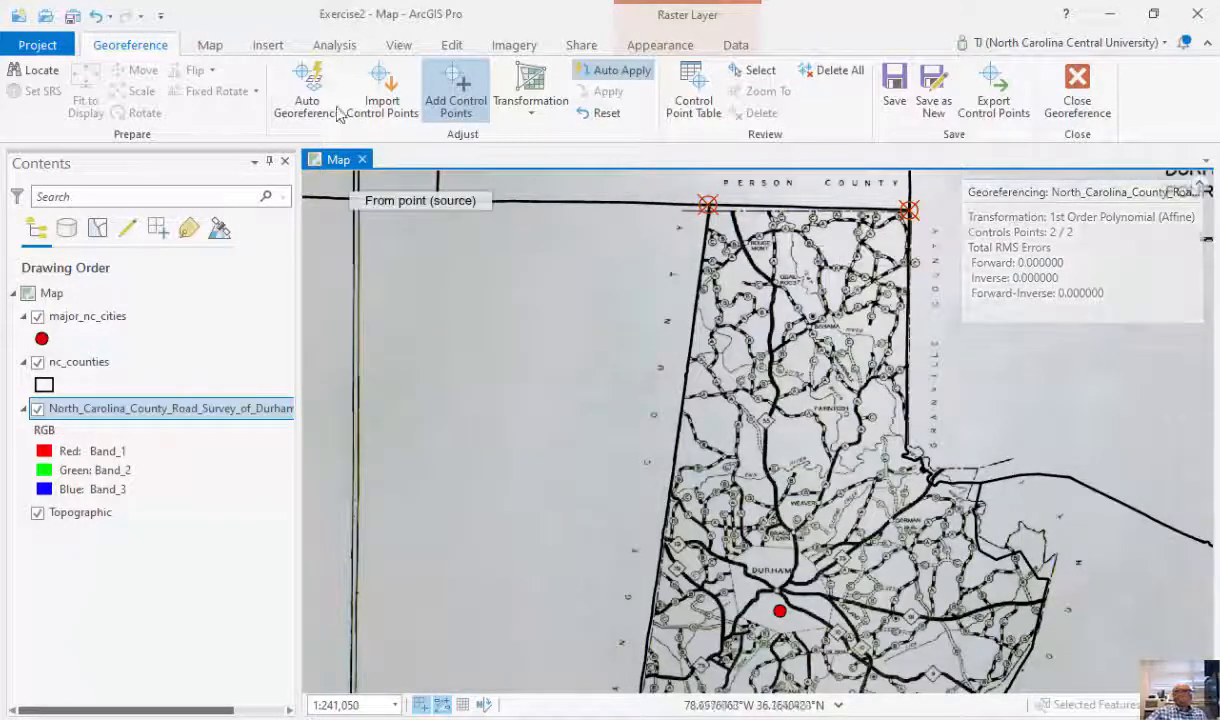
left_click(209, 44)
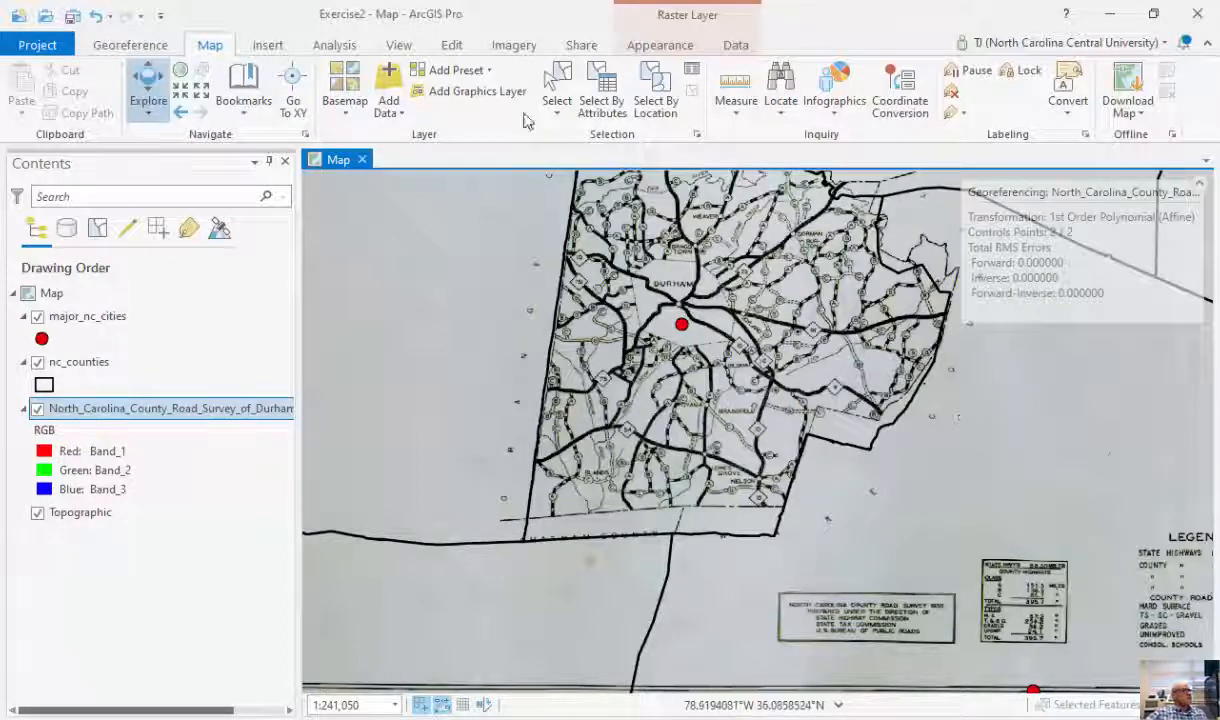
left_click(513, 45)
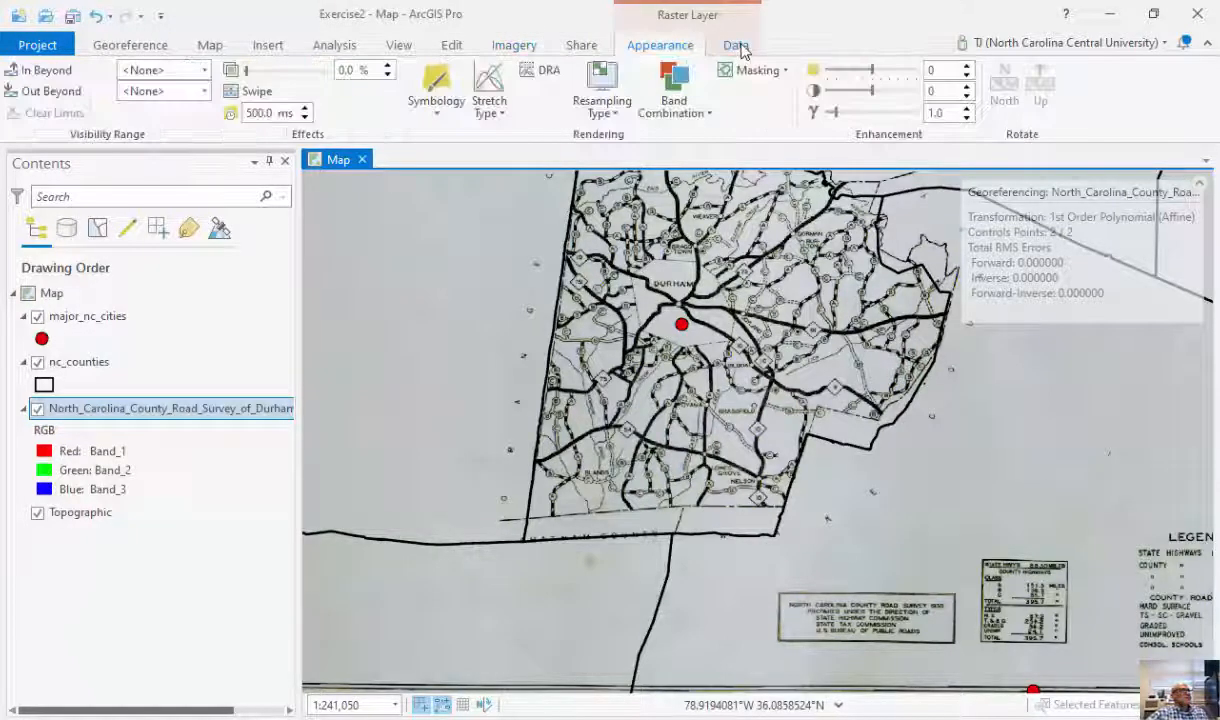
left_click(130, 45)
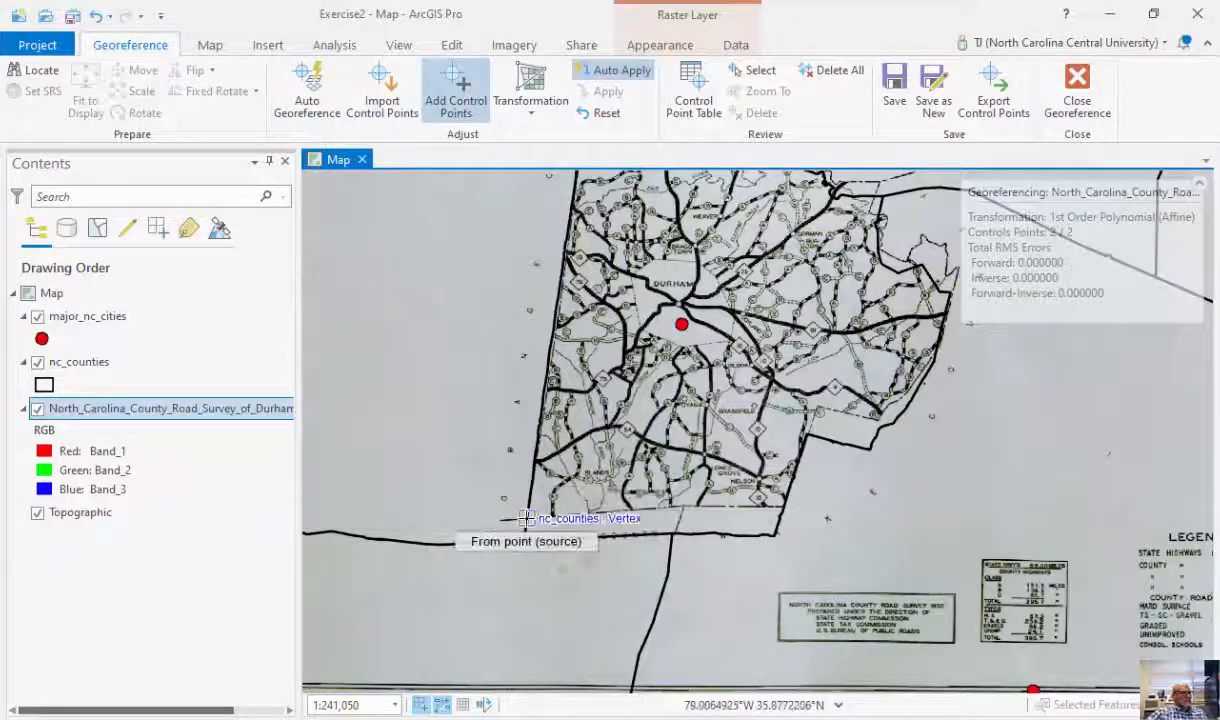
left_click(525, 521)
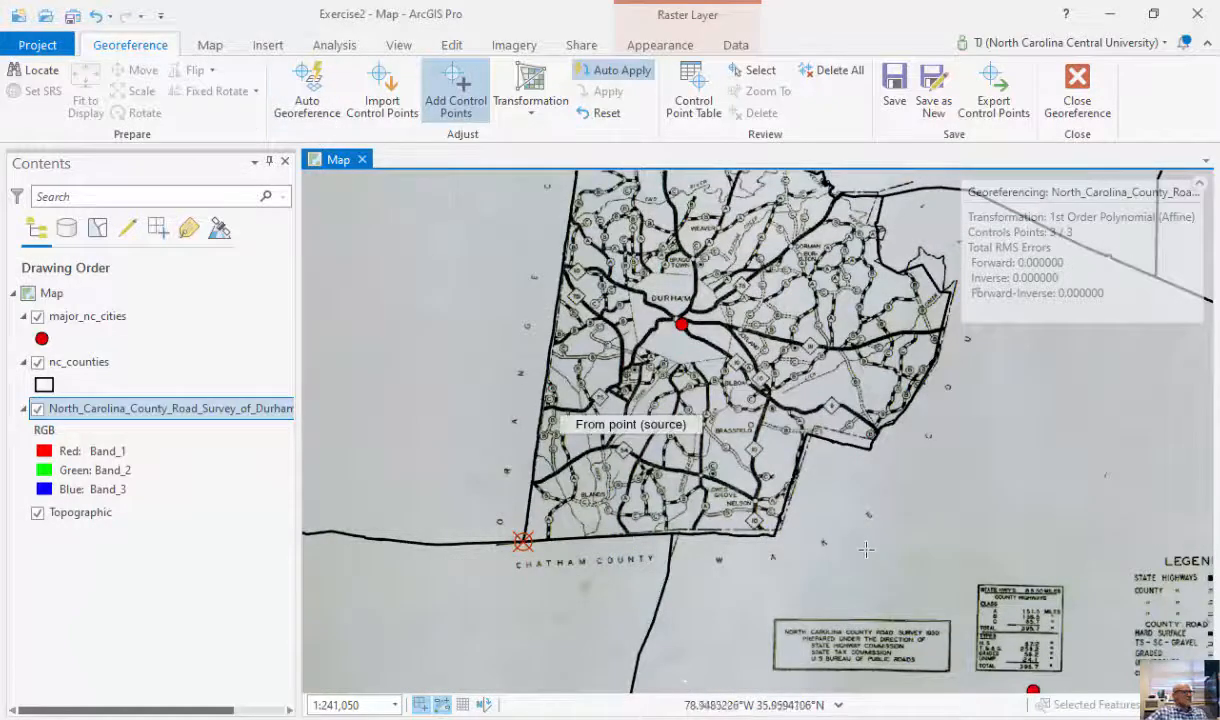
scroll("up", 3)
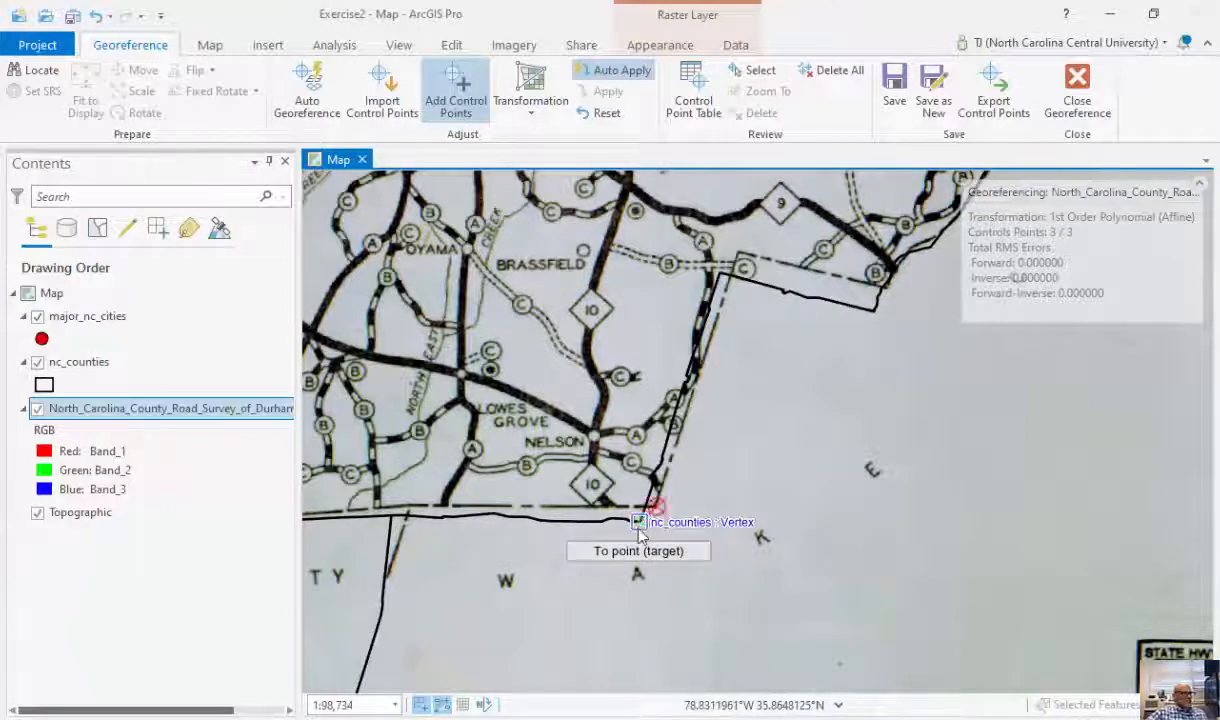
left_click(640, 521)
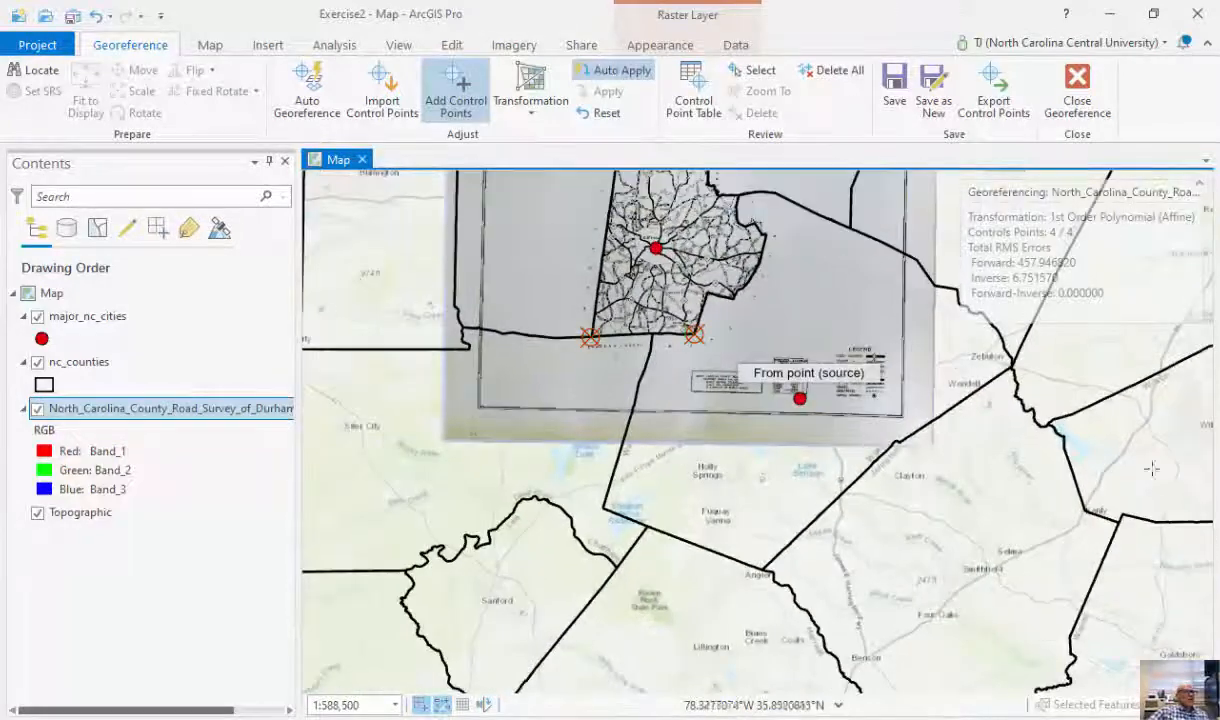
left_click(209, 44)
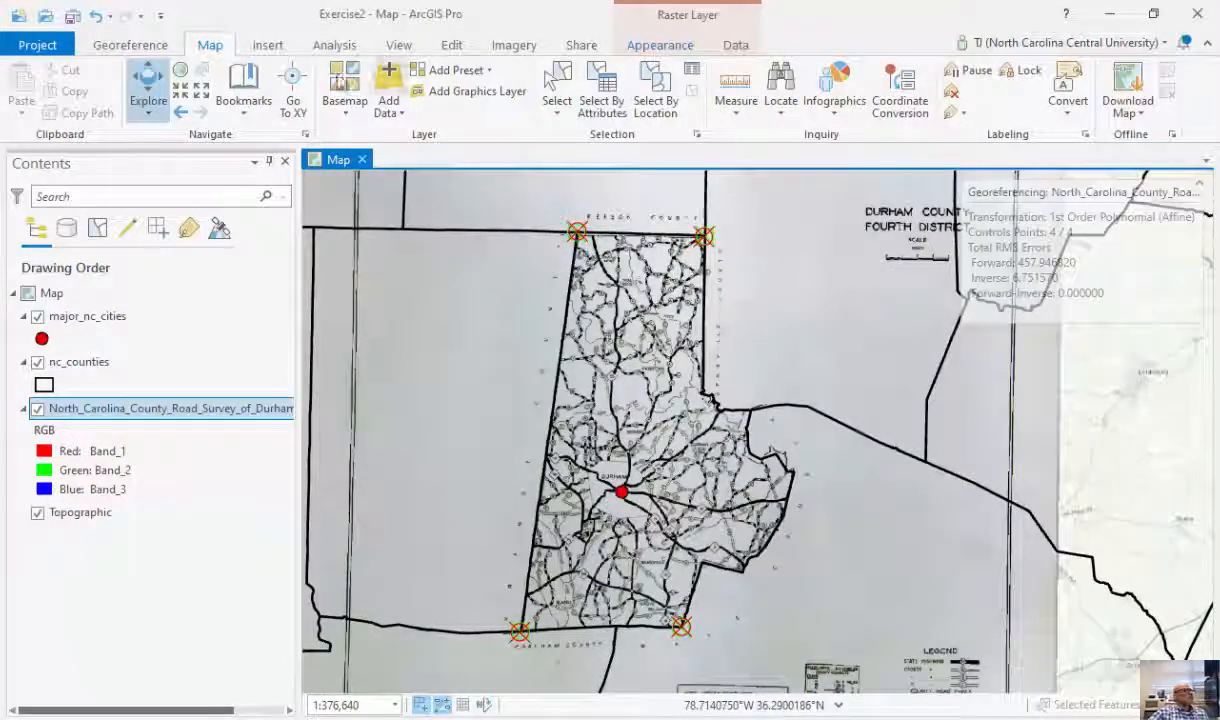
Show the Control Point Table with the four links' coordinates and residuals
left_click(513, 45)
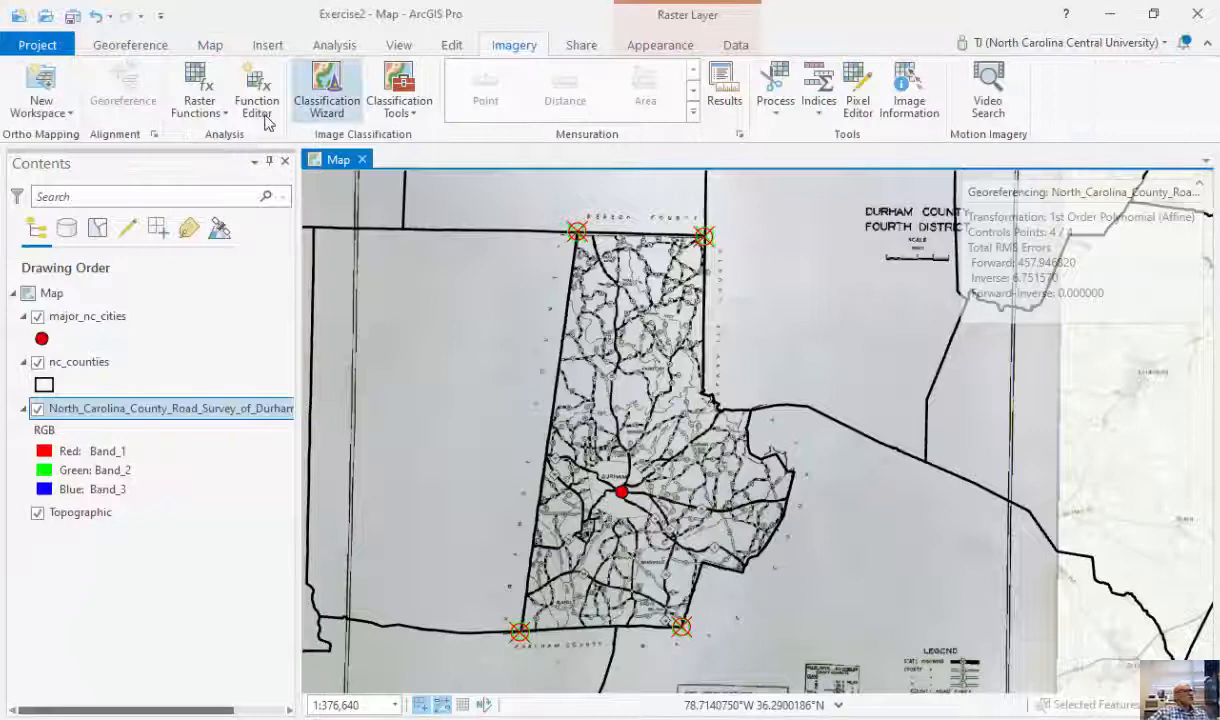
mouse_move(282, 92)
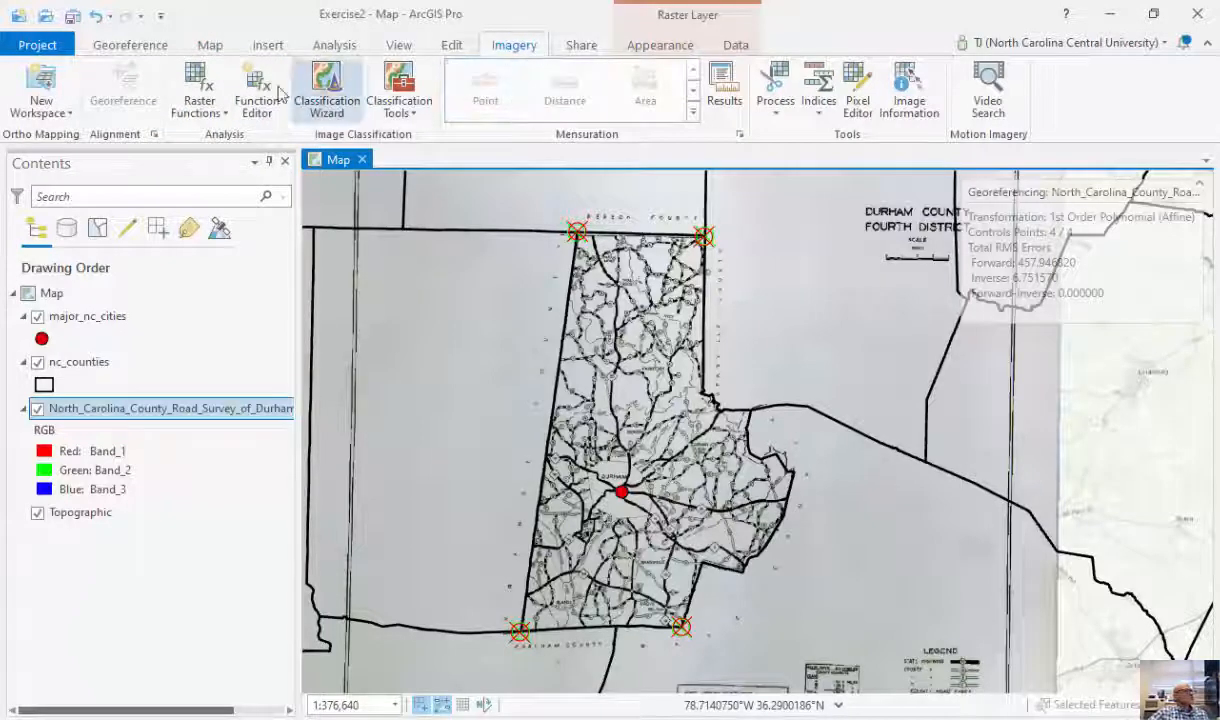
left_click(660, 44)
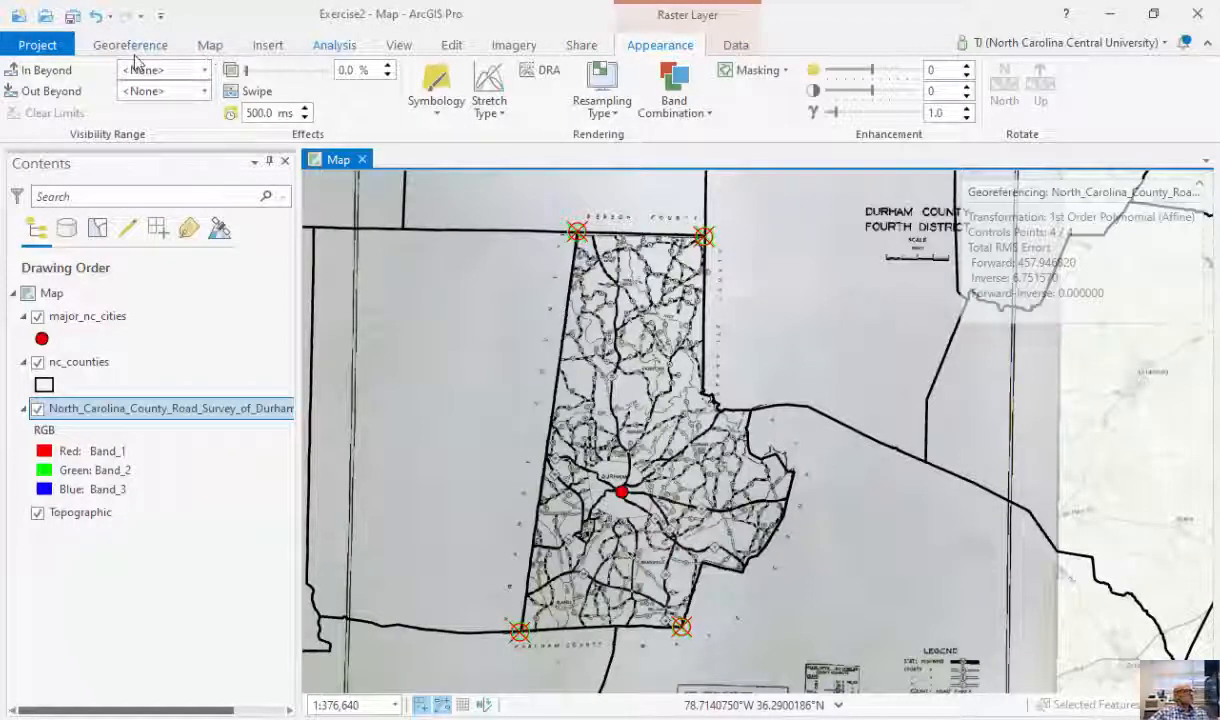
left_click(130, 44)
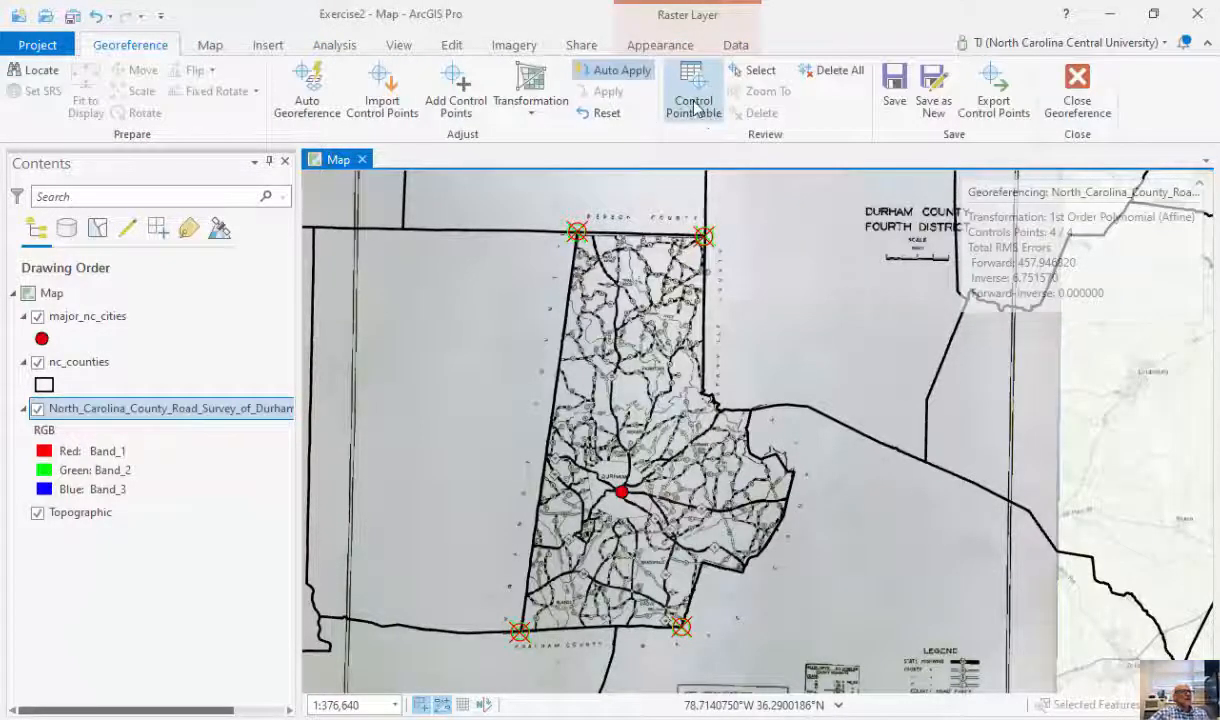
left_click(692, 90)
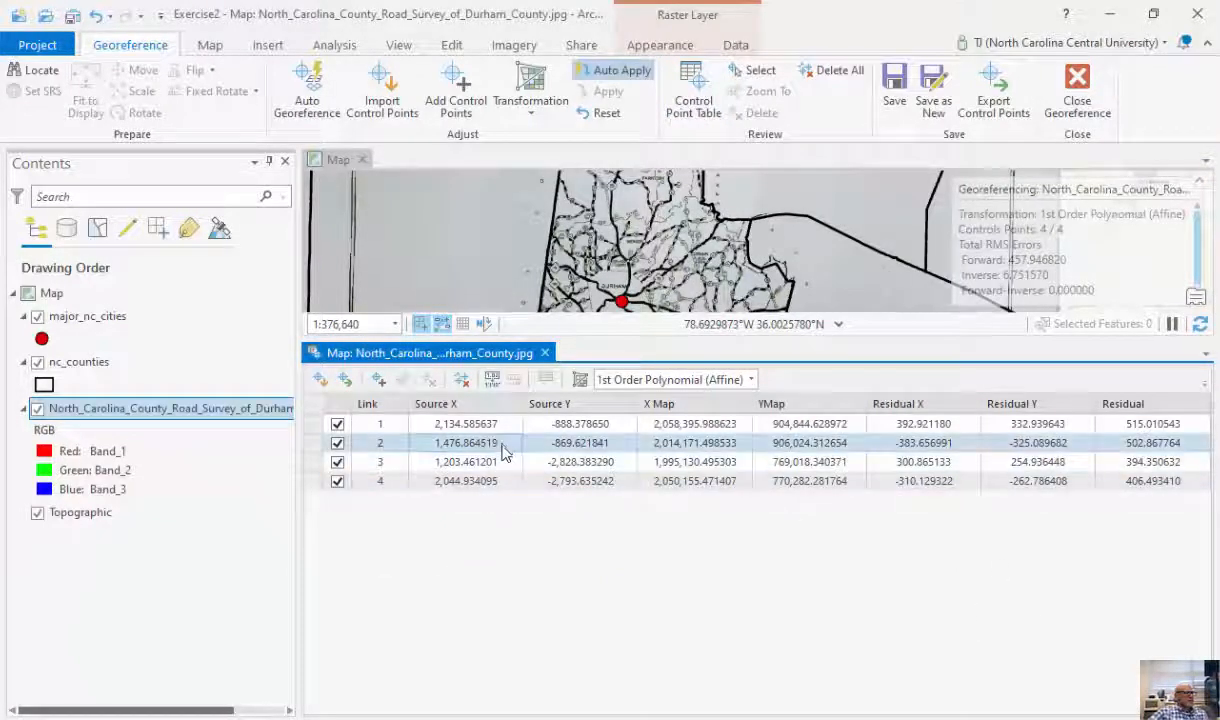
Keep the 1st Order Polynomial (Affine) transformation and open the Export Raster settings
left_click(925, 423)
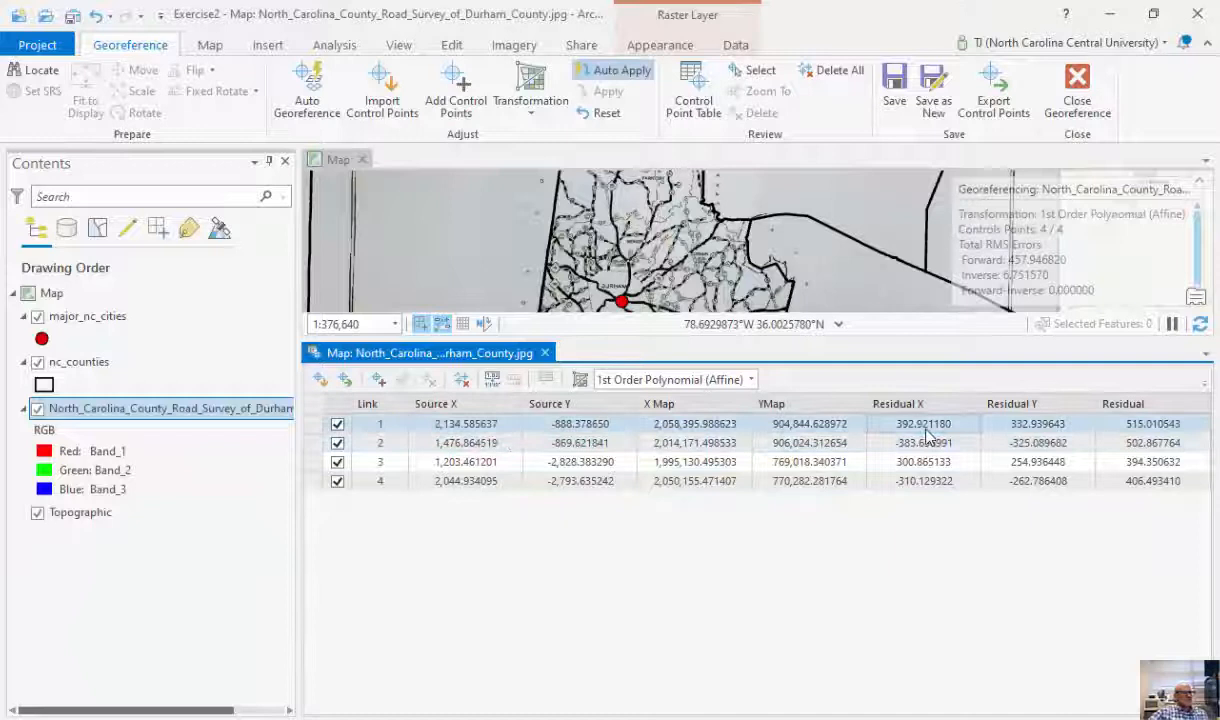
mouse_move(490, 440)
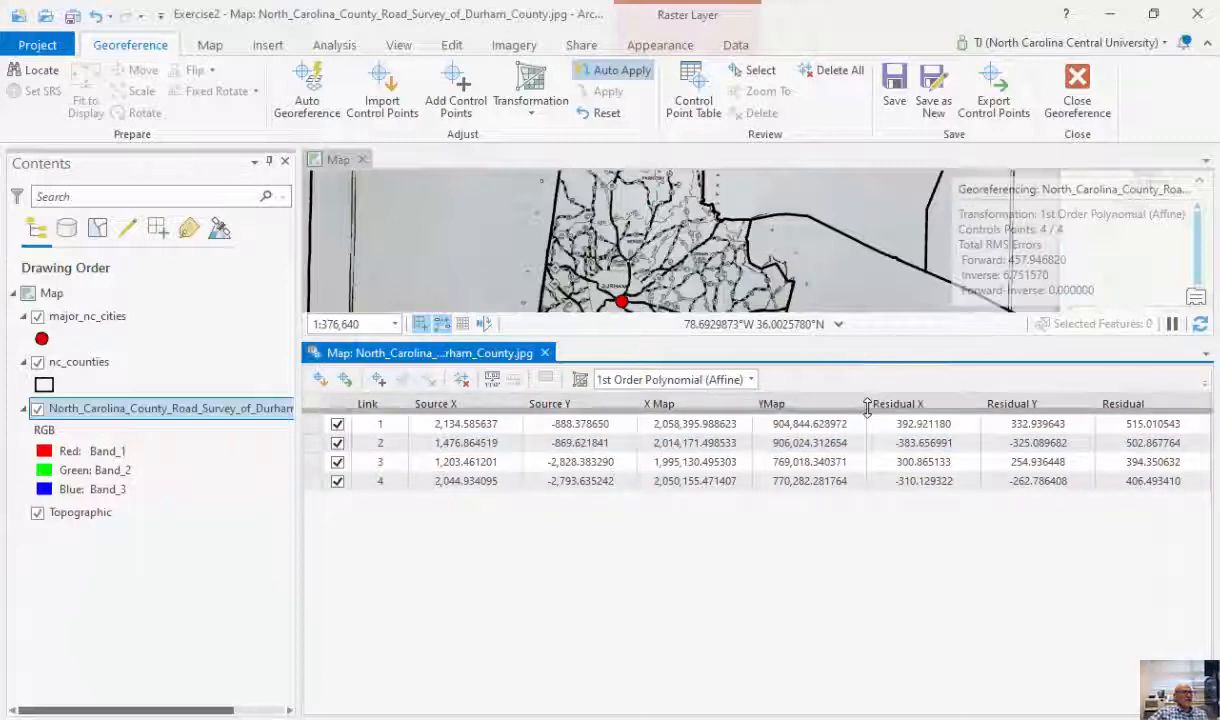
left_click(752, 449)
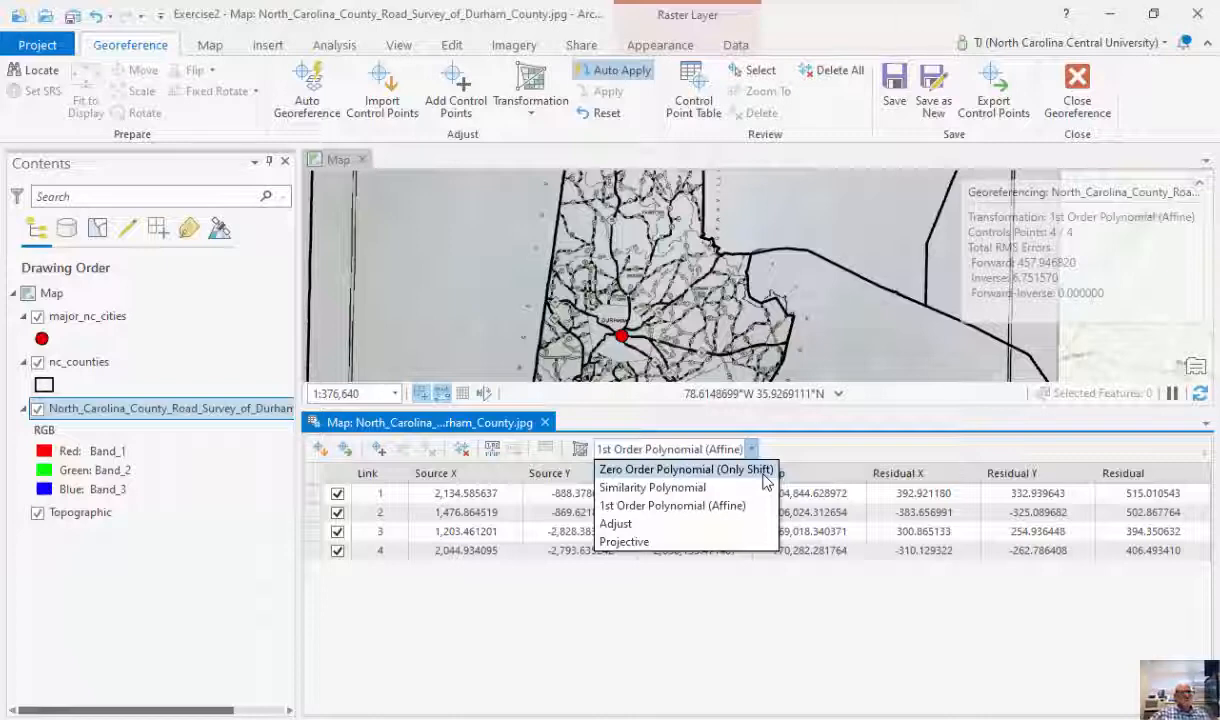
mouse_move(1060, 521)
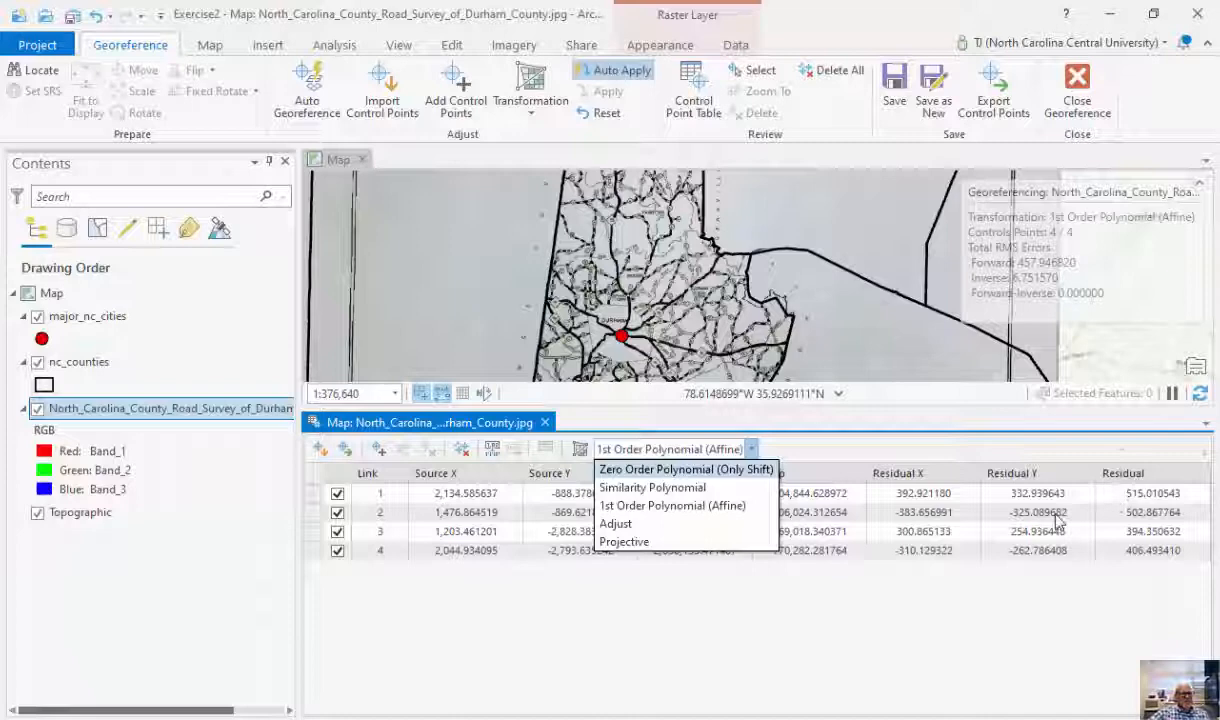
mouse_move(1130, 448)
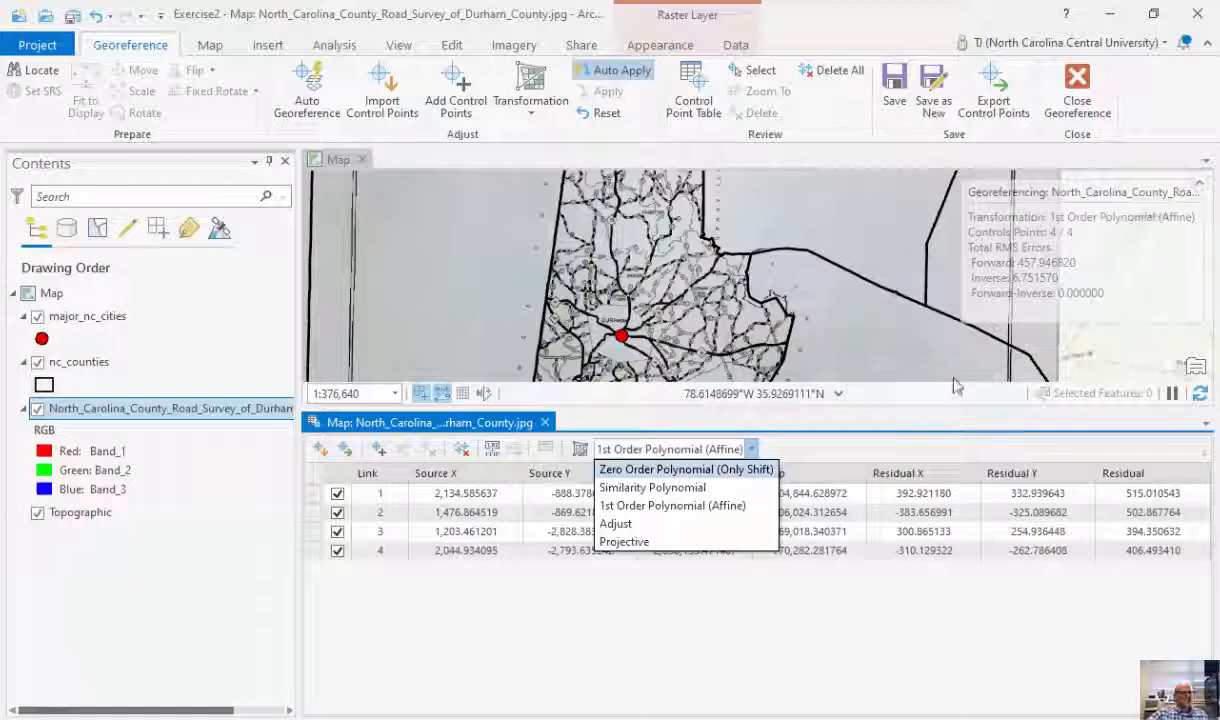
mouse_move(862, 458)
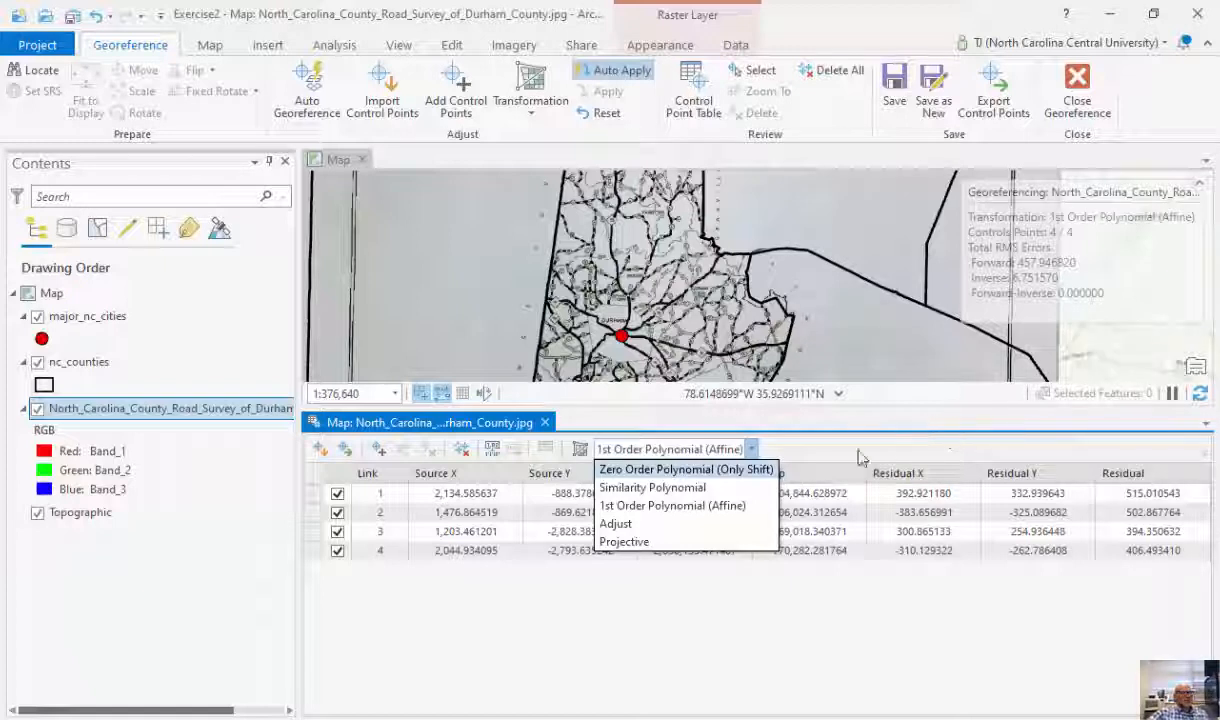
mouse_move(722, 510)
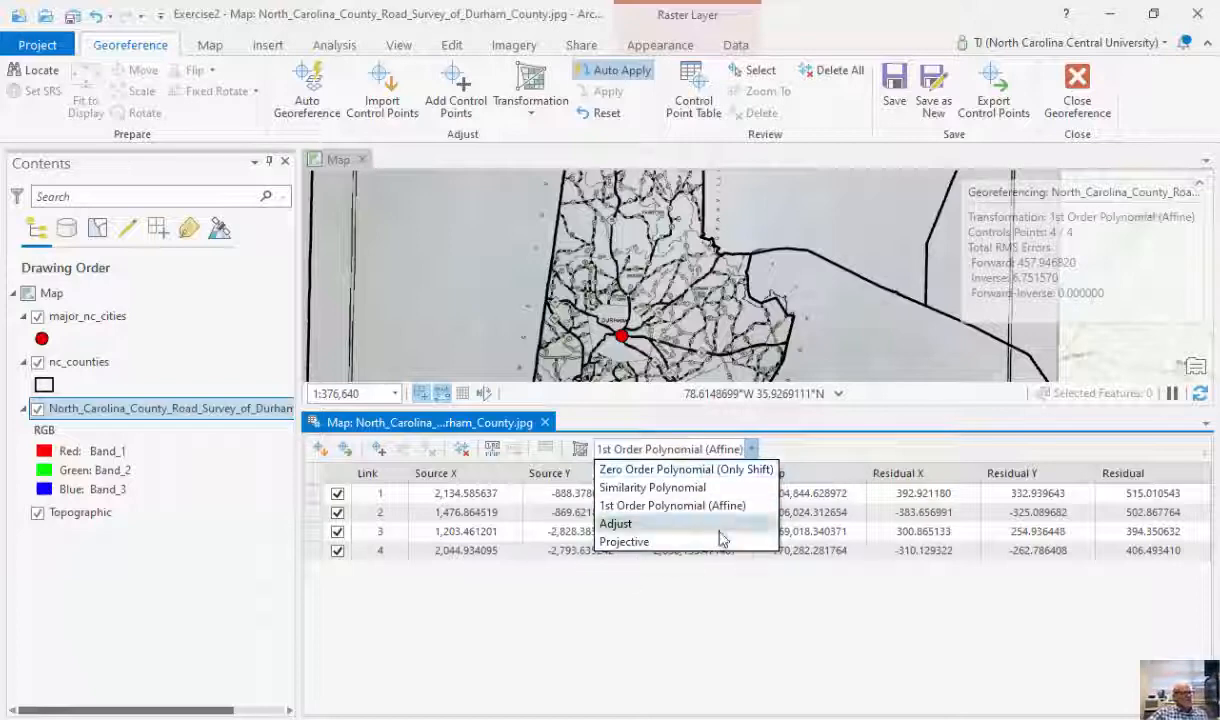
mouse_move(911, 393)
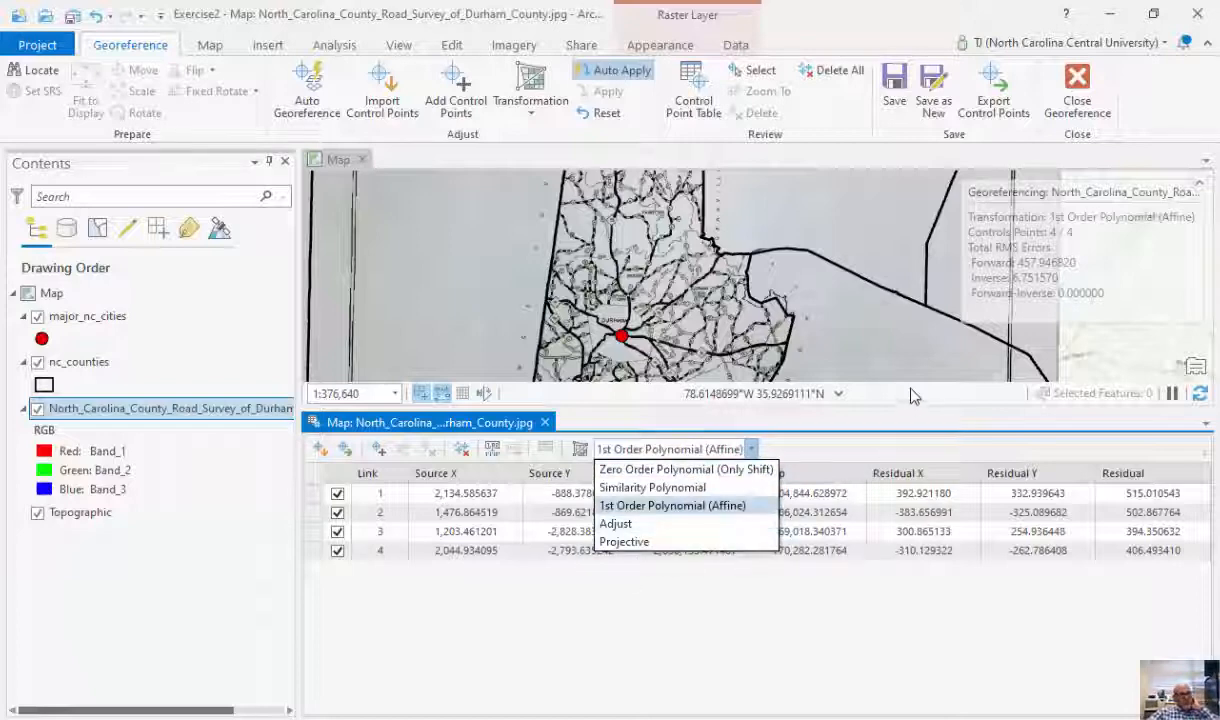
mouse_move(800, 377)
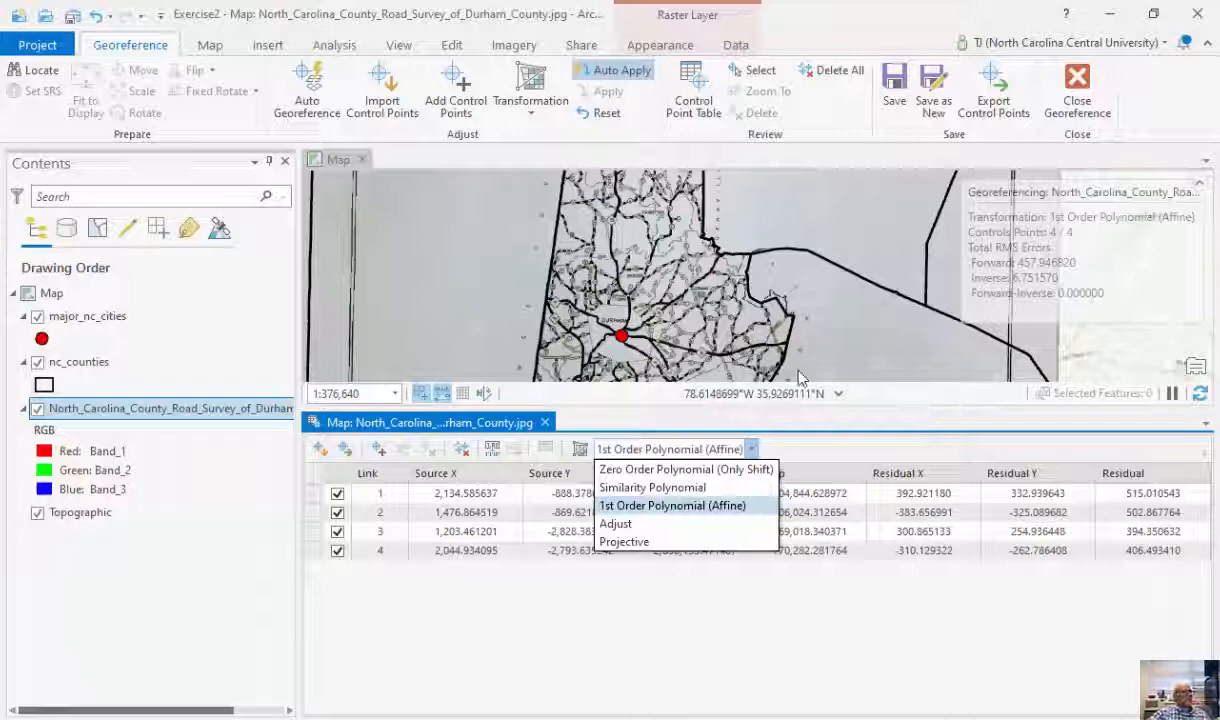
mouse_move(658, 425)
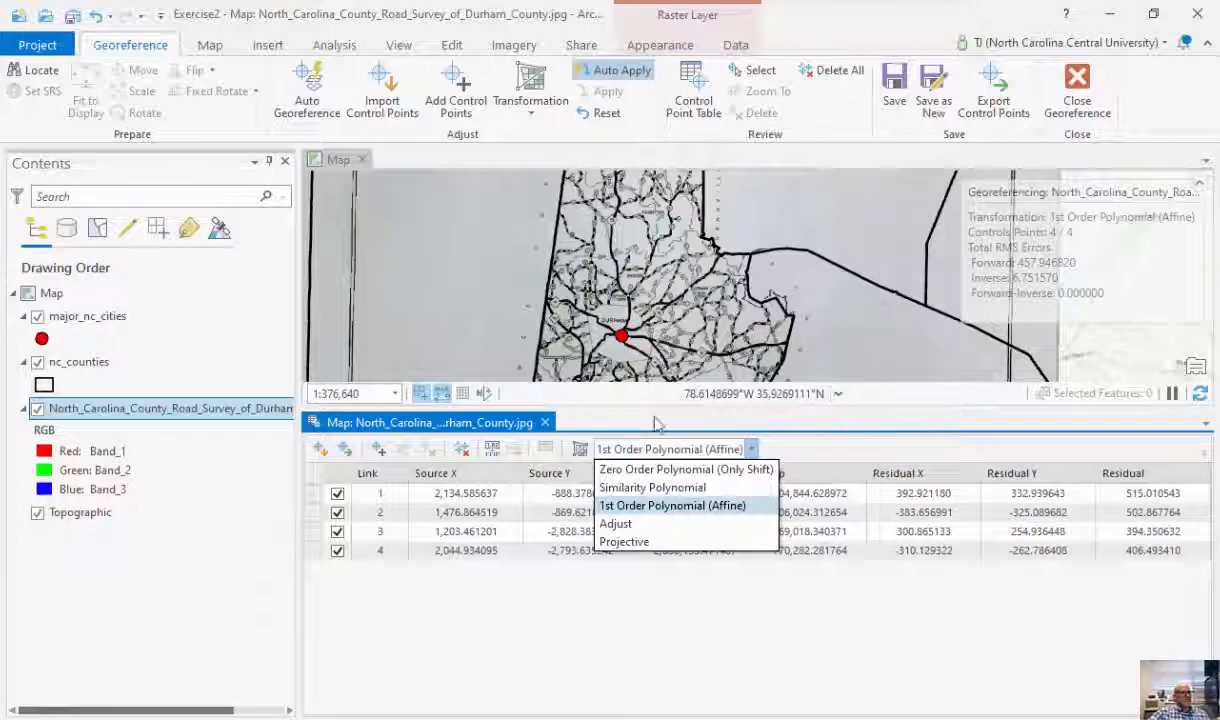
mouse_move(920, 390)
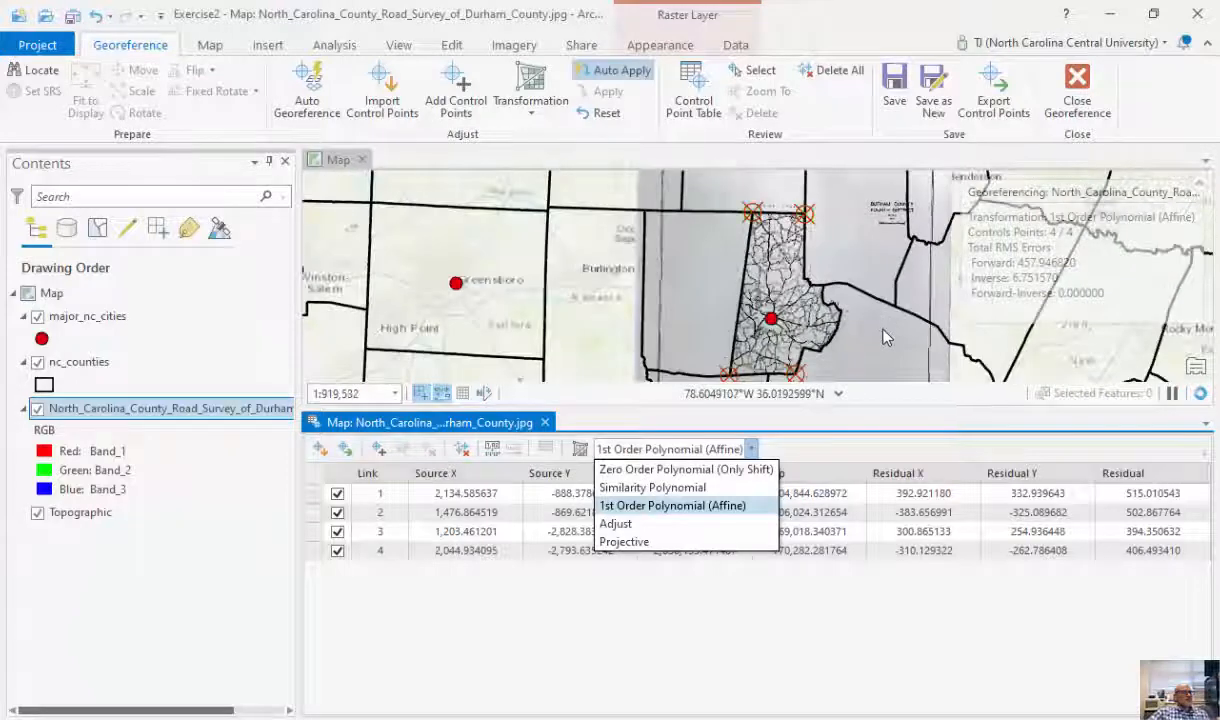
left_click(673, 505)
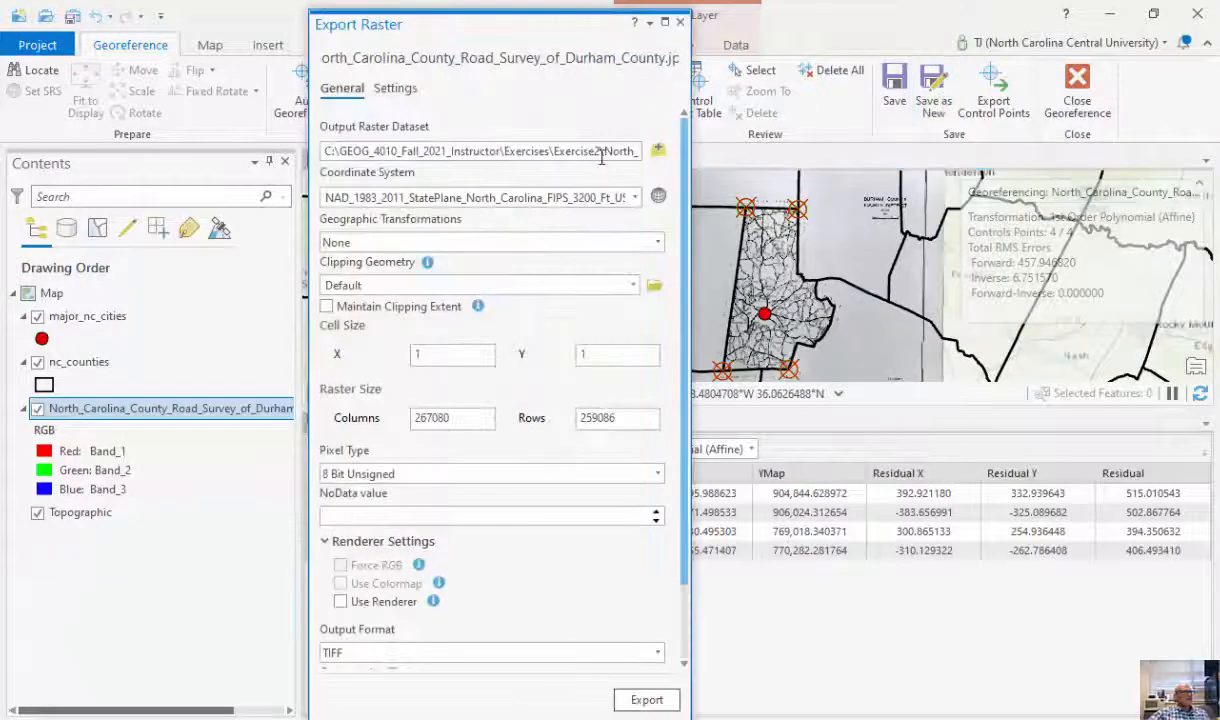
Export the georeferenced survey as raster 'Test' in Exercise2.gdb
left_click(658, 151)
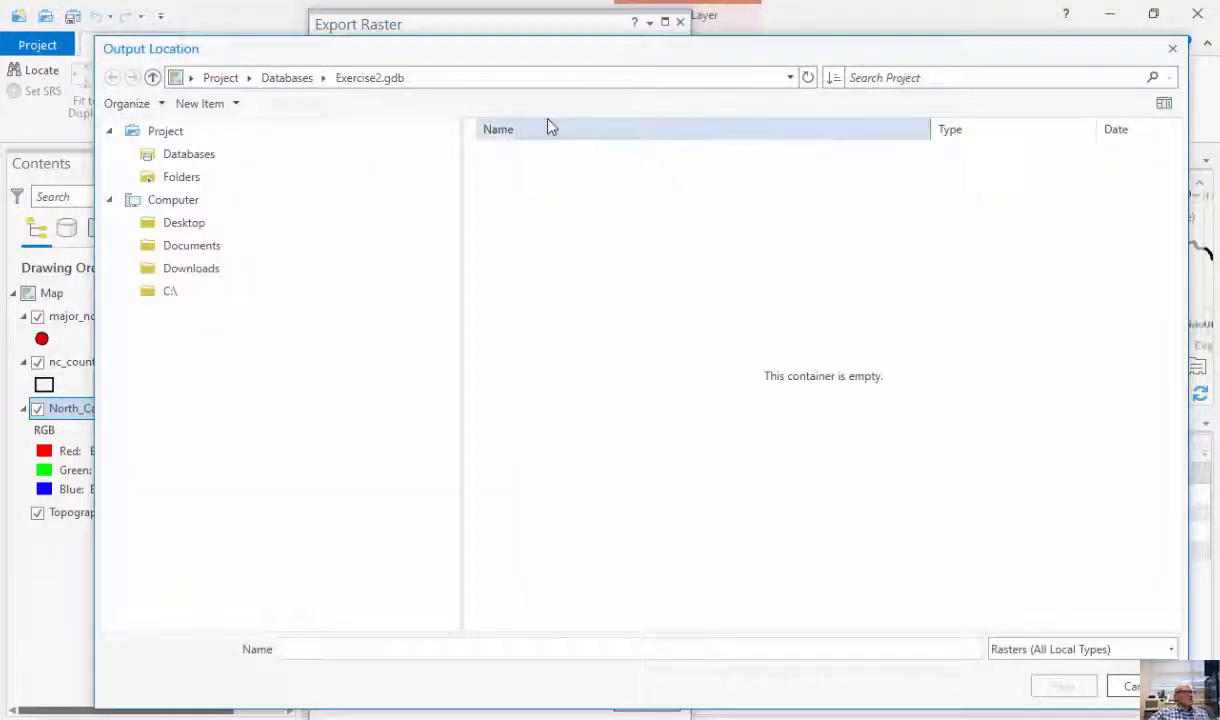
mouse_move(447, 628)
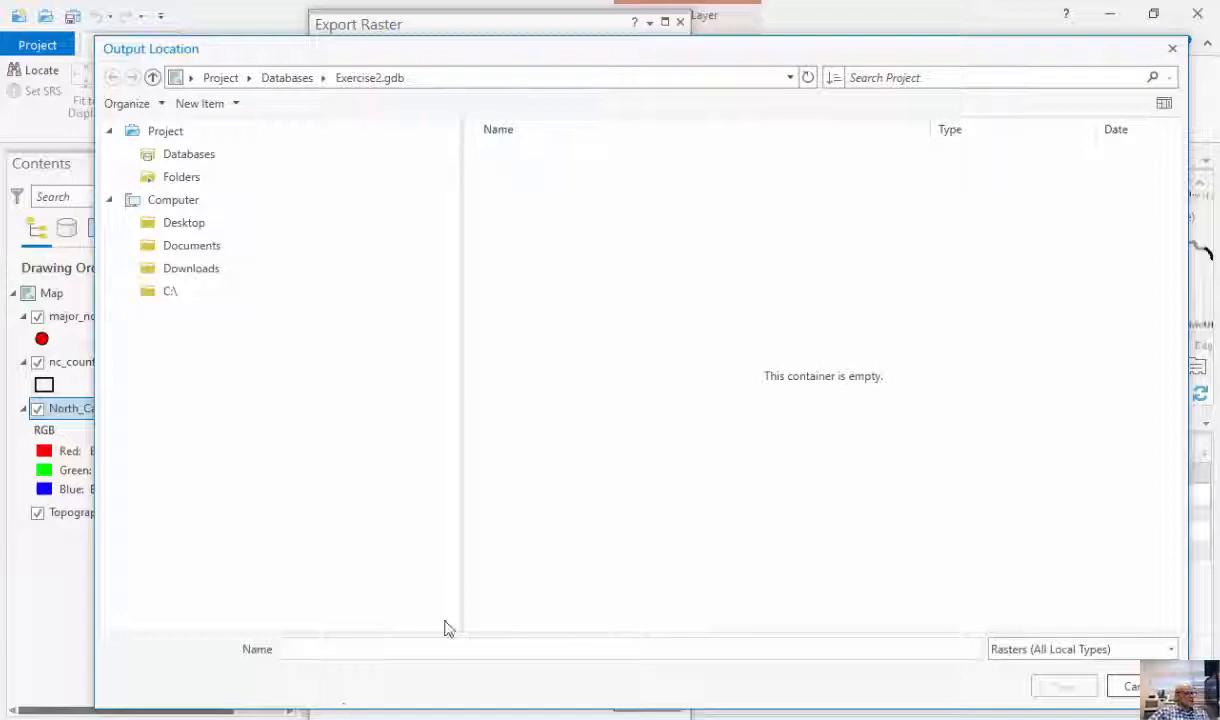
type("Test")
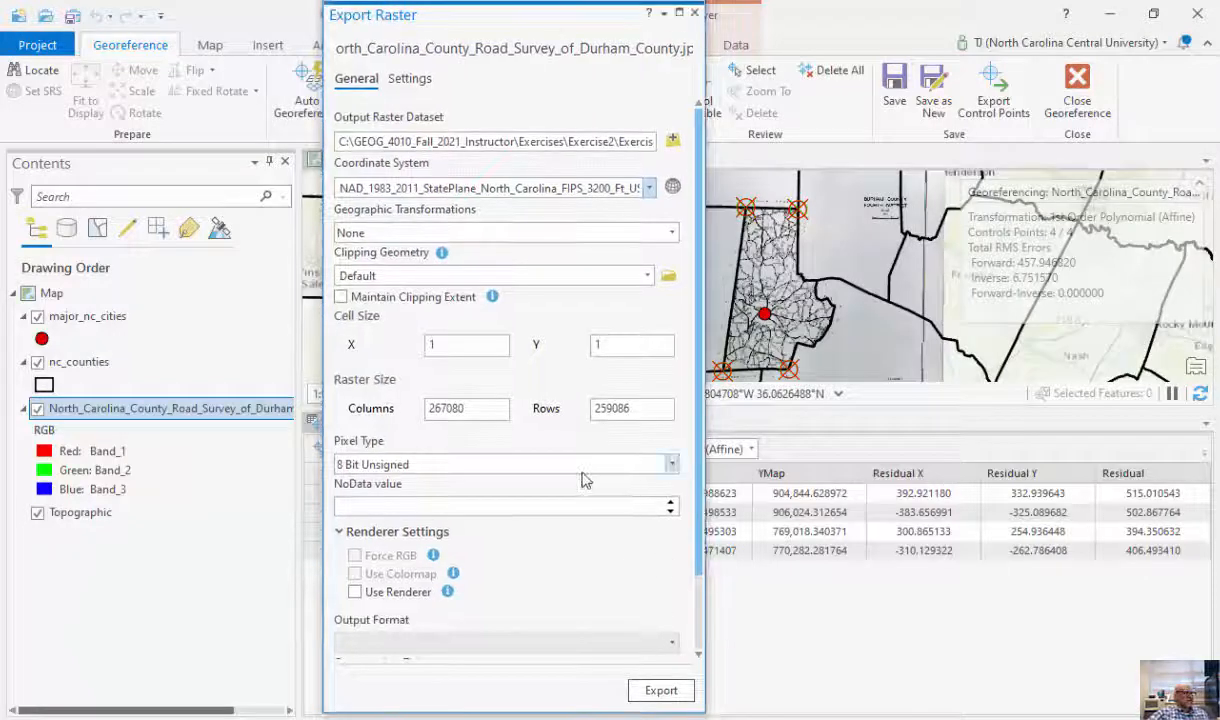
left_click(661, 690)
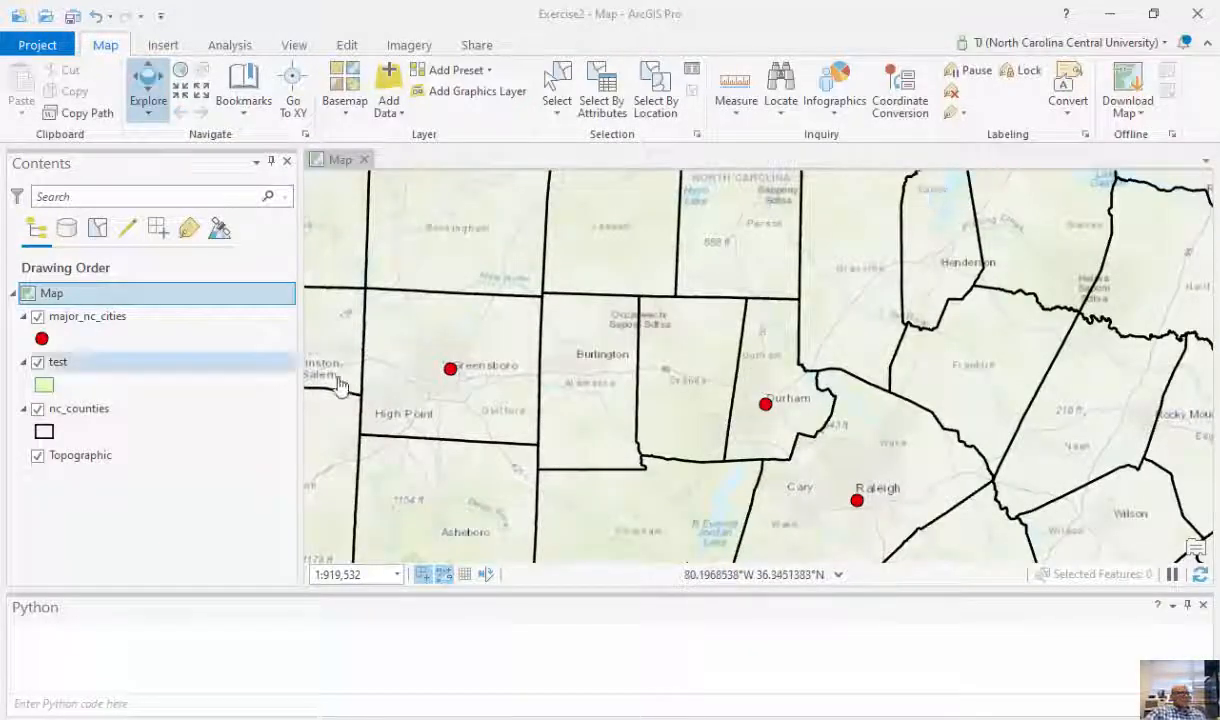
Add the test3 raster from Exercise2.gdb to the map via Add Data
scroll("up", 3)
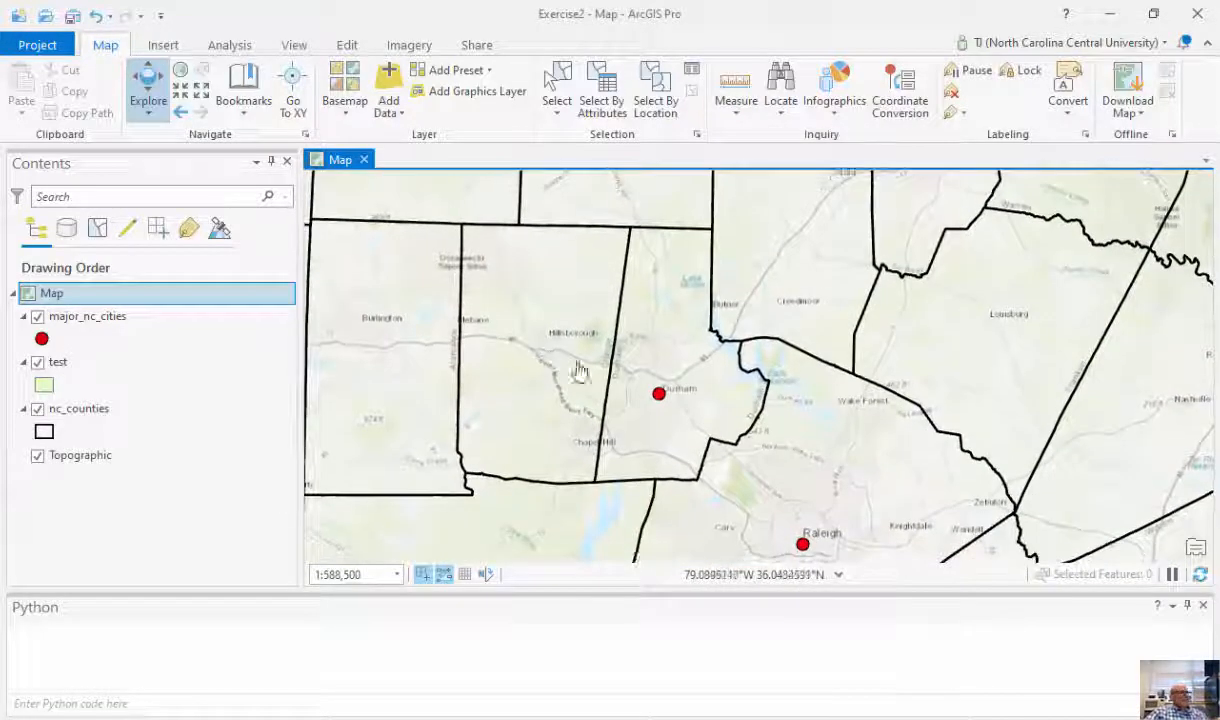
left_click(388, 85)
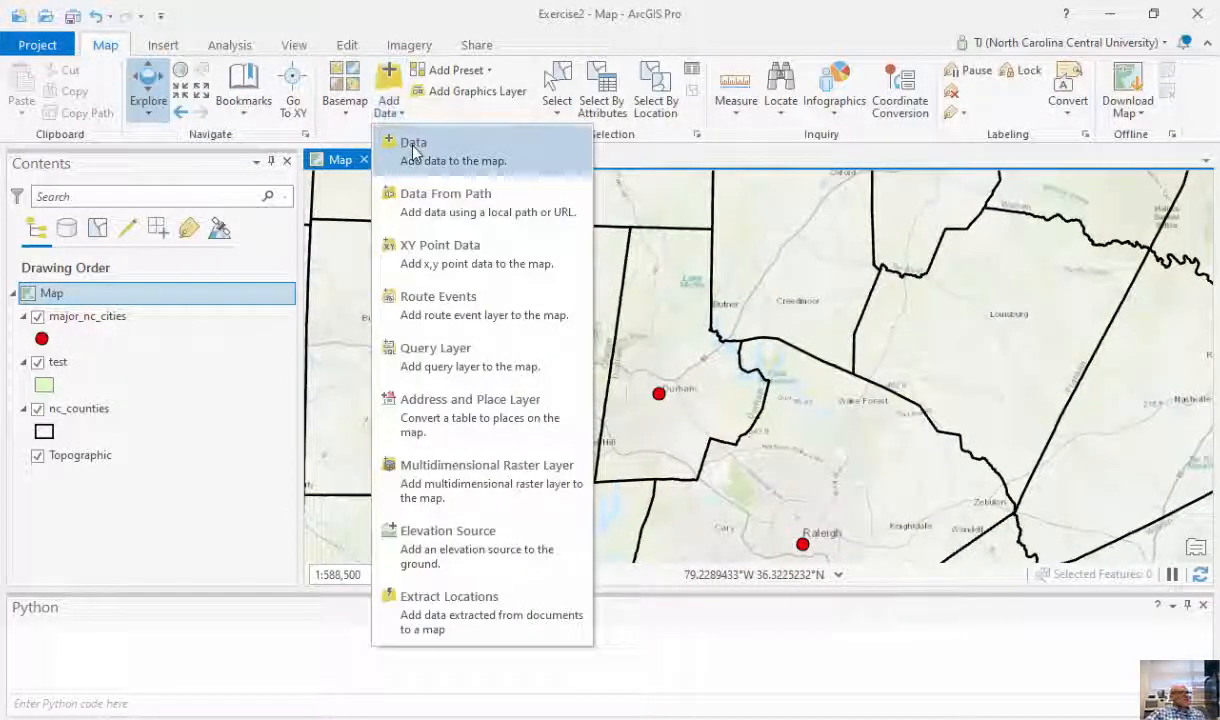
left_click(414, 143)
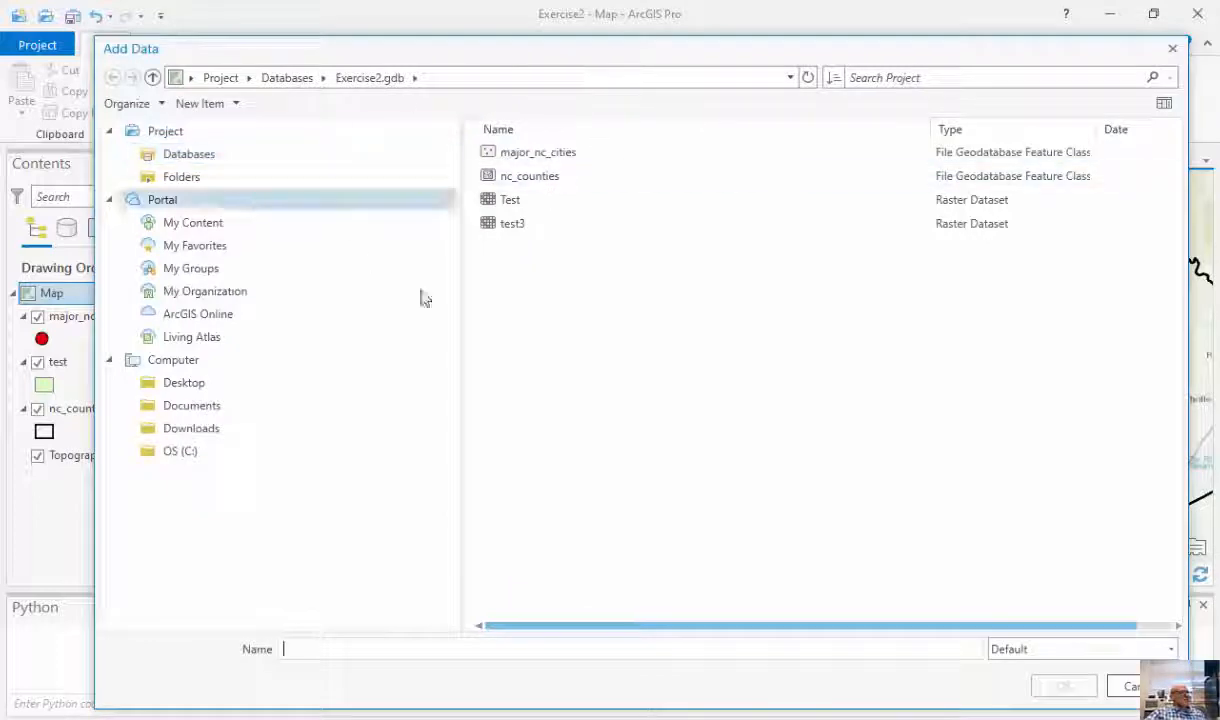
left_click(513, 223)
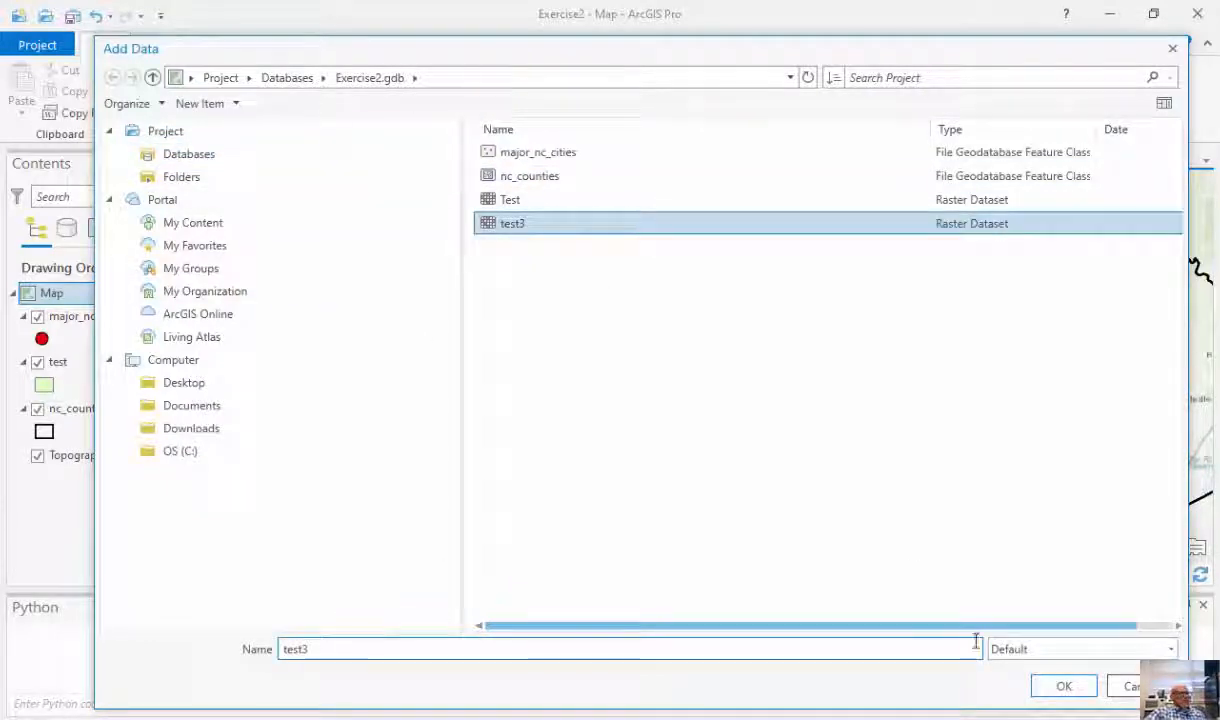
left_click(1063, 686)
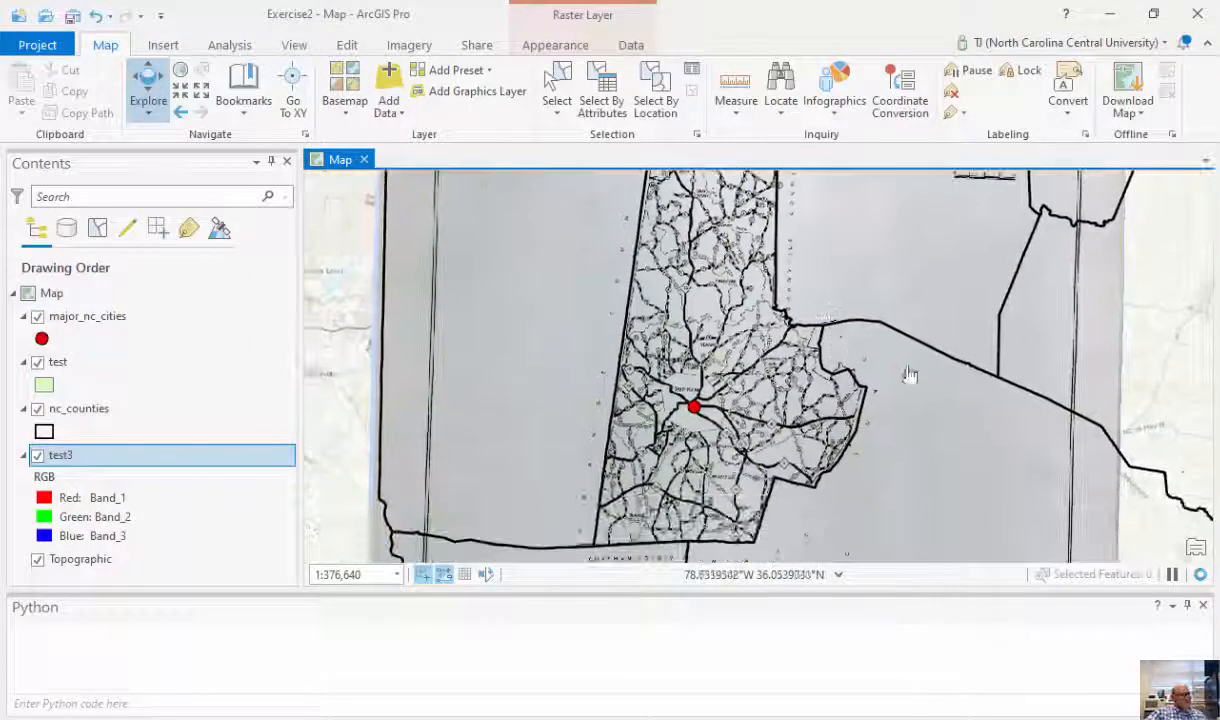
scroll("down", 3)
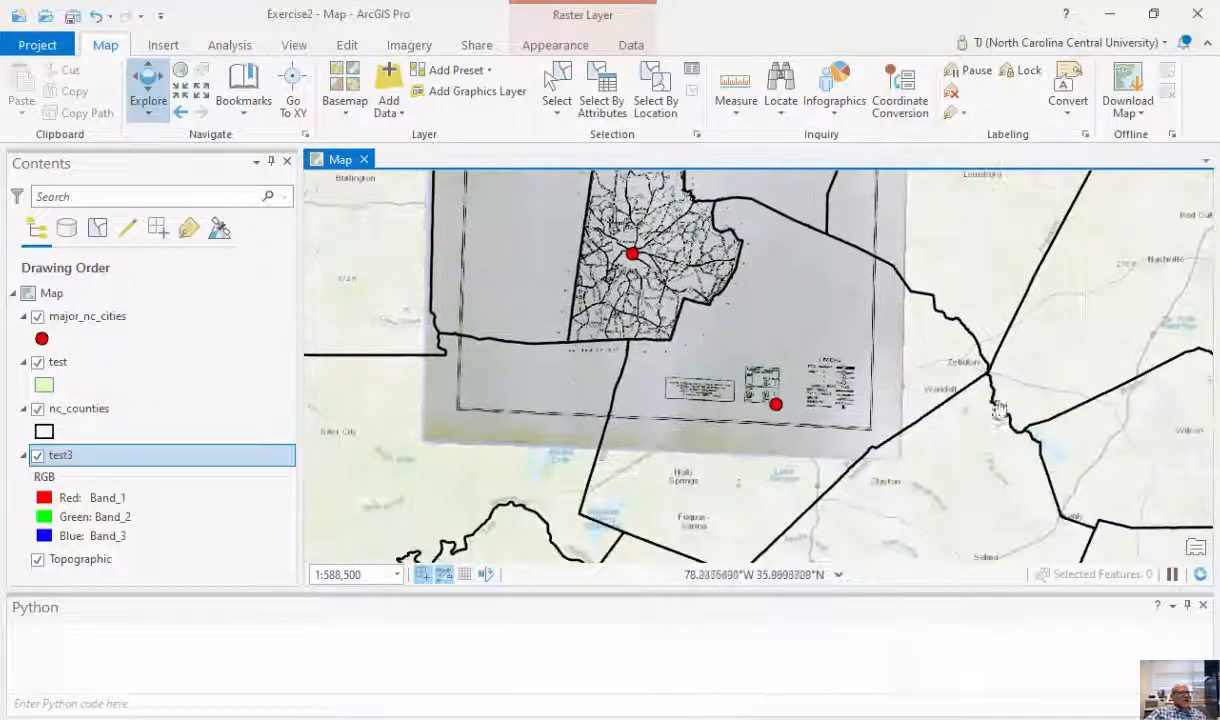
scroll("up", 3)
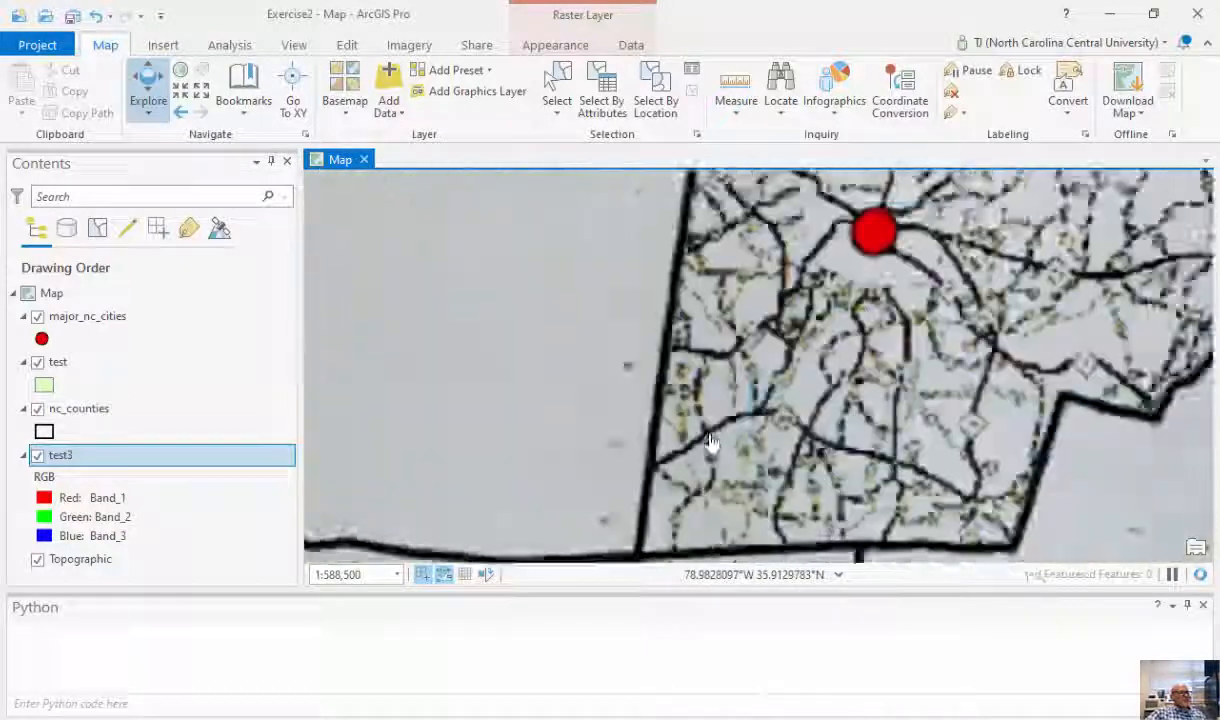
scroll("up", 3)
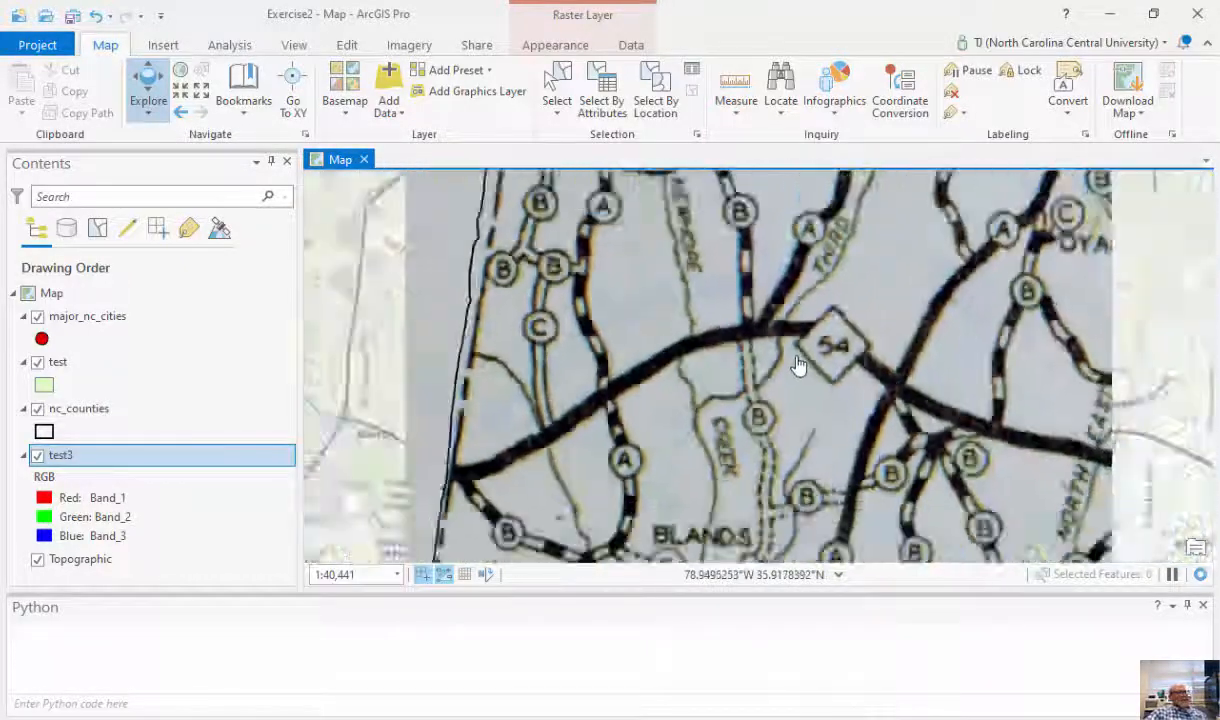
scroll("down", 3)
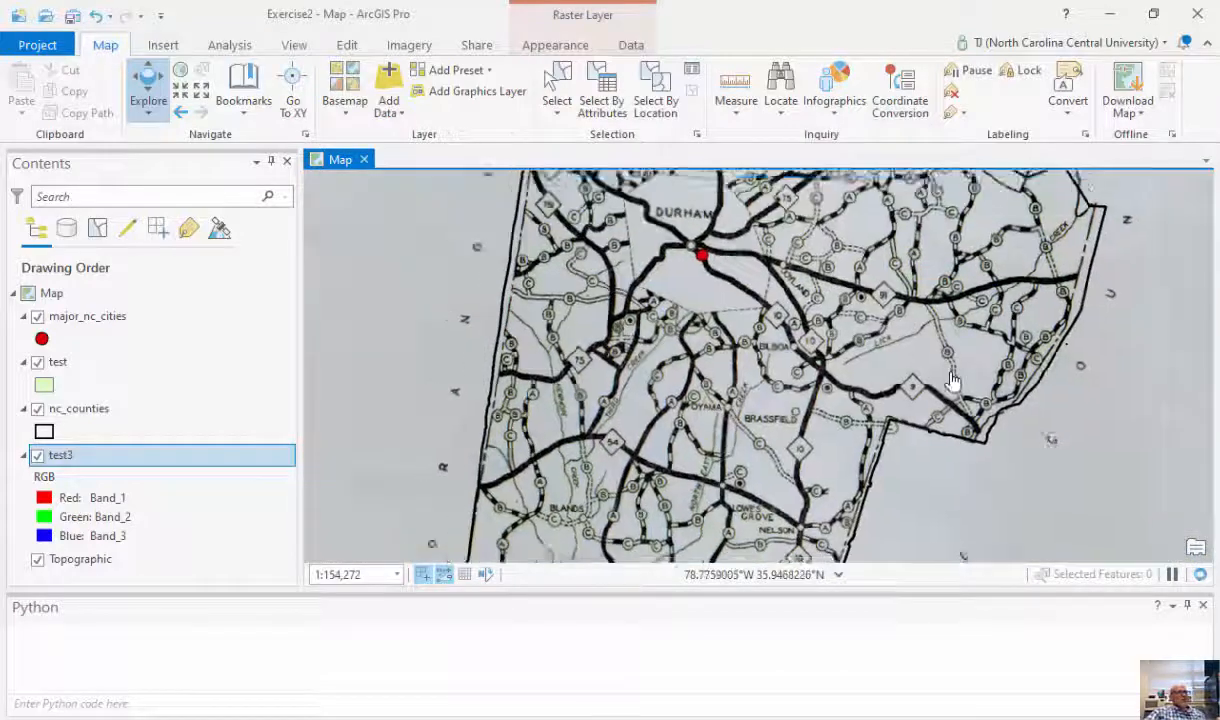
scroll("down", 3)
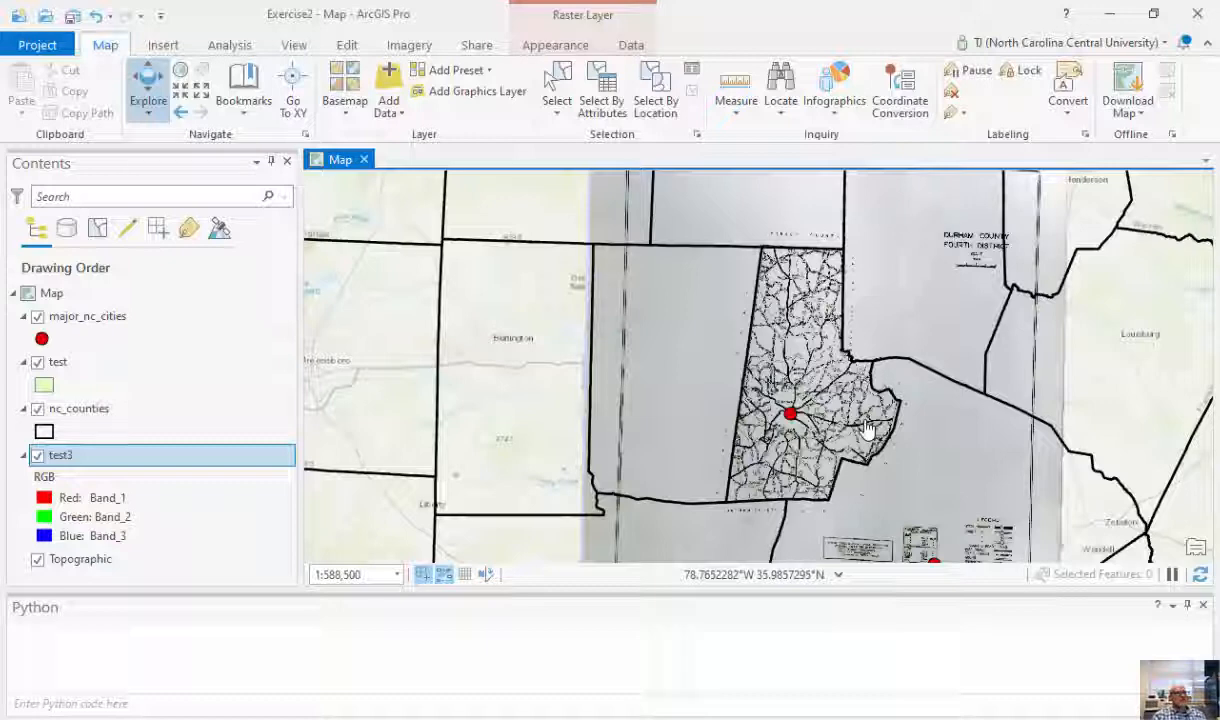
mouse_move(865, 428)
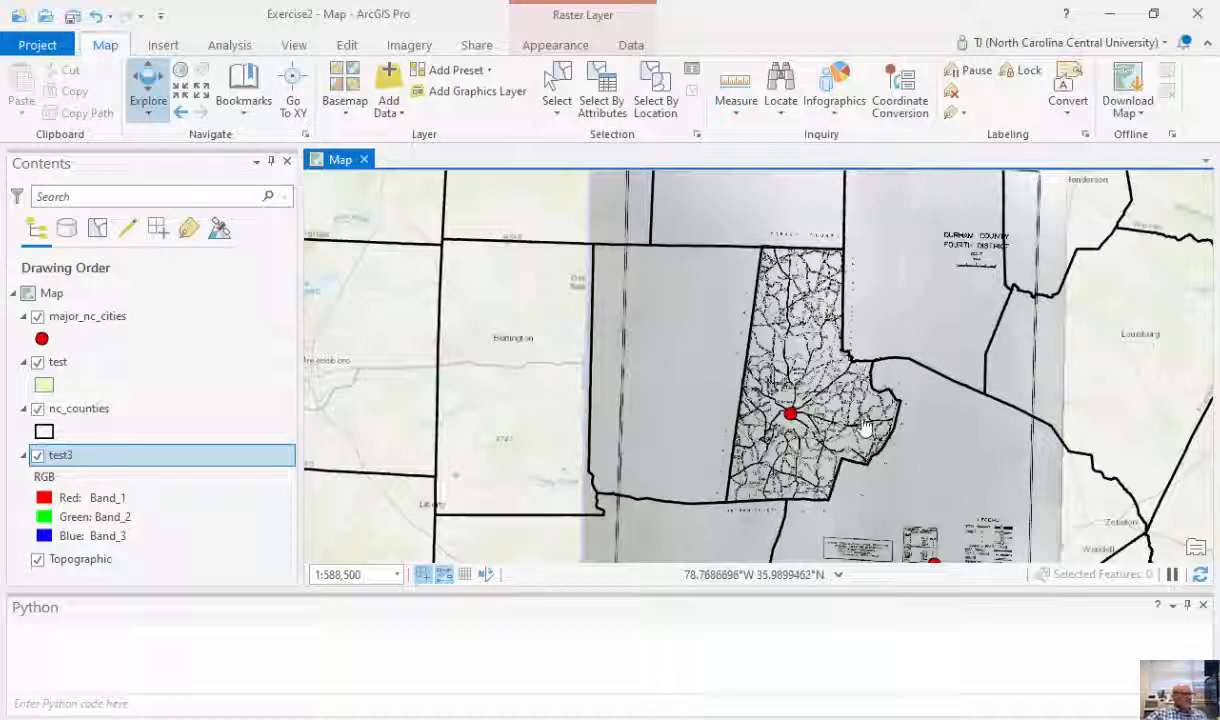
mouse_move(665, 597)
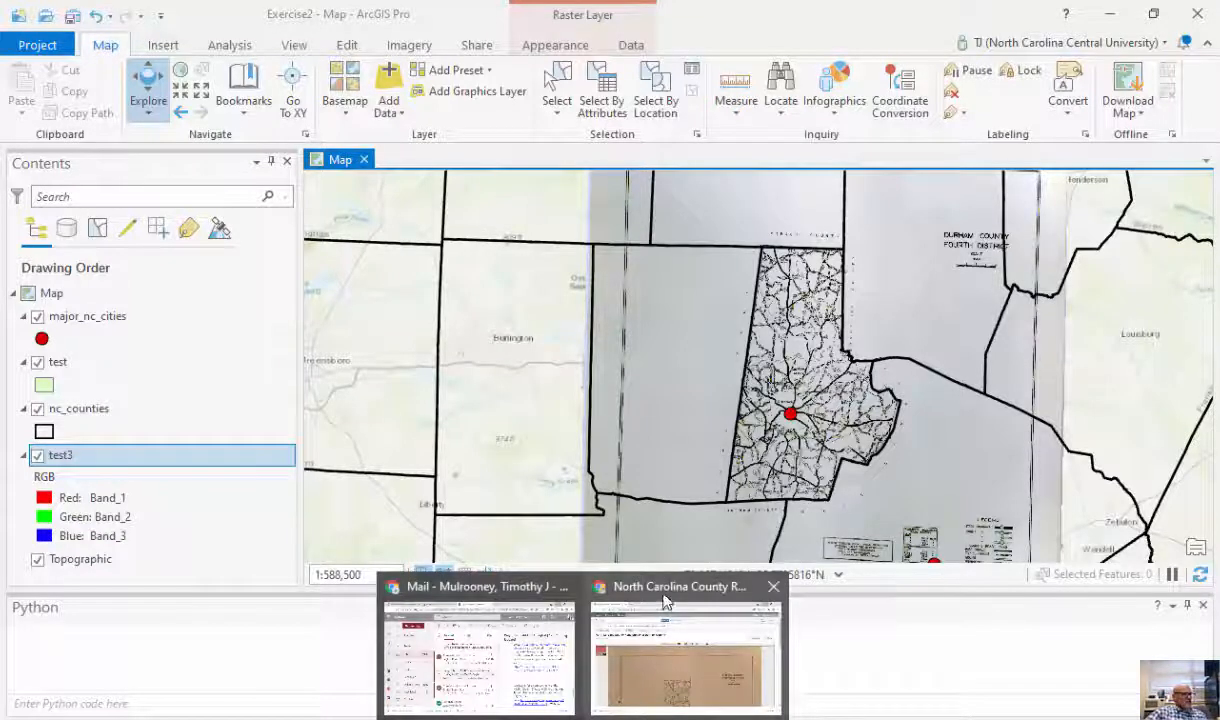
In Chrome, go back from the road survey item to page 2 of the Durham County results
left_click(684, 650)
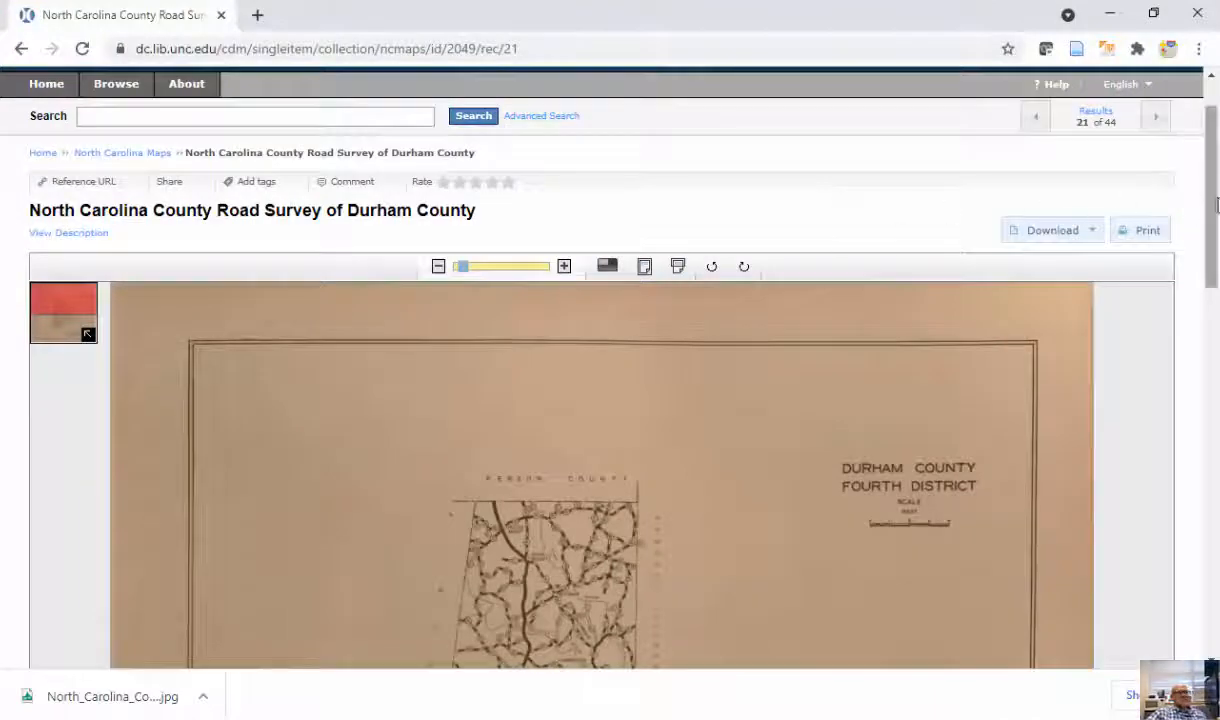
scroll("down", 3)
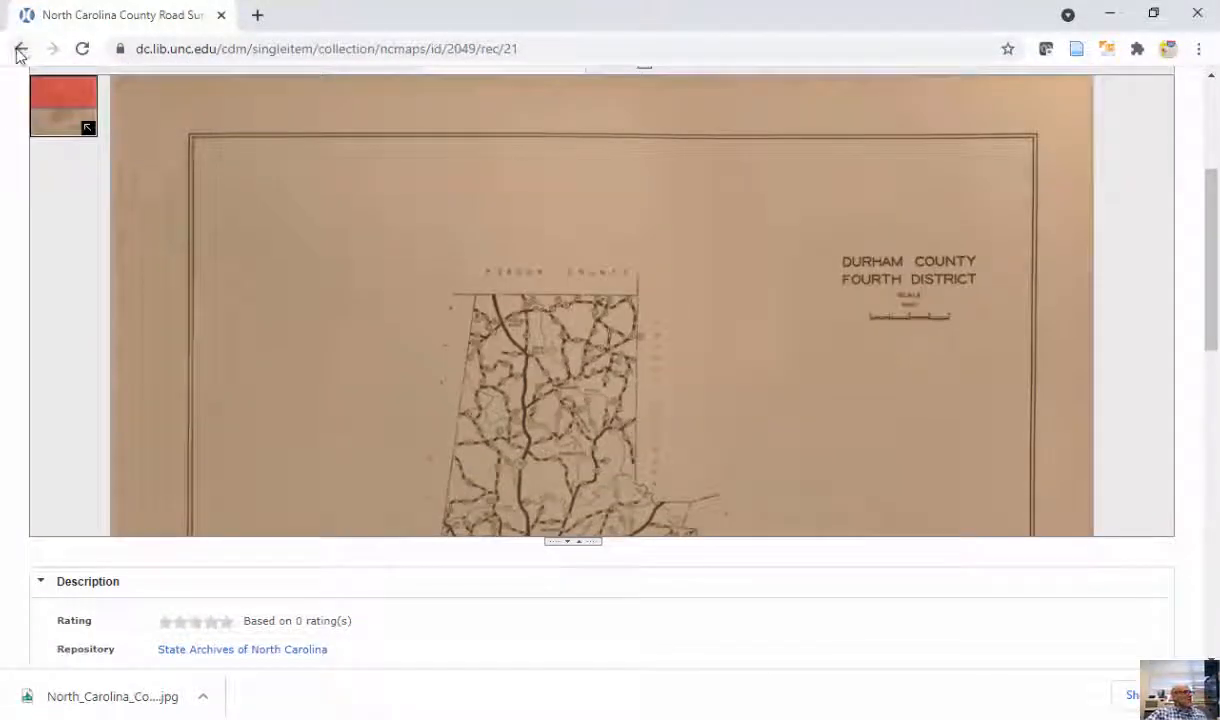
left_click(20, 49)
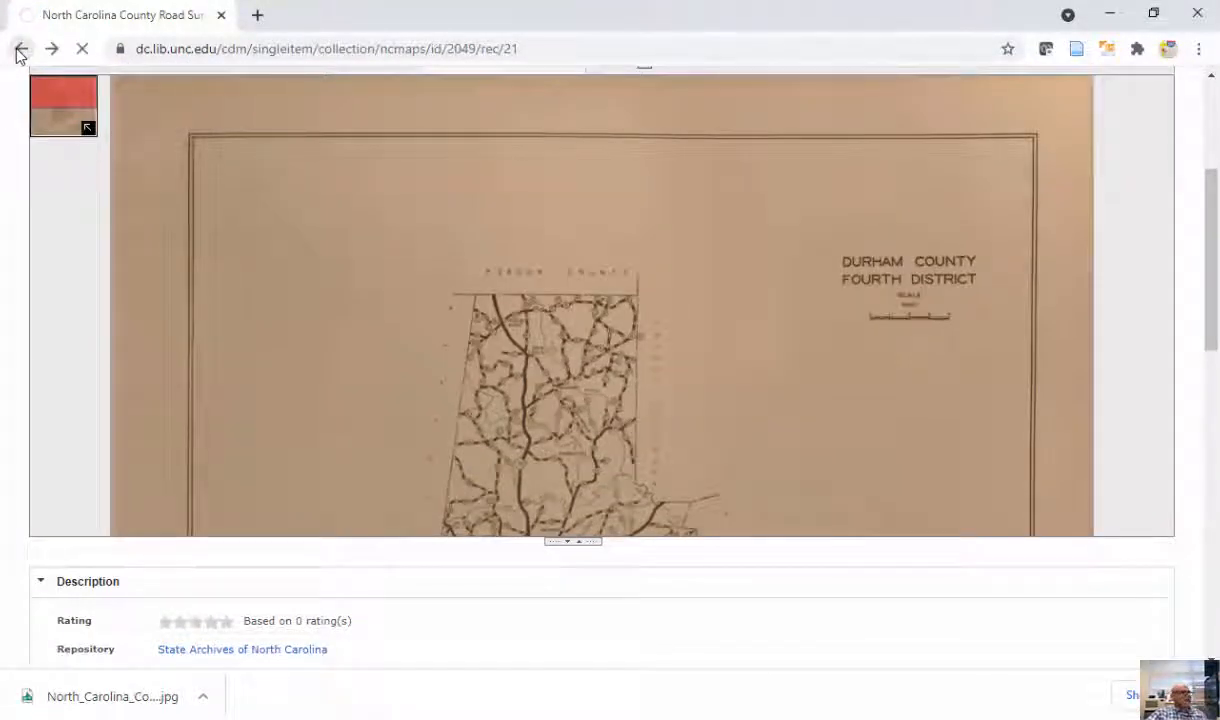
left_click(20, 49)
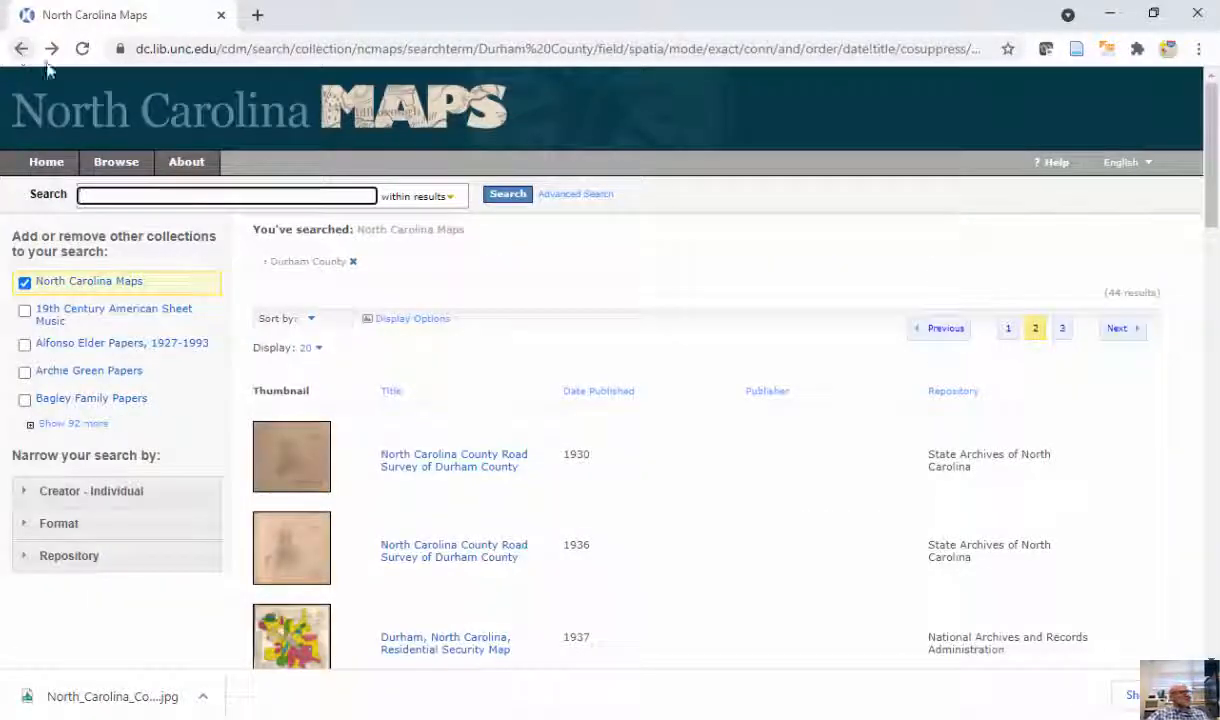
mouse_move(740, 253)
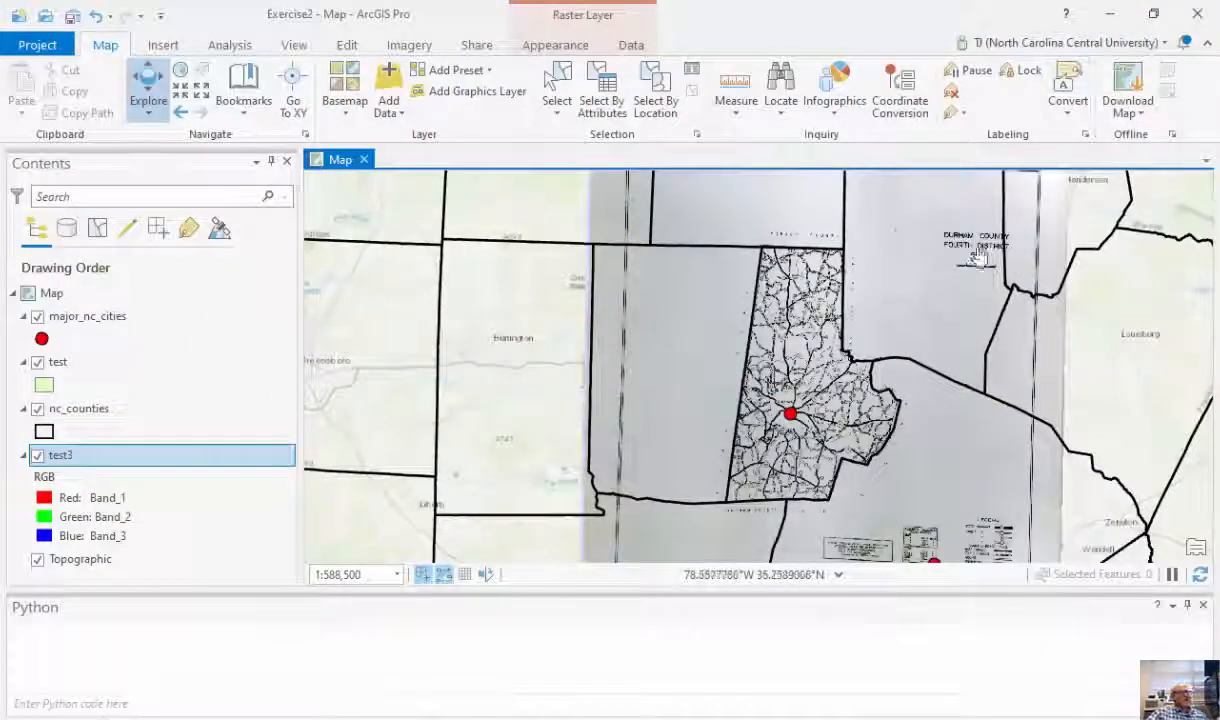
mouse_move(1050, 345)
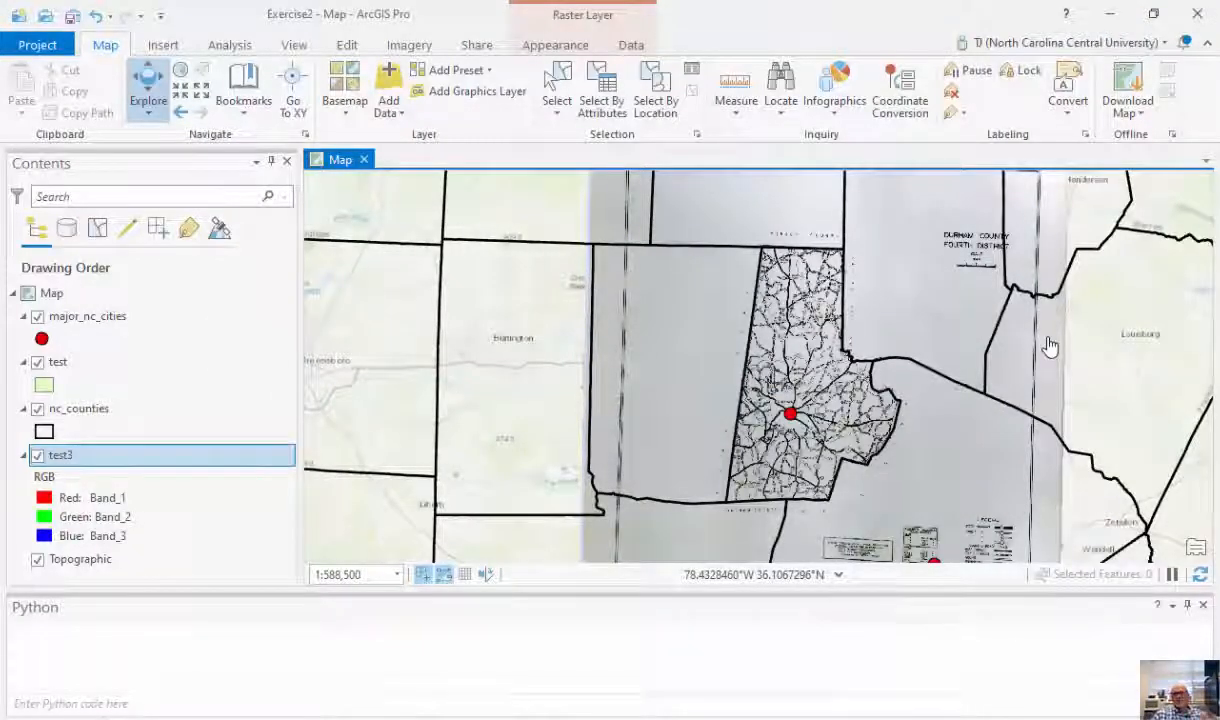